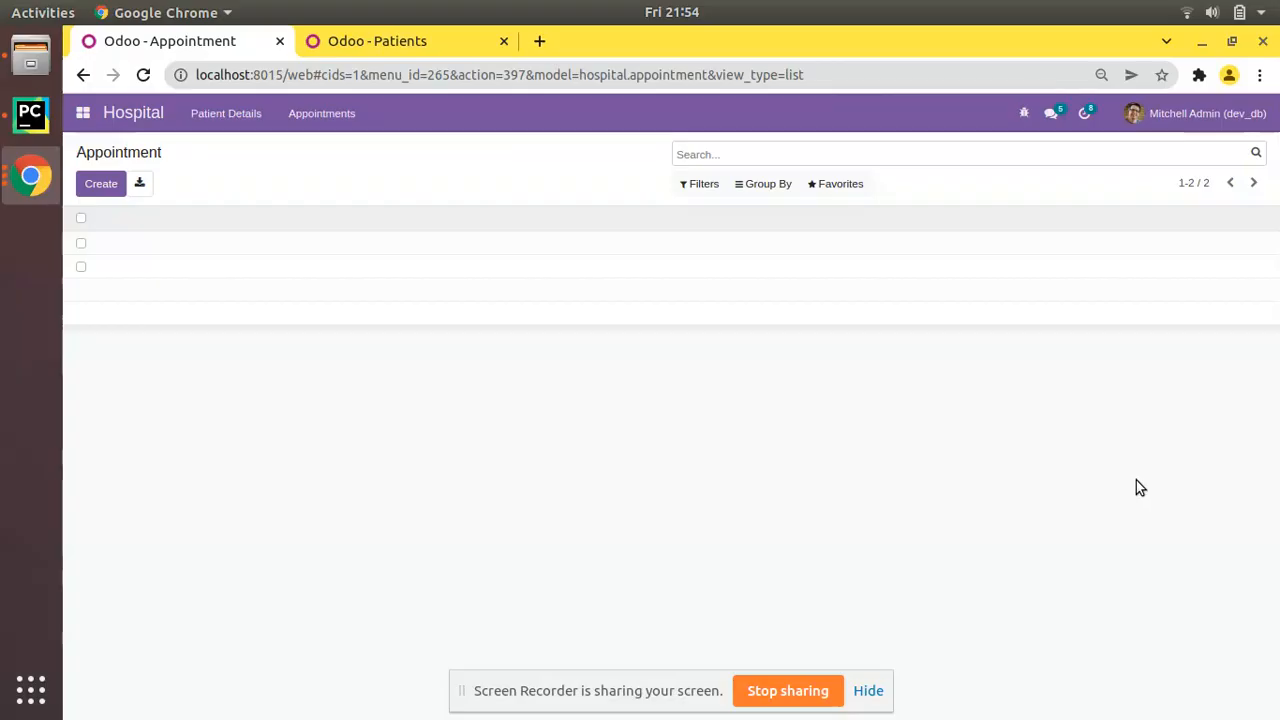
mouse_move(393, 342)
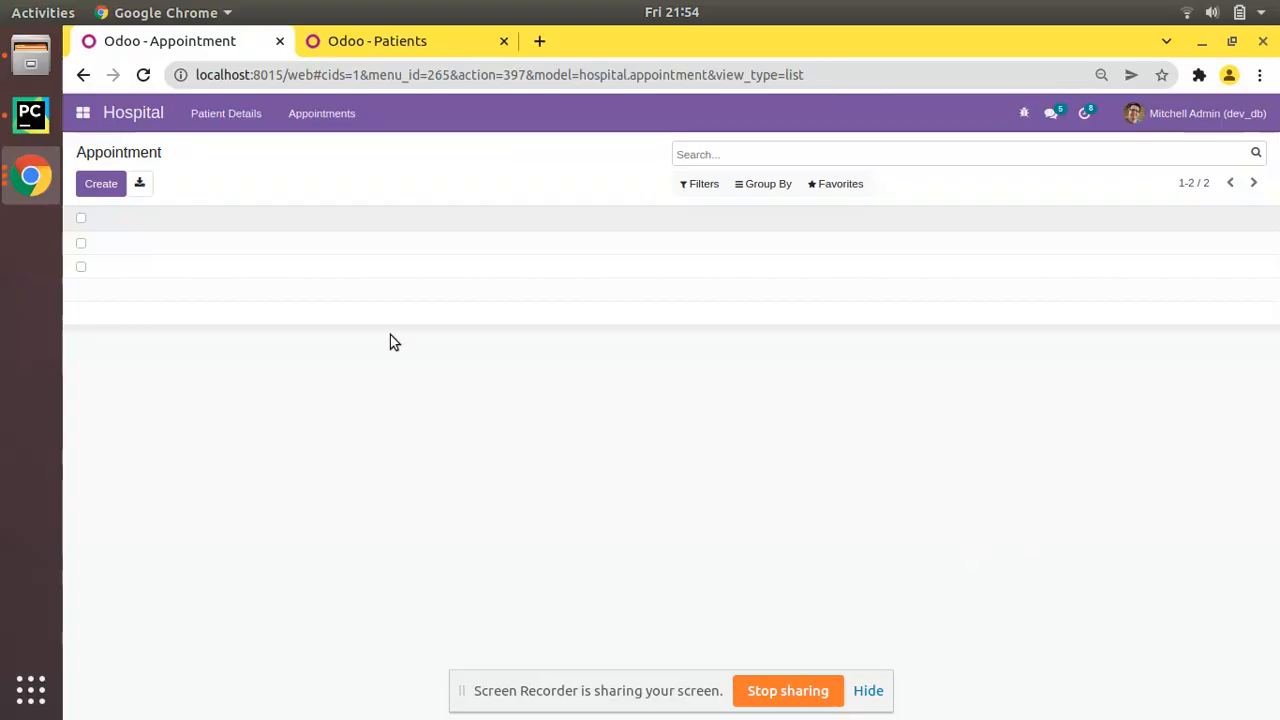
Create a new Hospital appointment and focus its blank Patient field
left_click(100, 183)
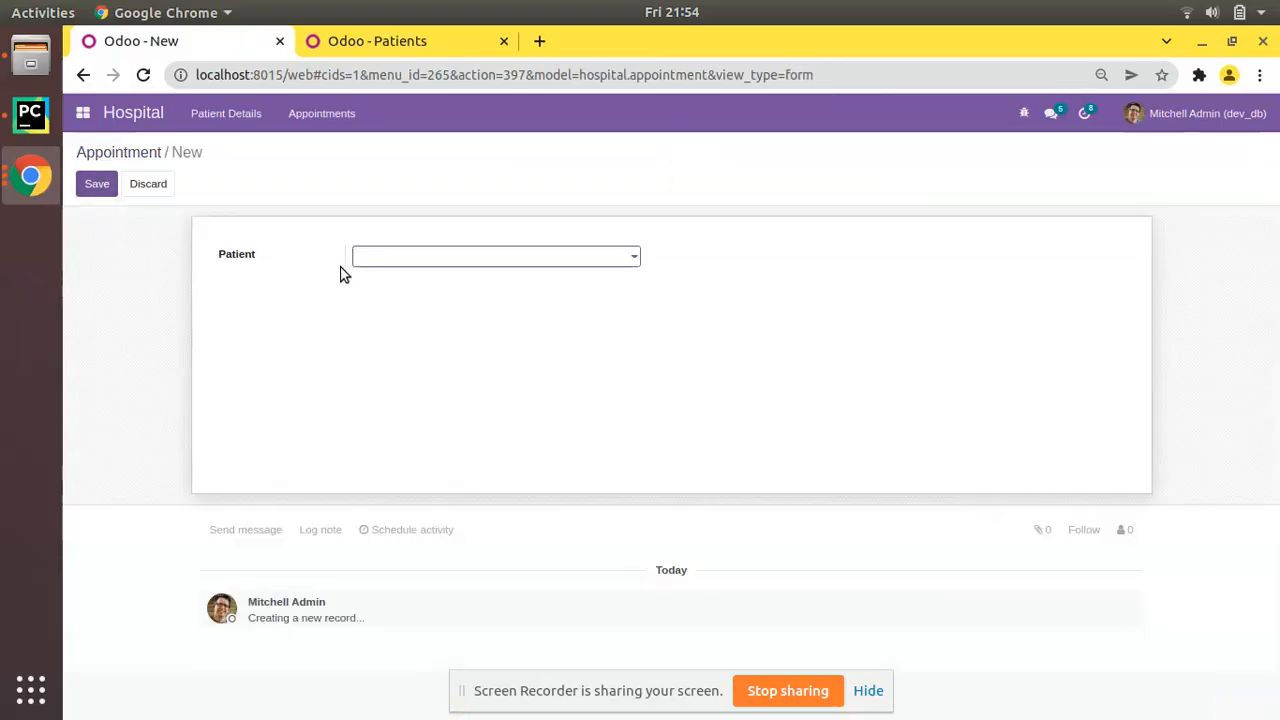
left_click(490, 256)
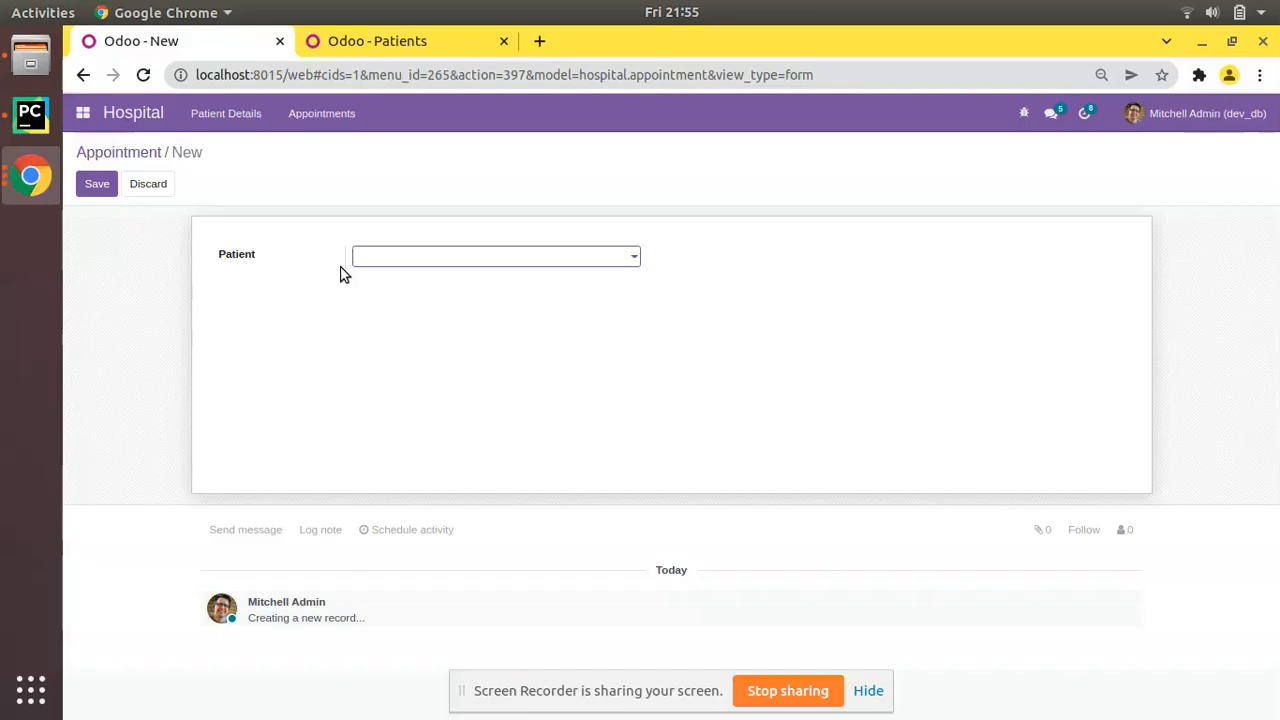
left_click(490, 256)
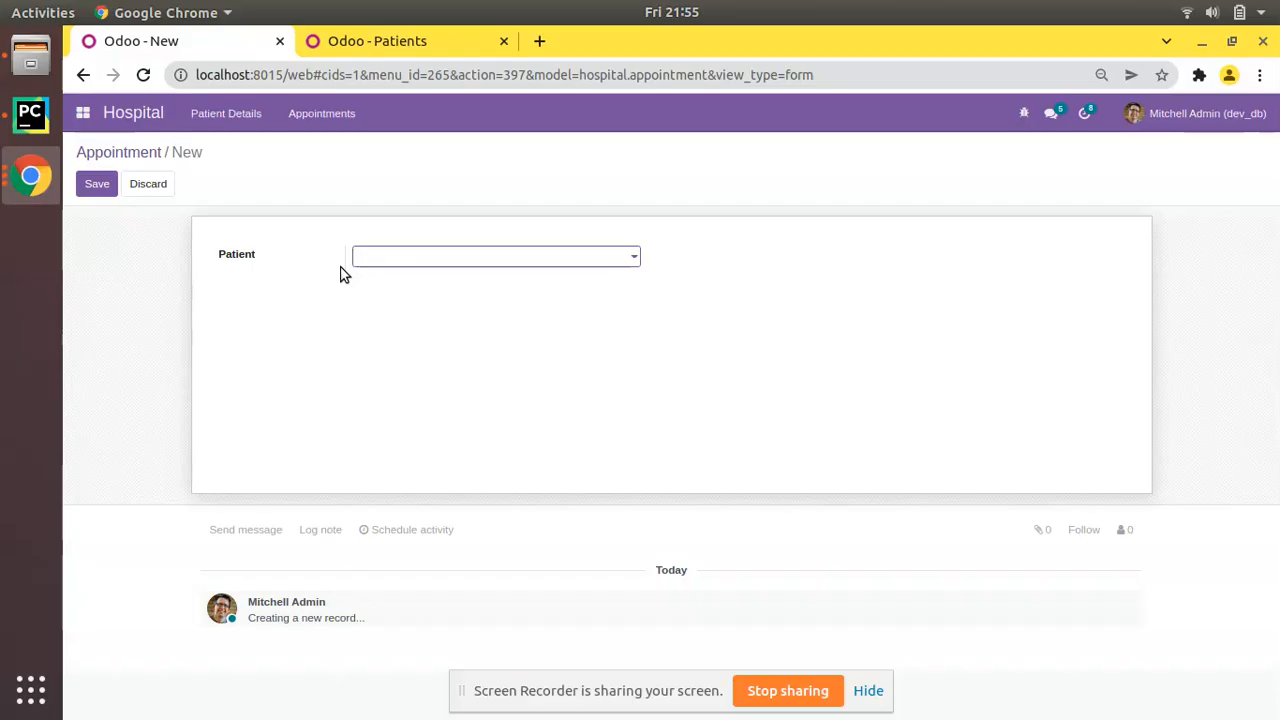
left_click(490, 256)
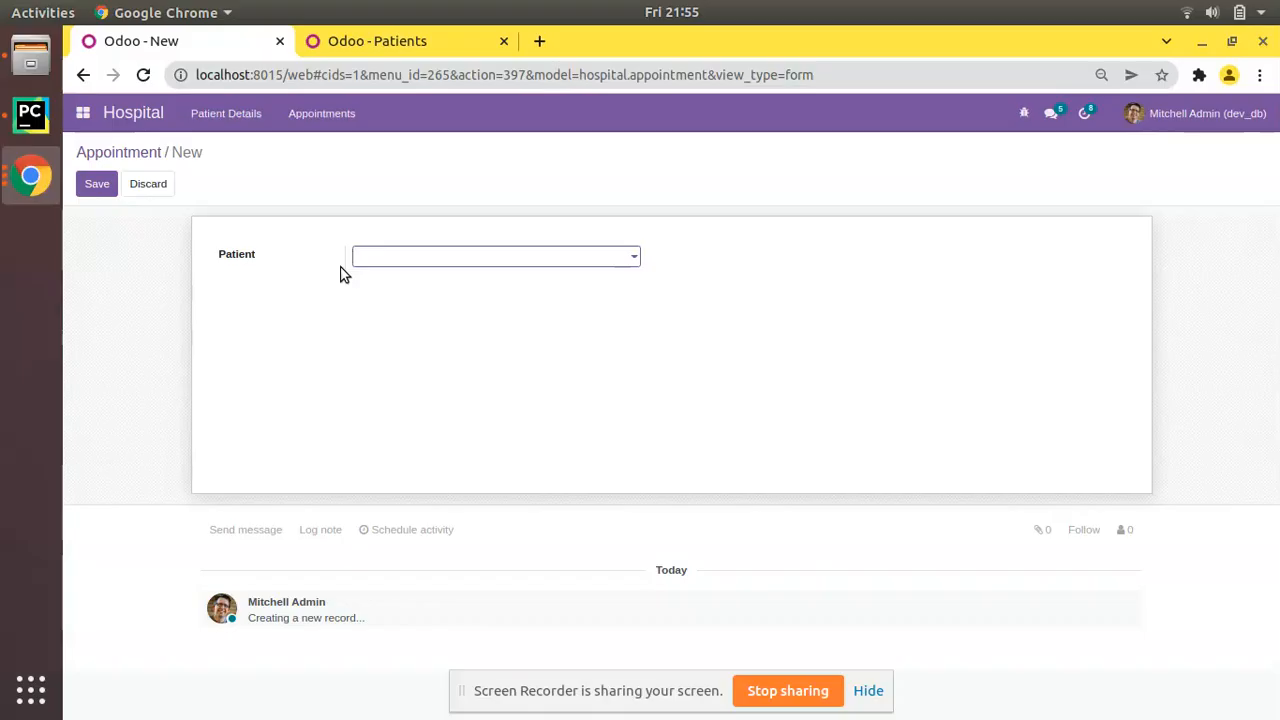
left_click(490, 256)
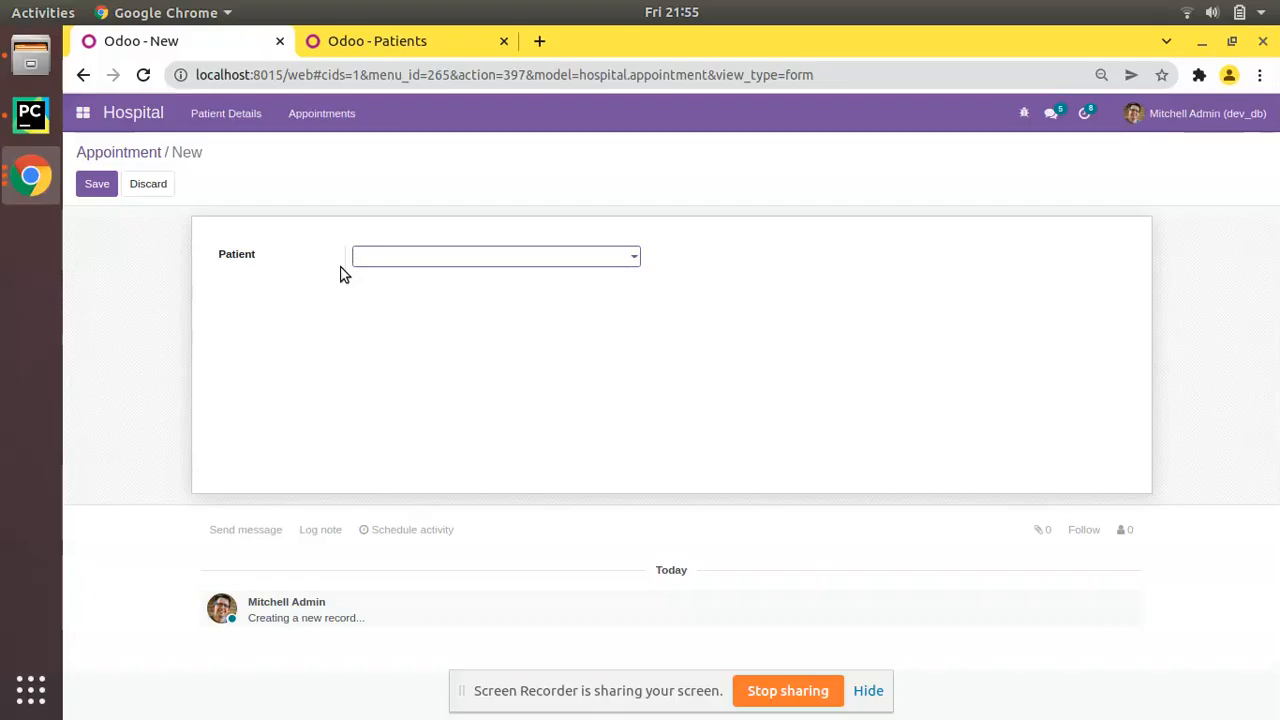
left_click(490, 256)
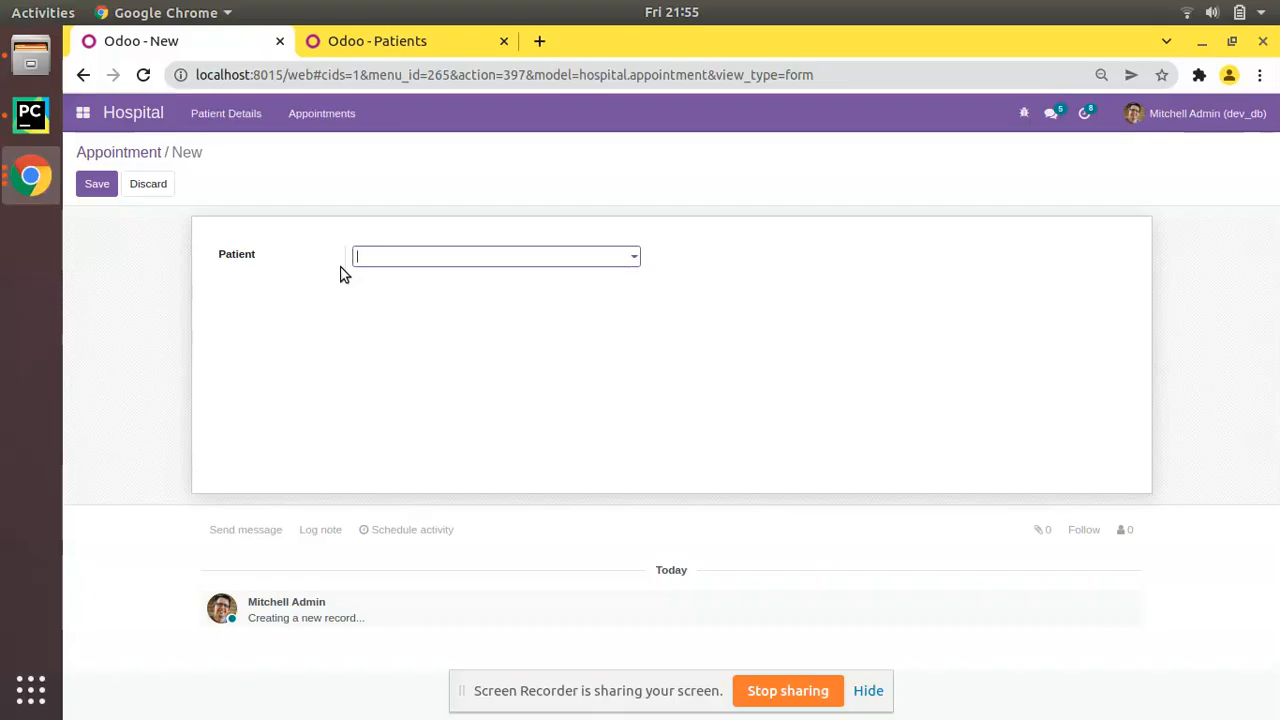
Start a new Sales quotation and set its Quotation Date to April 5, 2022
left_click(83, 113)
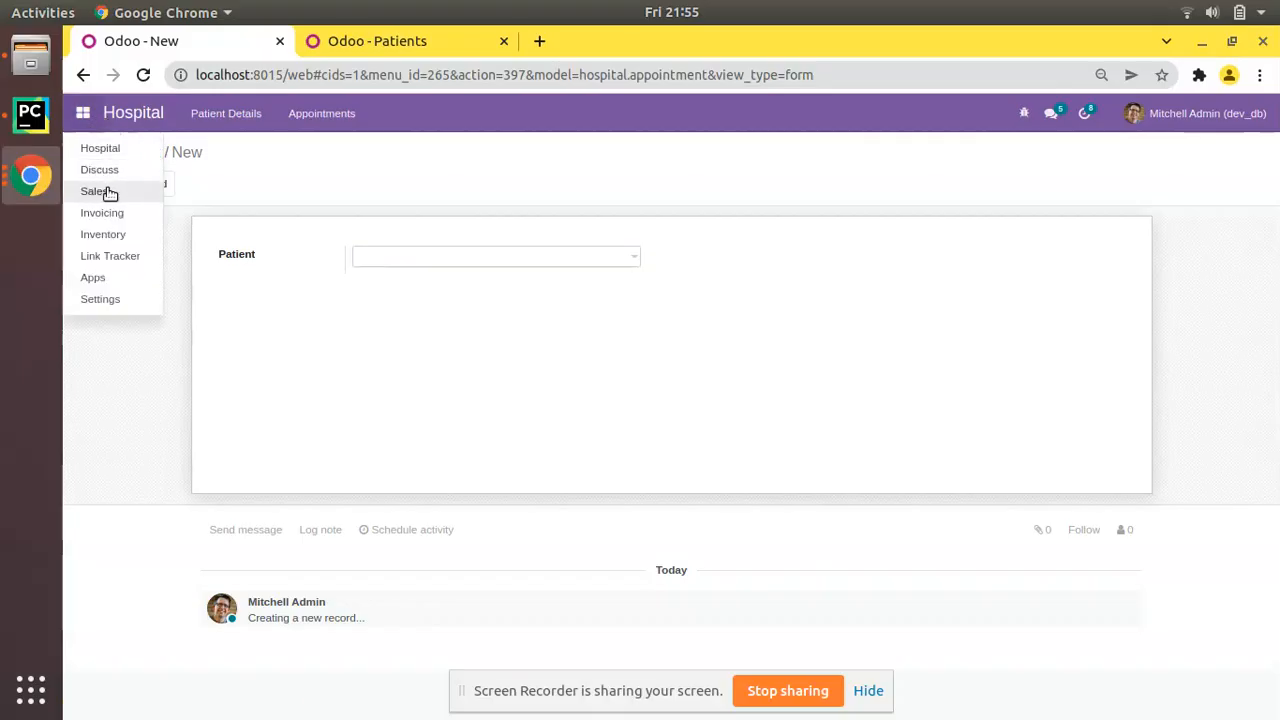
left_click(93, 191)
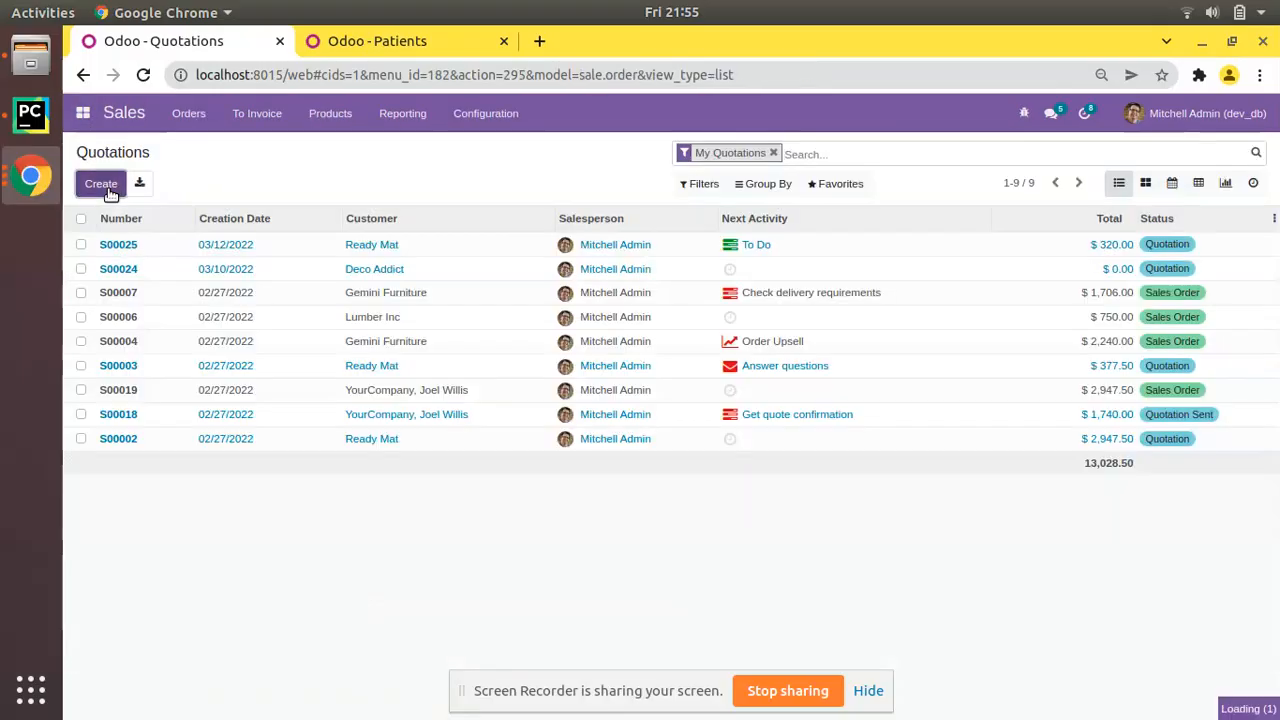
left_click(100, 183)
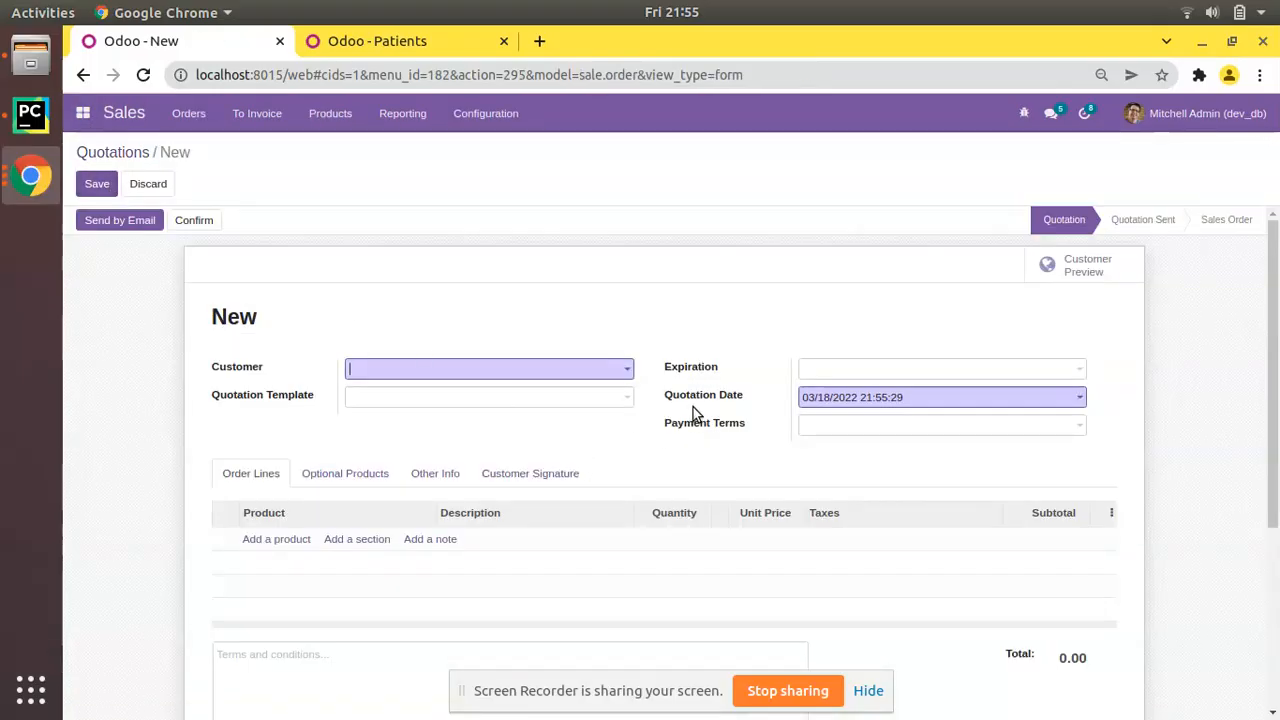
left_click(935, 397)
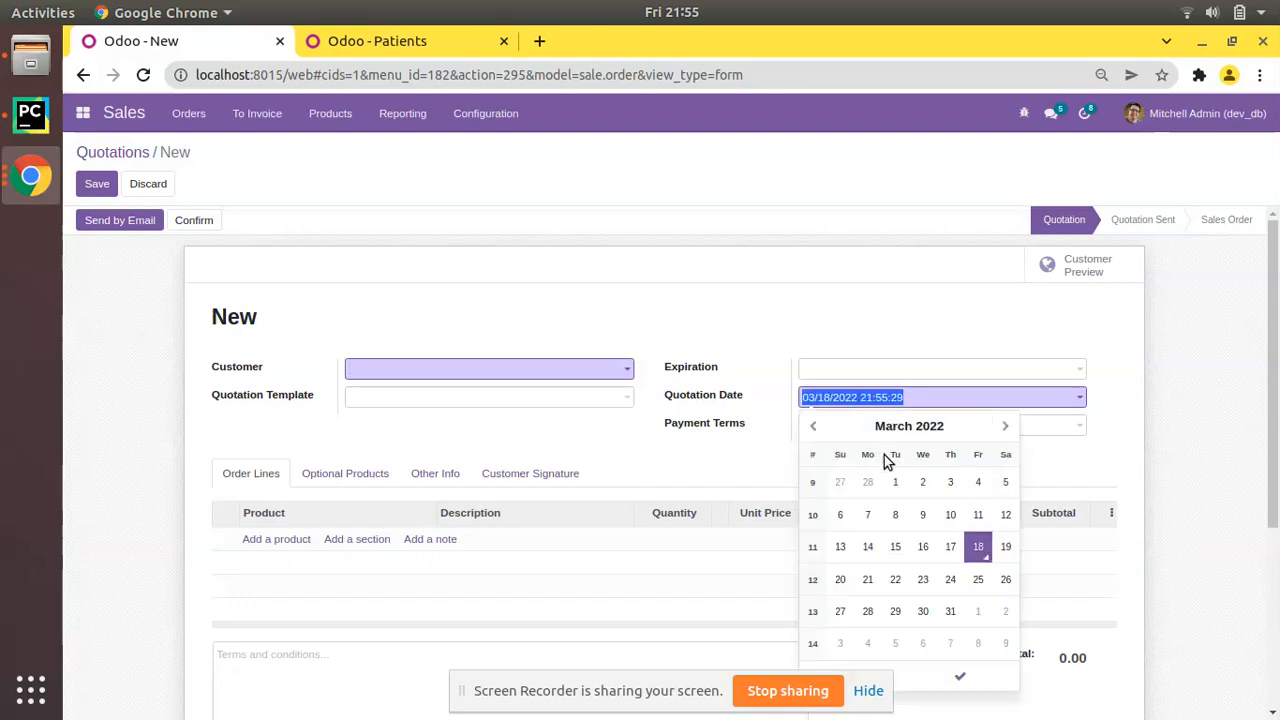
left_click(1005, 426)
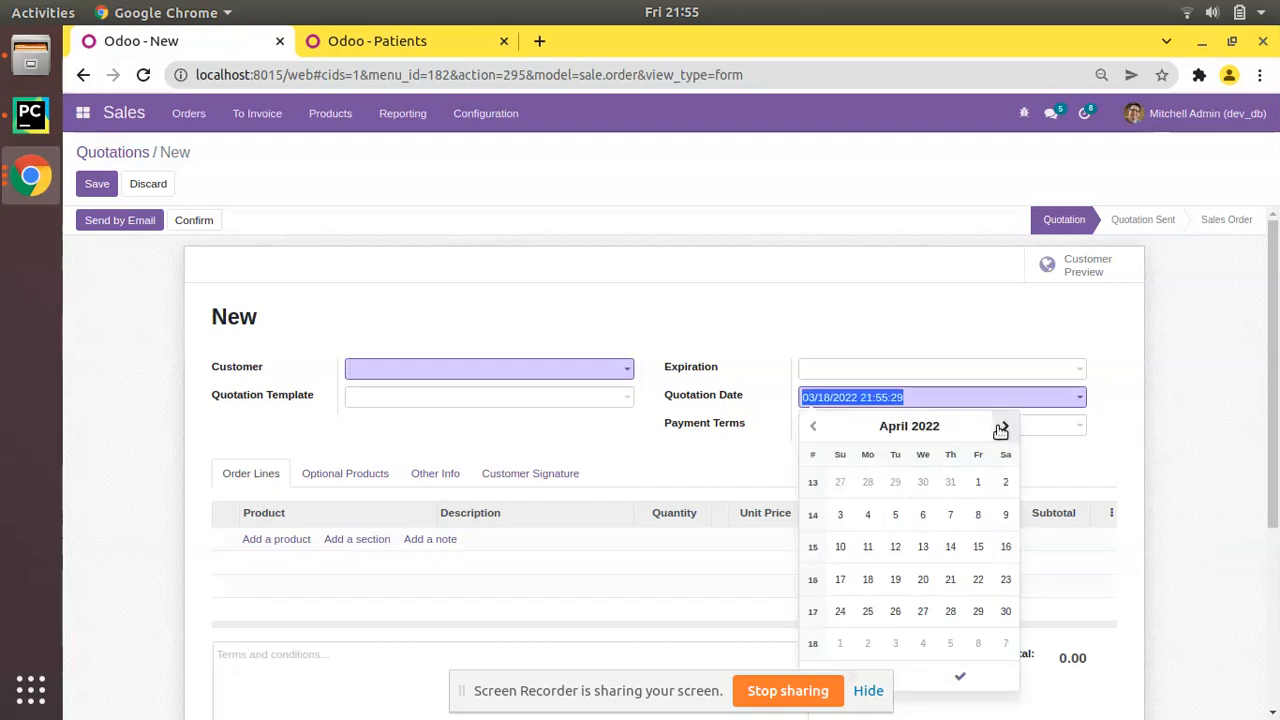
left_click(895, 514)
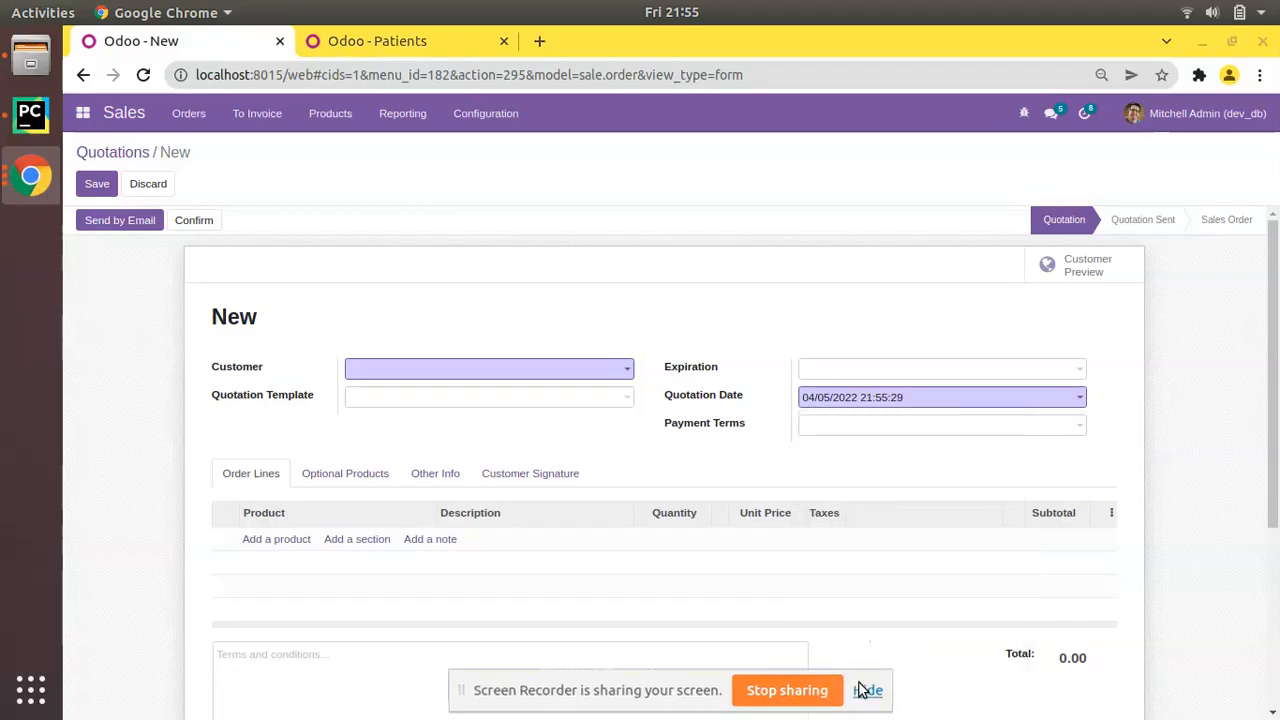
Browse the Quotation Date time picker, then return to the Hospital Patients list
left_click(940, 397)
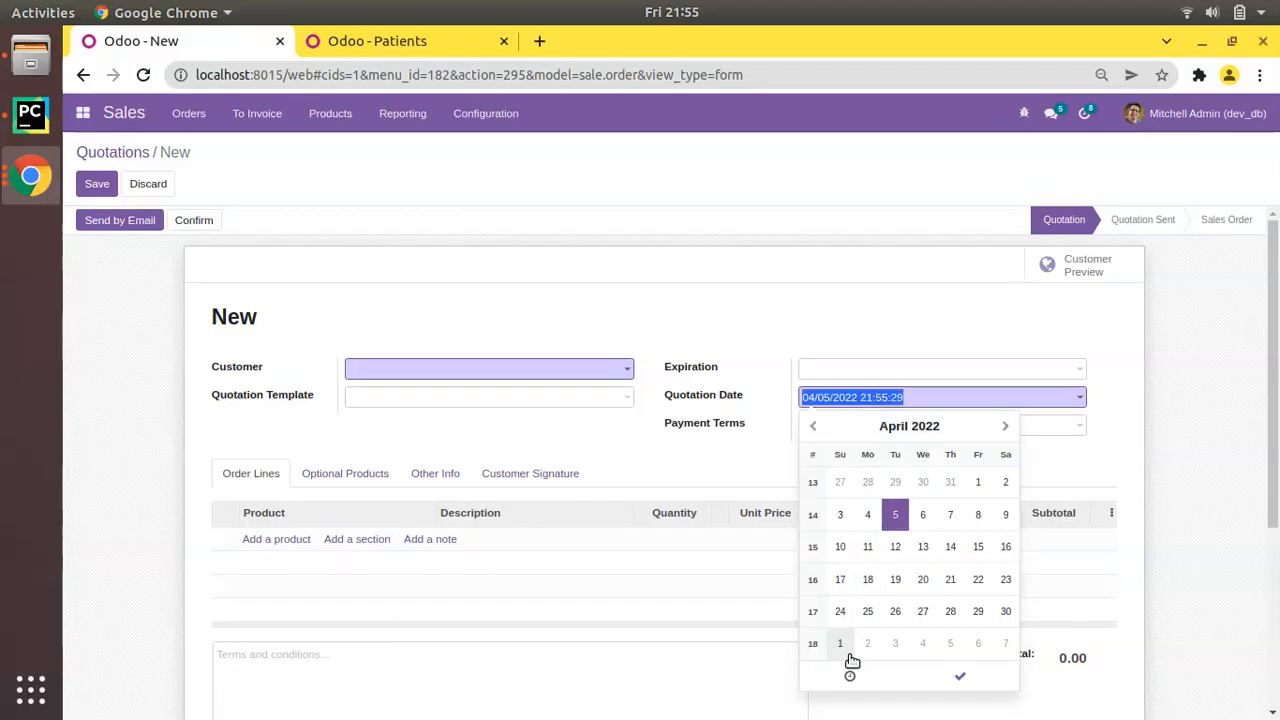
left_click(849, 675)
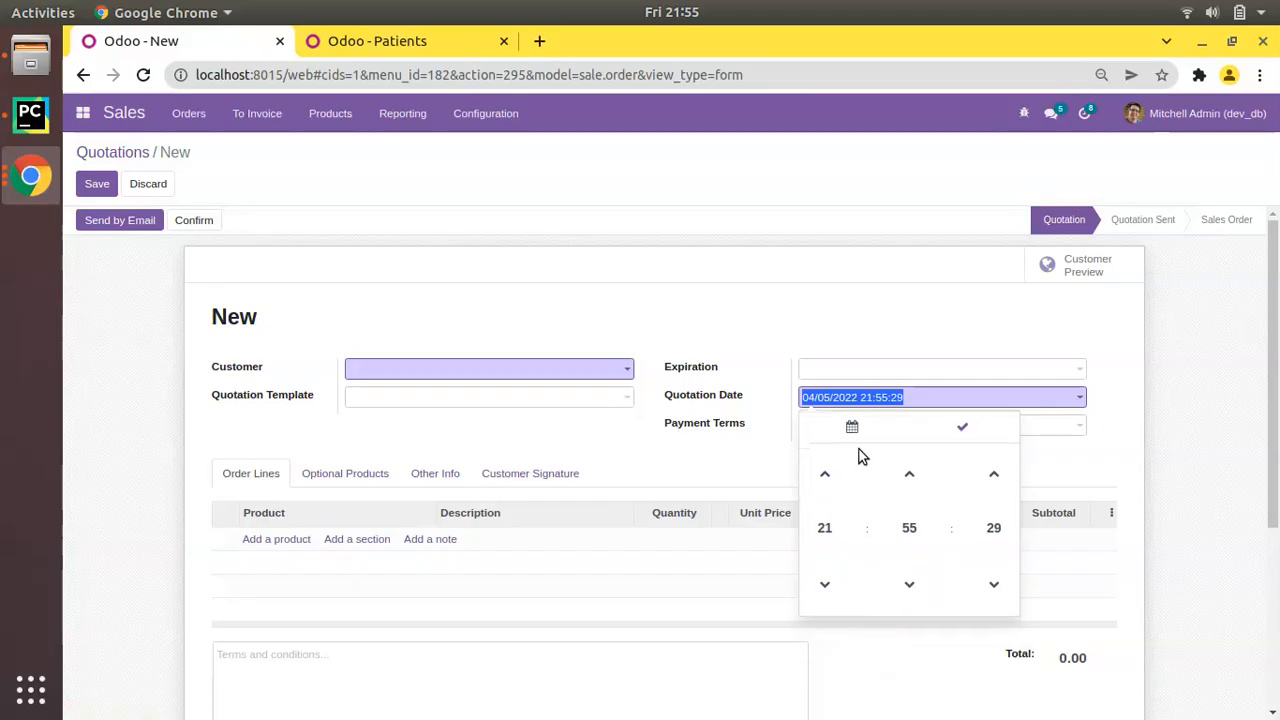
left_click(852, 426)
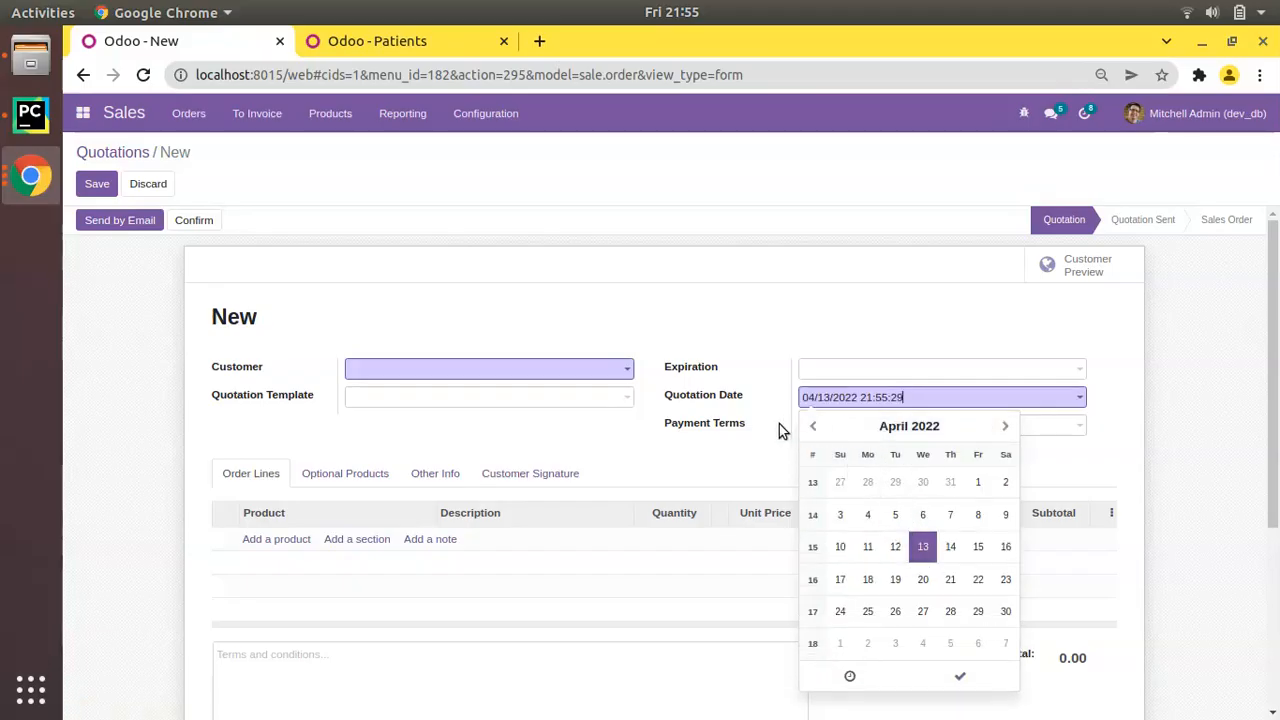
mouse_move(83, 112)
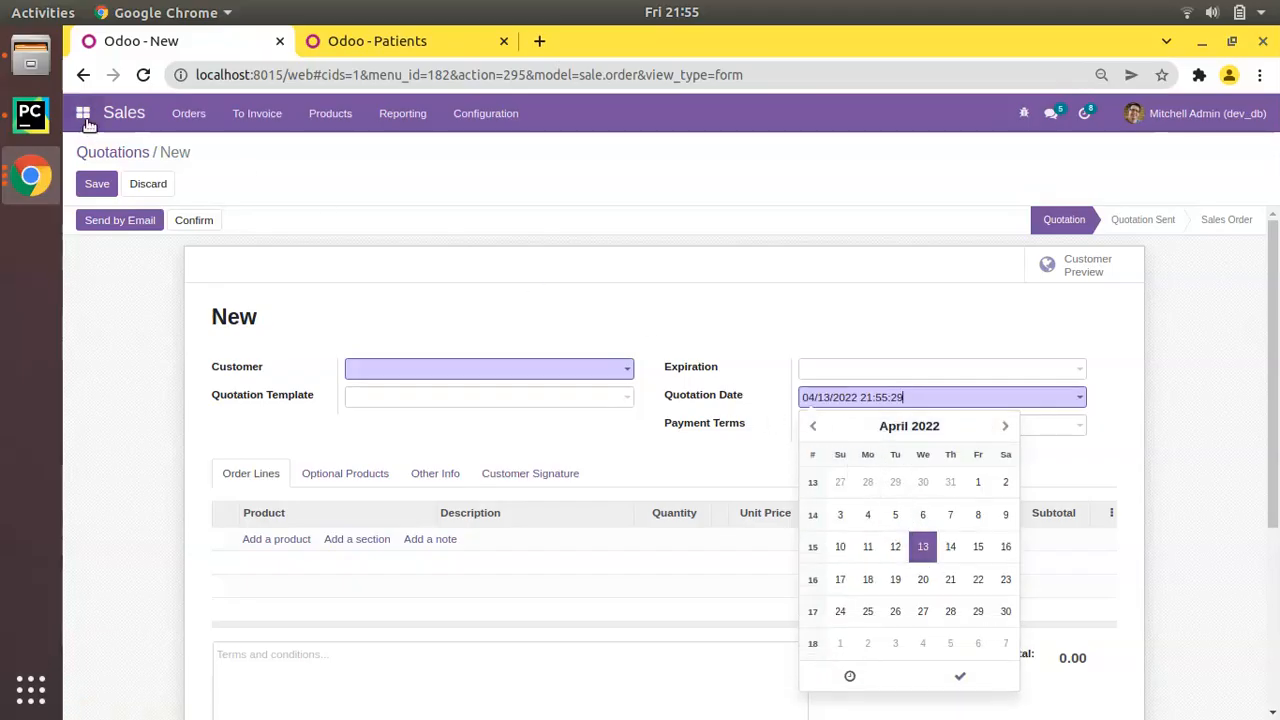
left_click(97, 183)
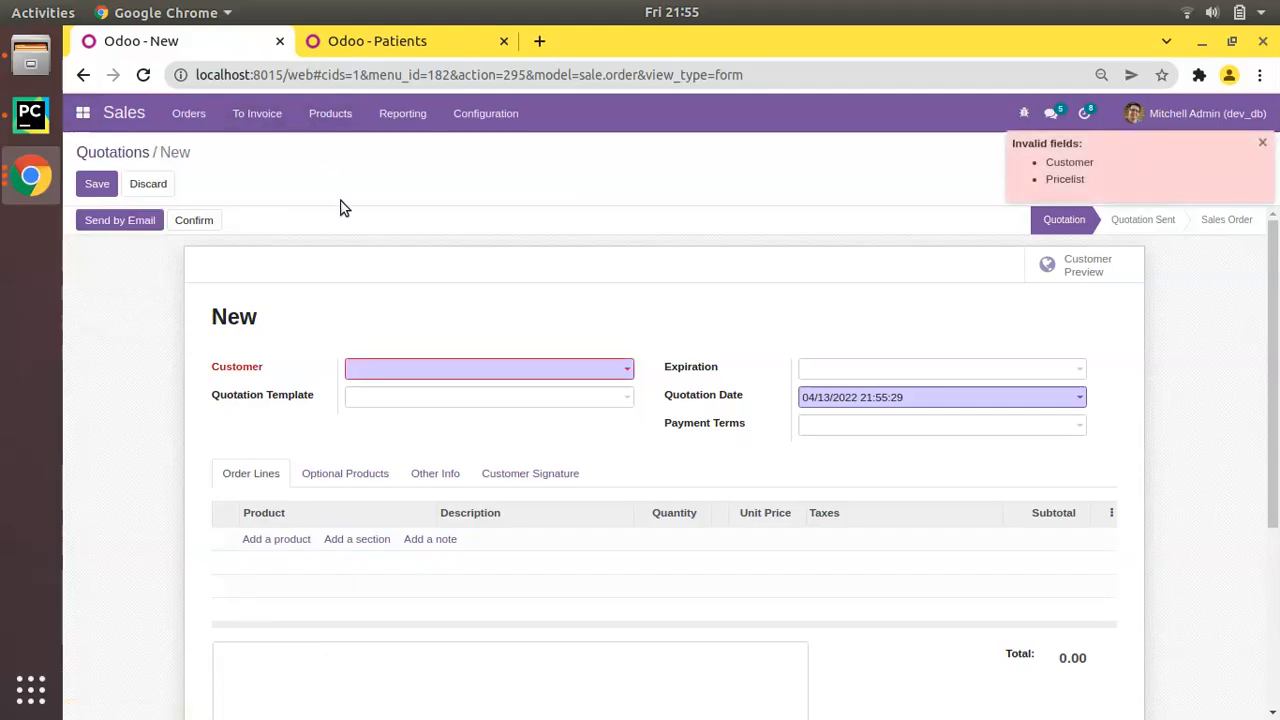
left_click(112, 152)
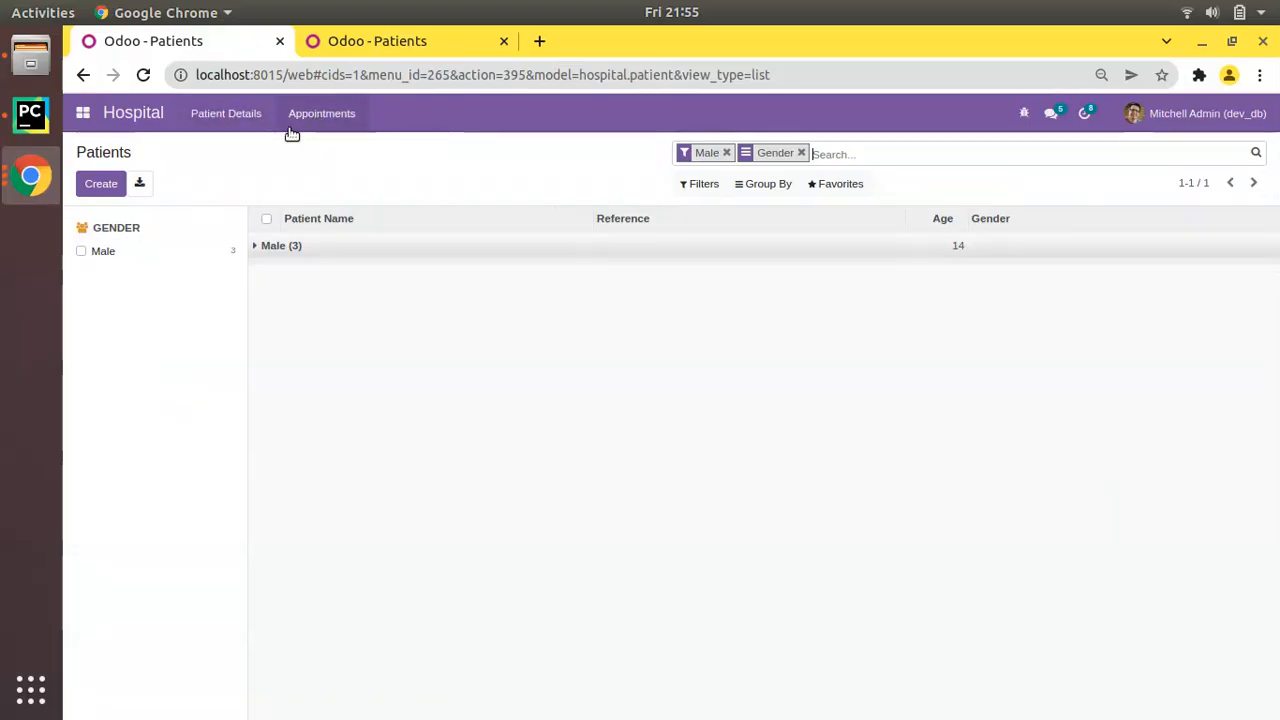
Rename the menuitem and action in appointment_view.xml to 'Appointments'
left_click(226, 113)
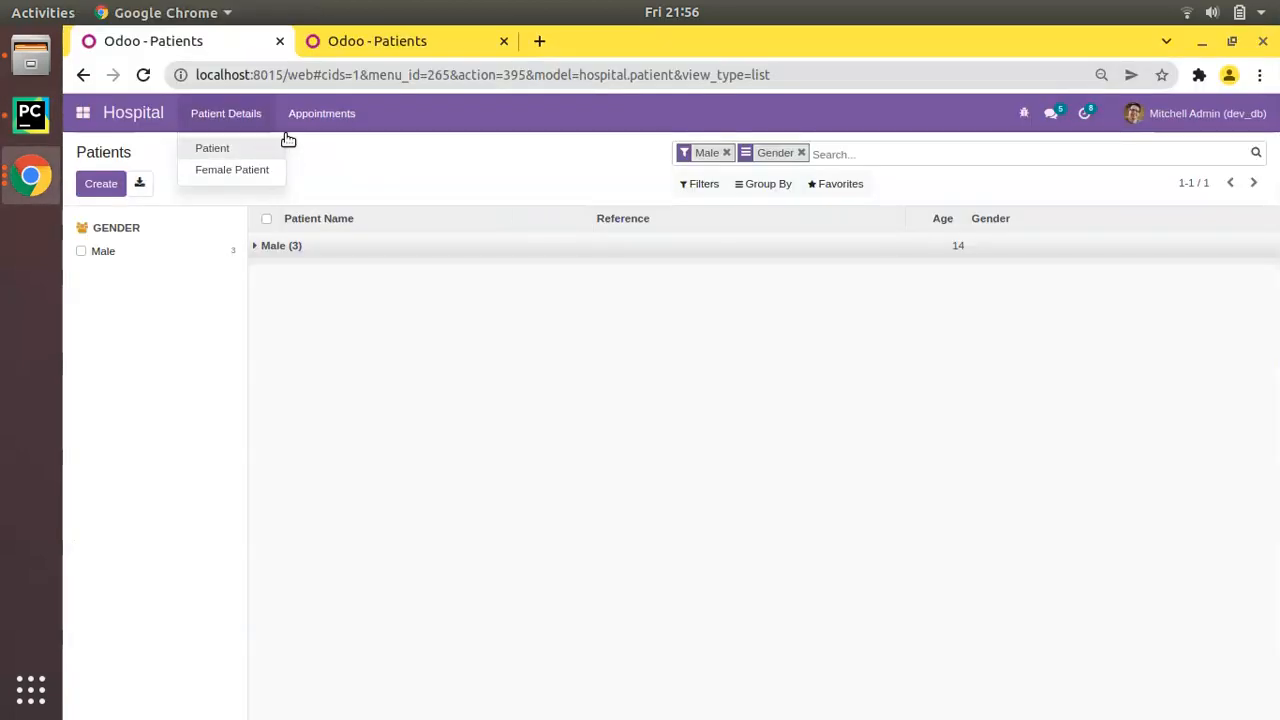
mouse_move(15, 140)
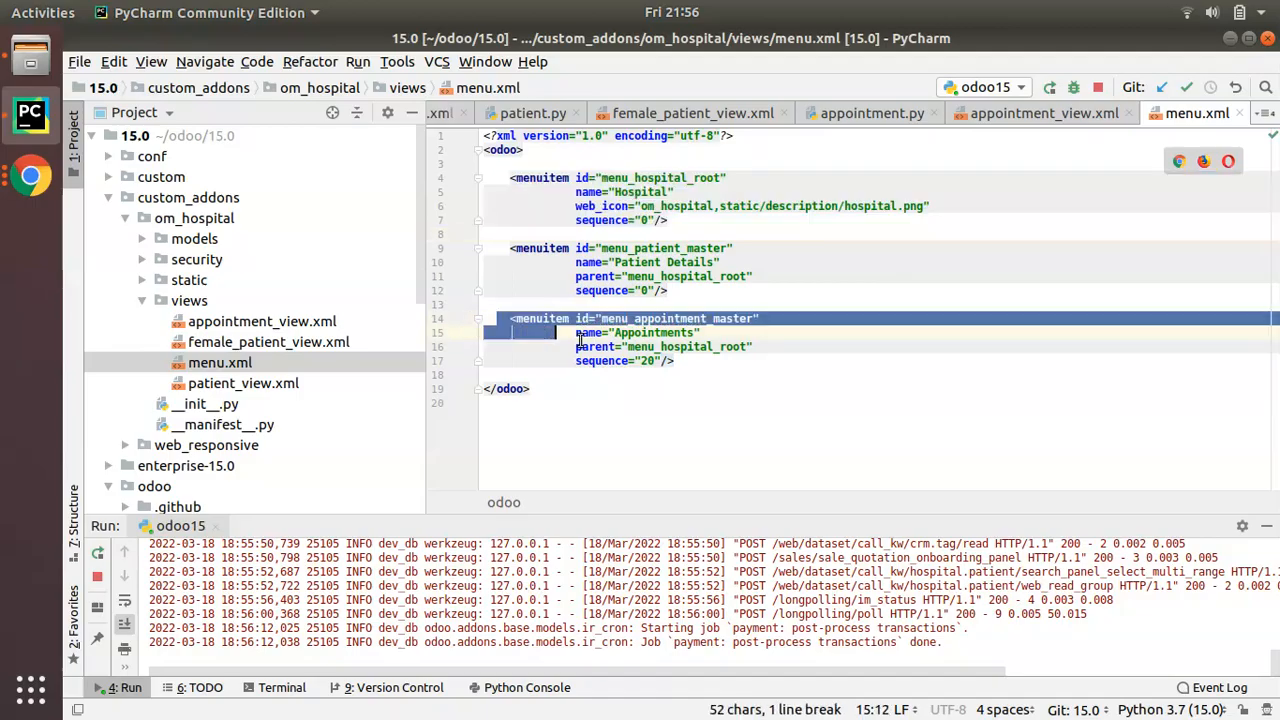
left_click(262, 321)
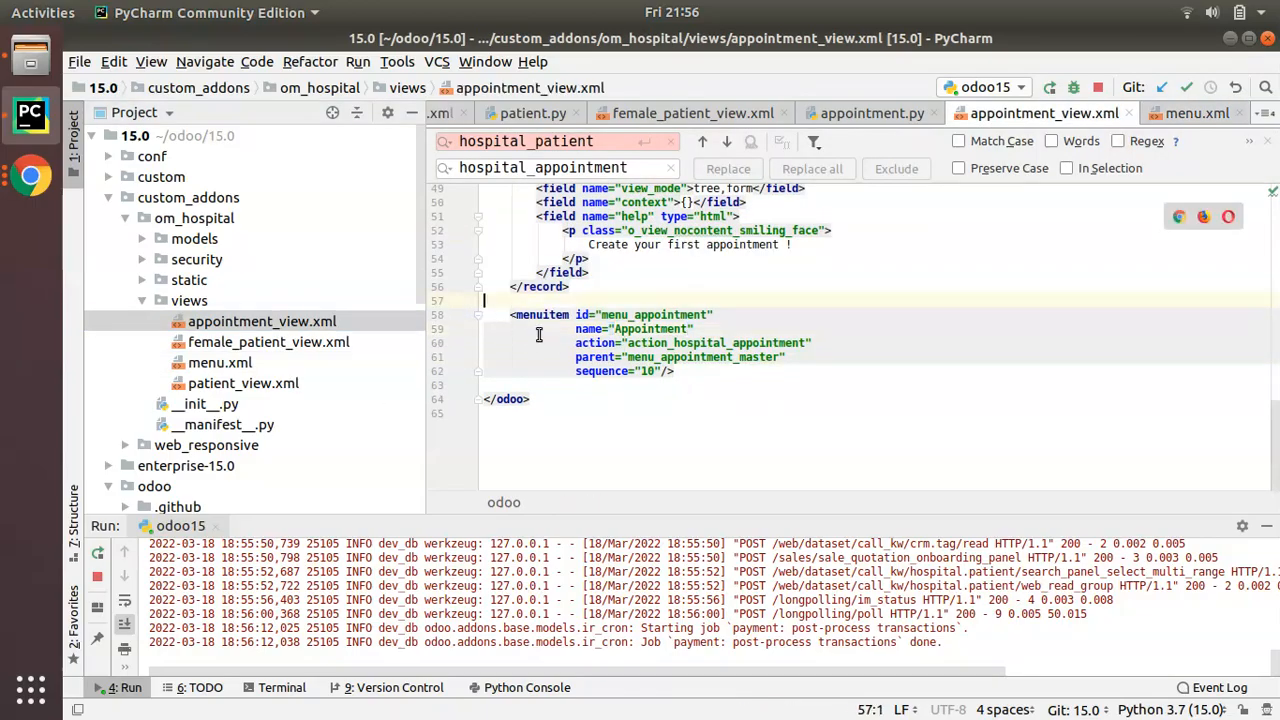
left_click(1196, 113)
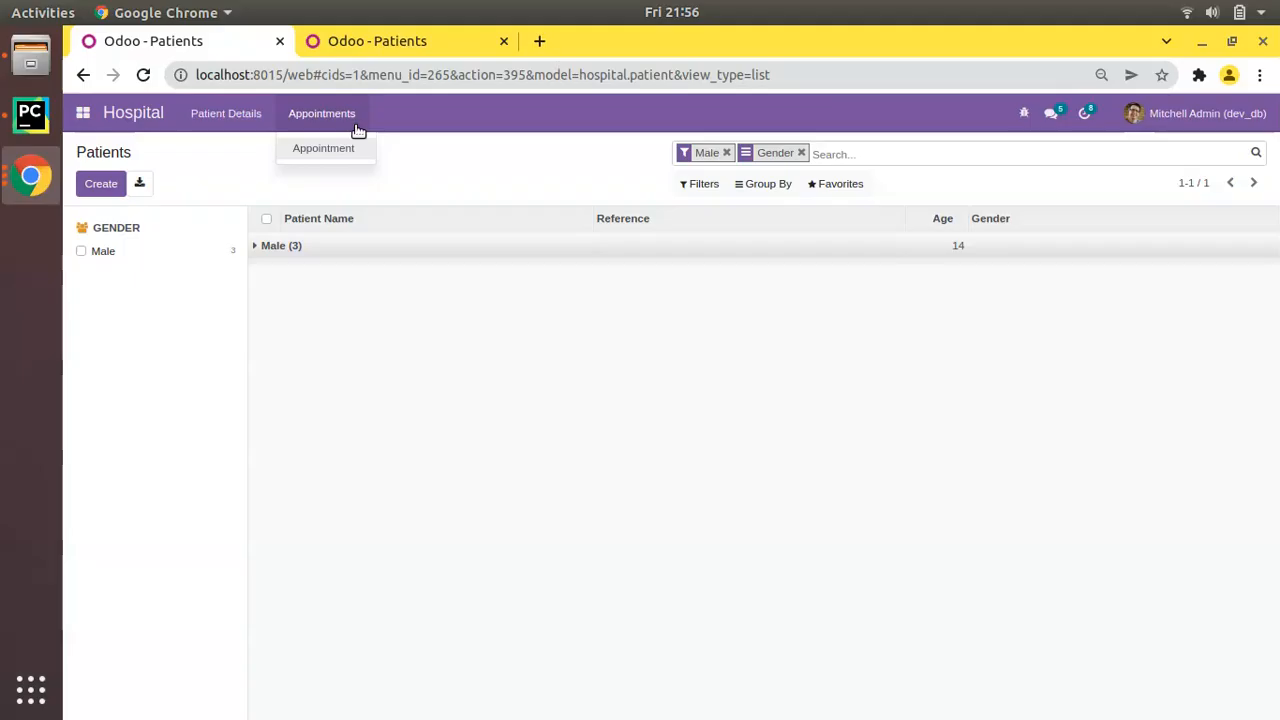
mouse_move(322, 148)
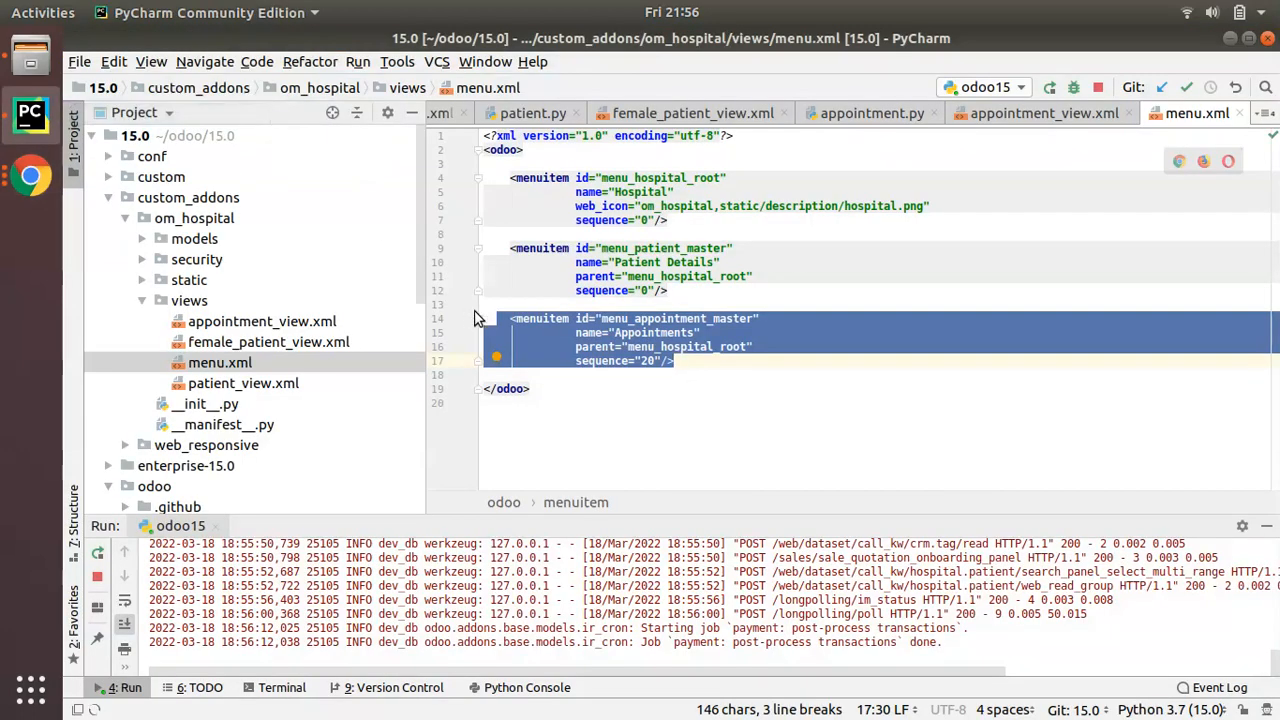
double_click(647, 332)
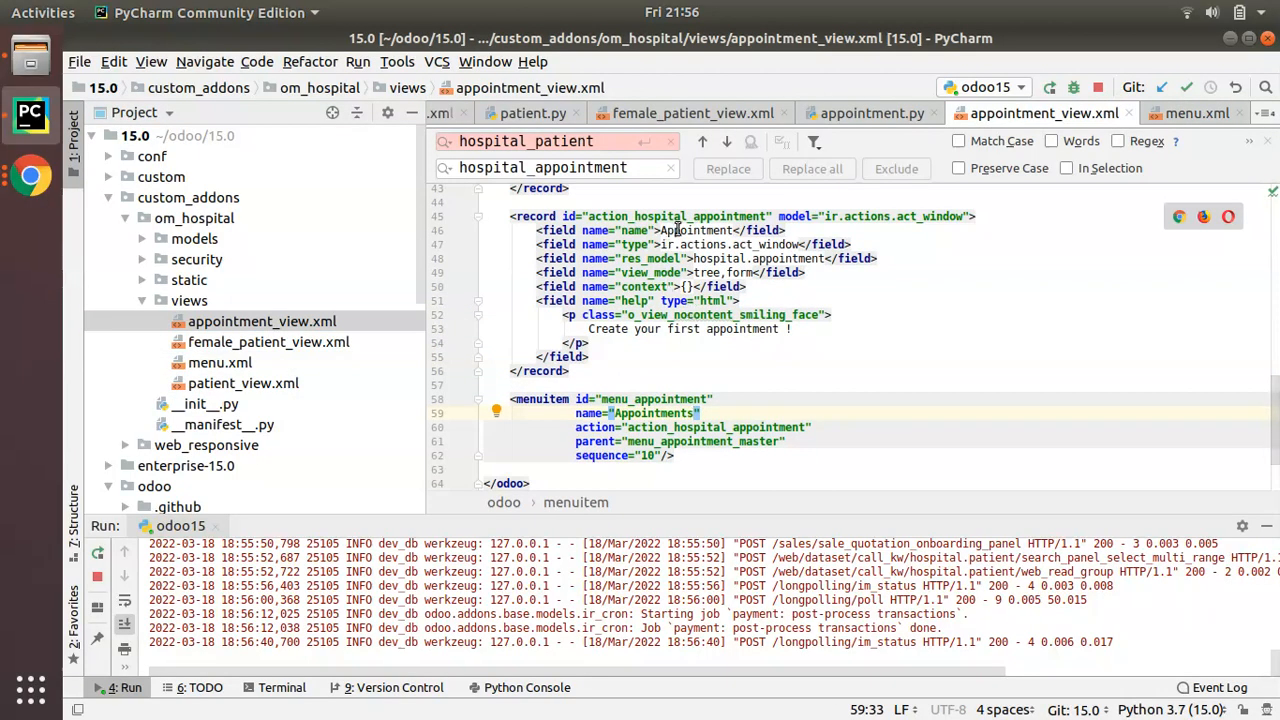
left_click(738, 230)
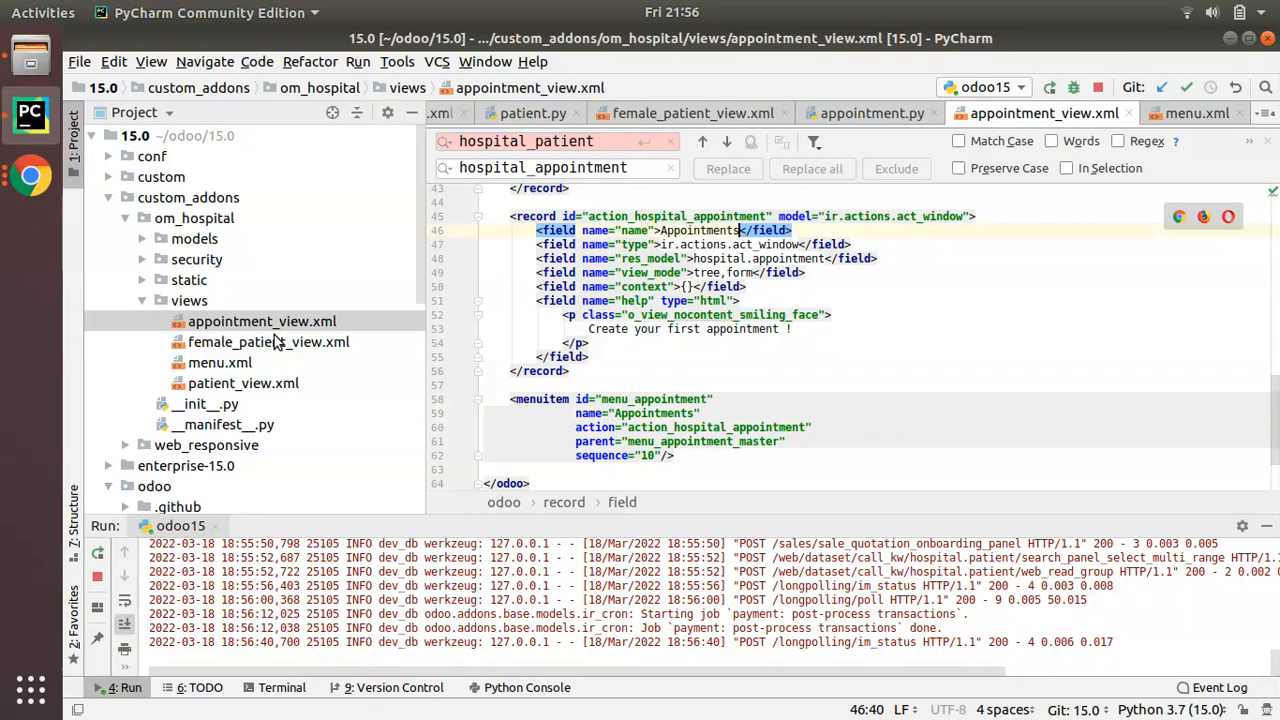
left_click(243, 383)
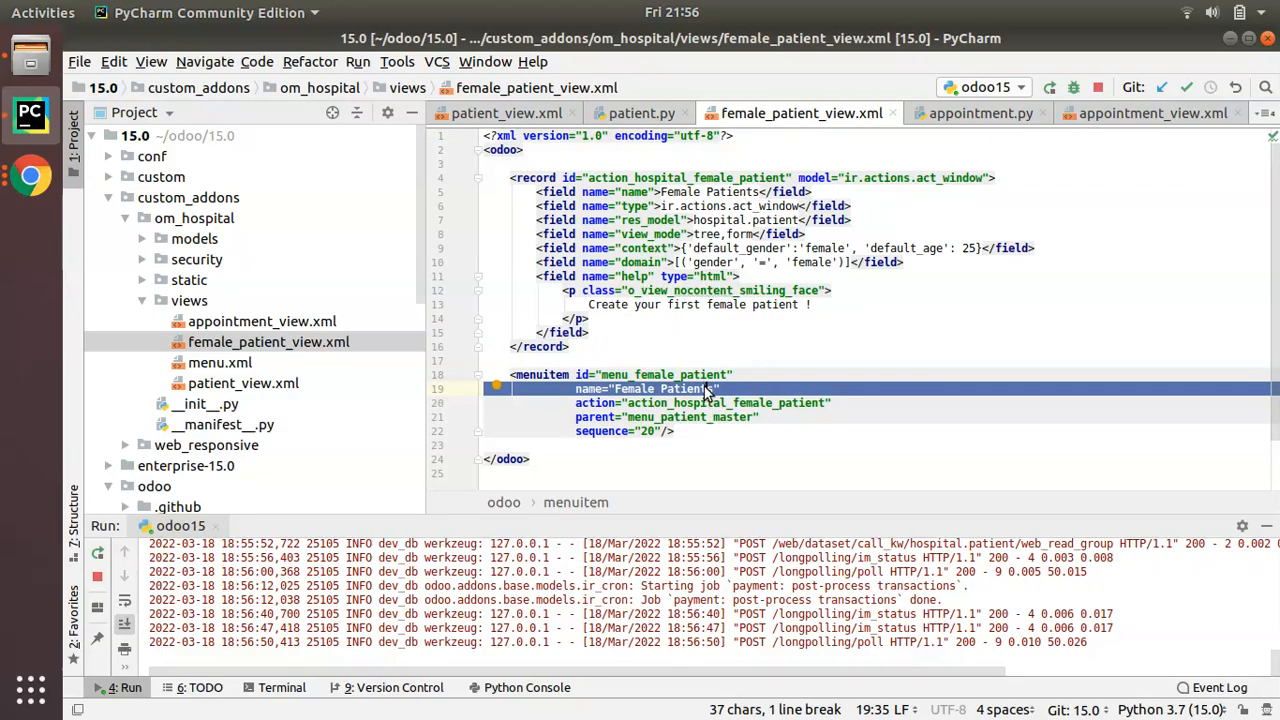
mouse_move(32, 175)
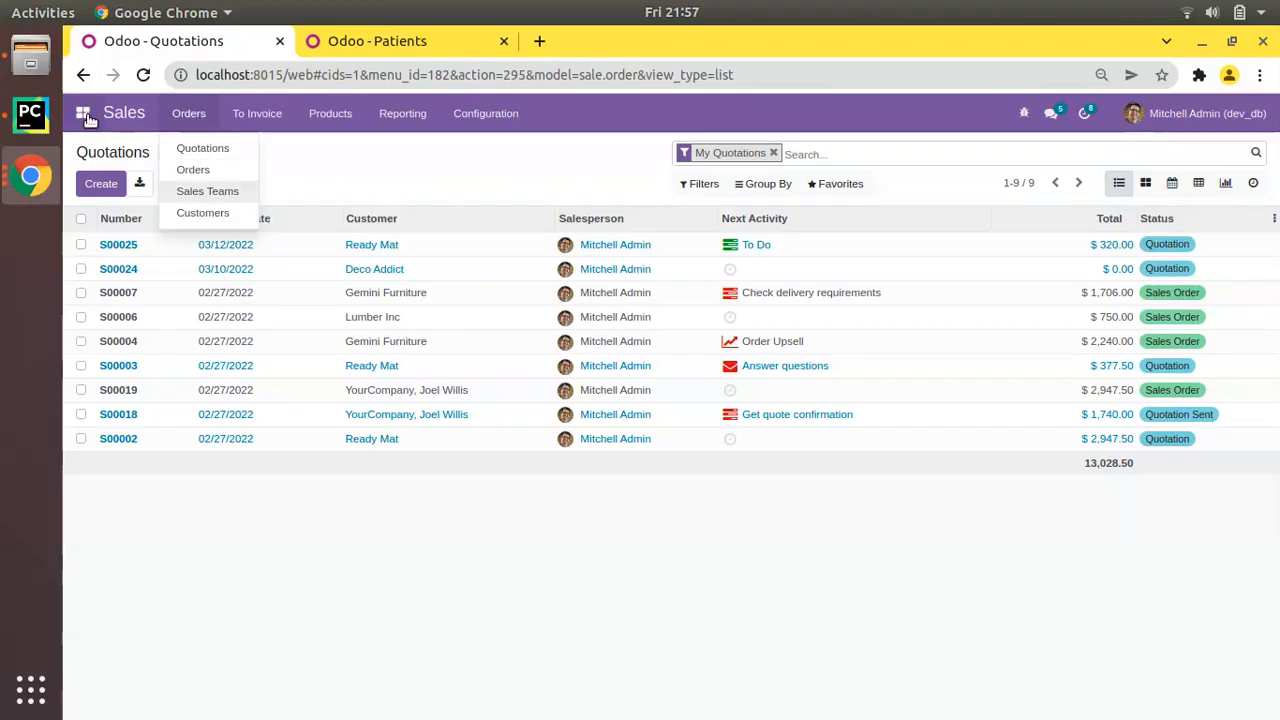
Open the renamed Hospital > Appointments list in Odoo, then go back to PyCharm
left_click(377, 41)
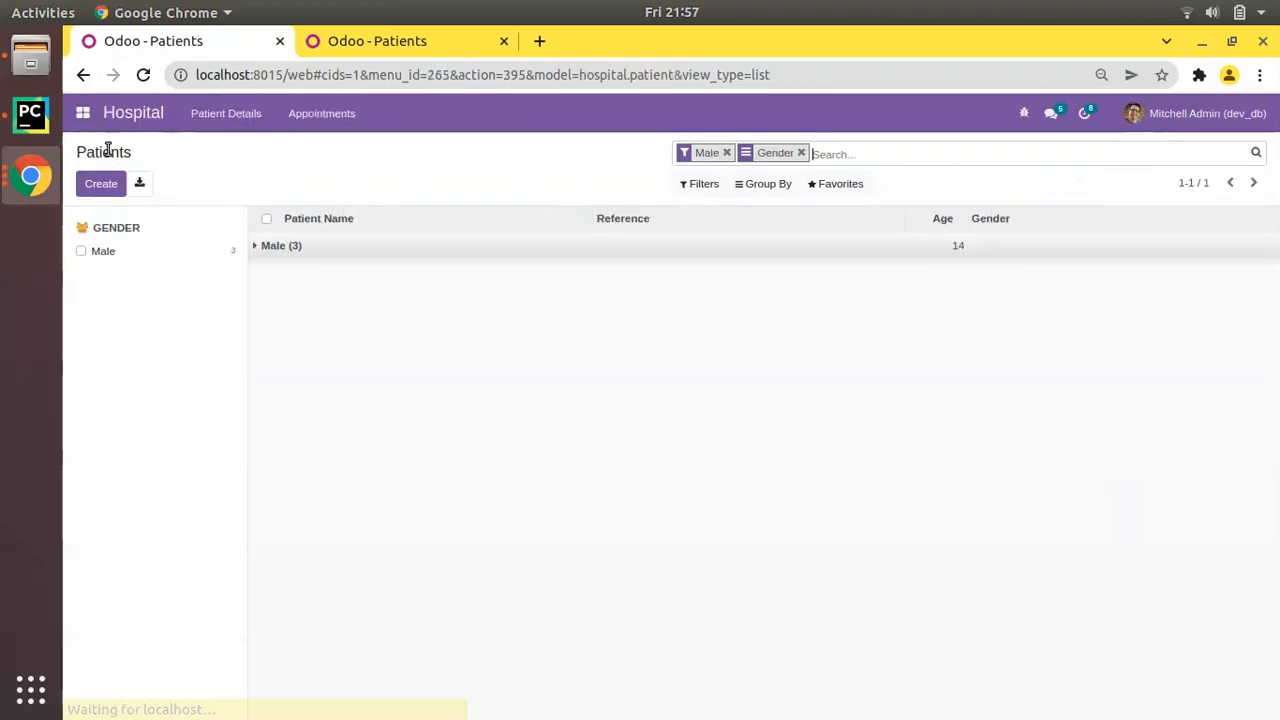
left_click(83, 112)
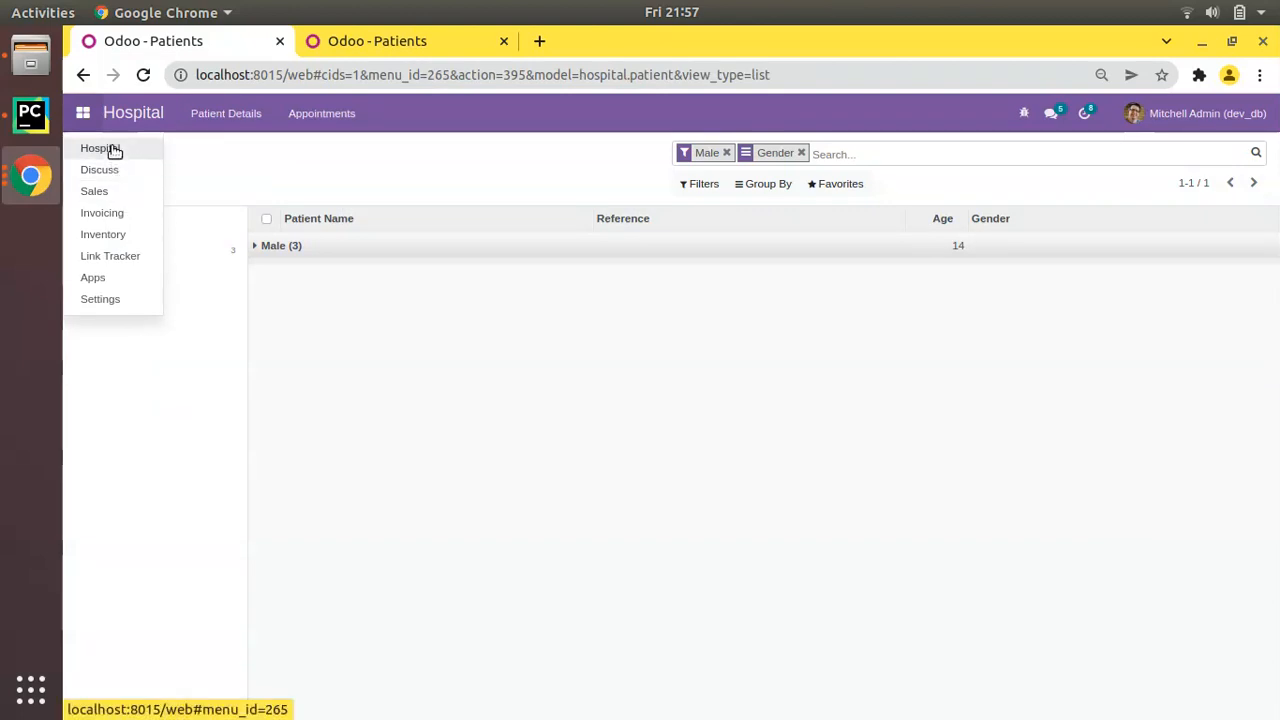
left_click(226, 113)
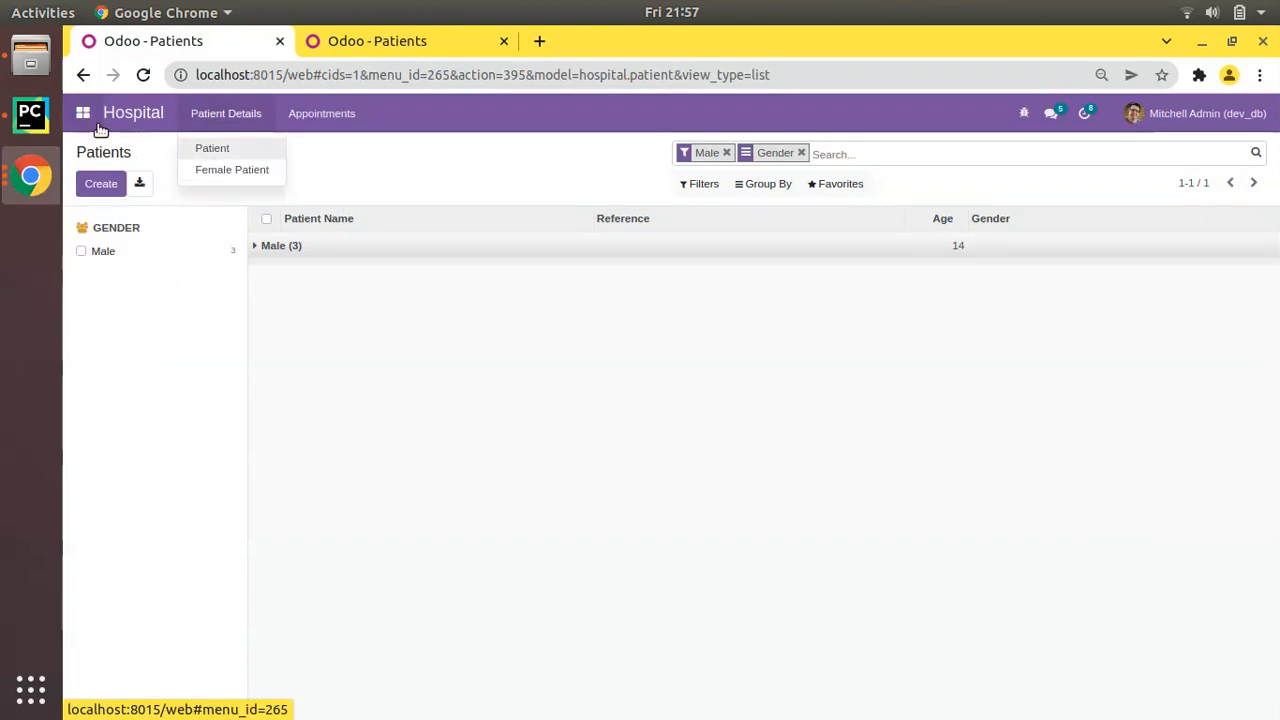
left_click(83, 112)
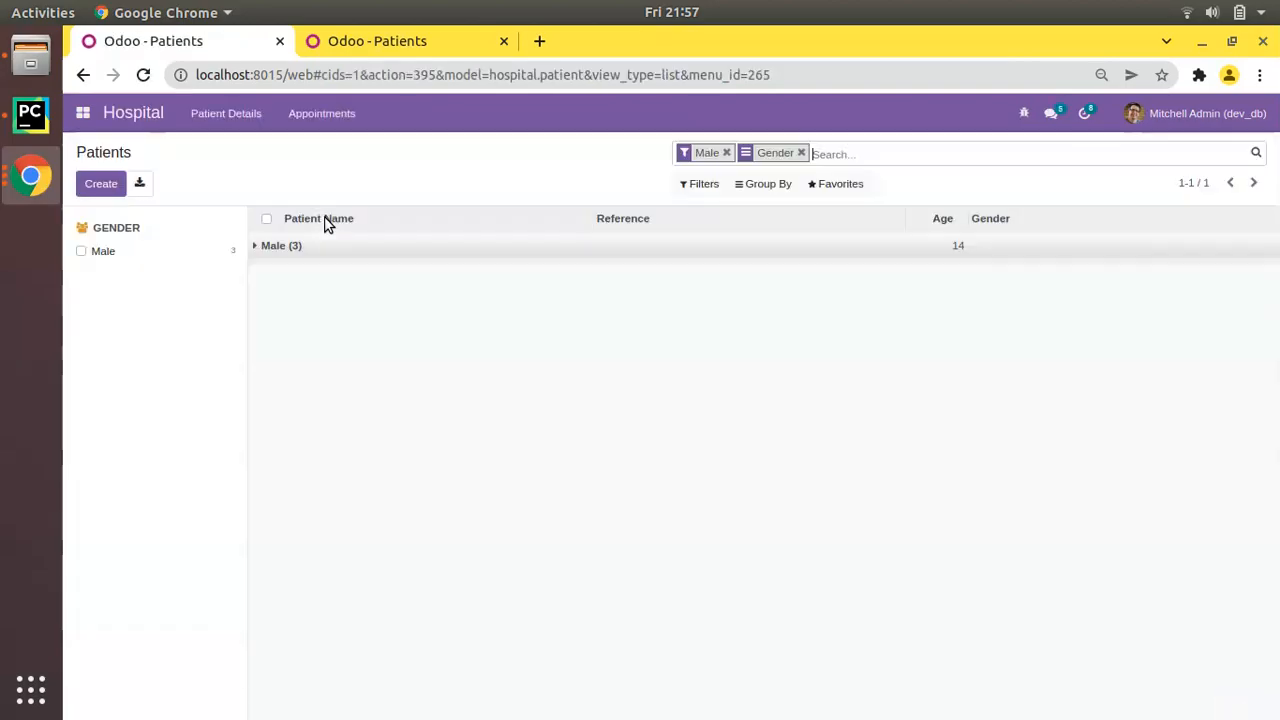
left_click(321, 113)
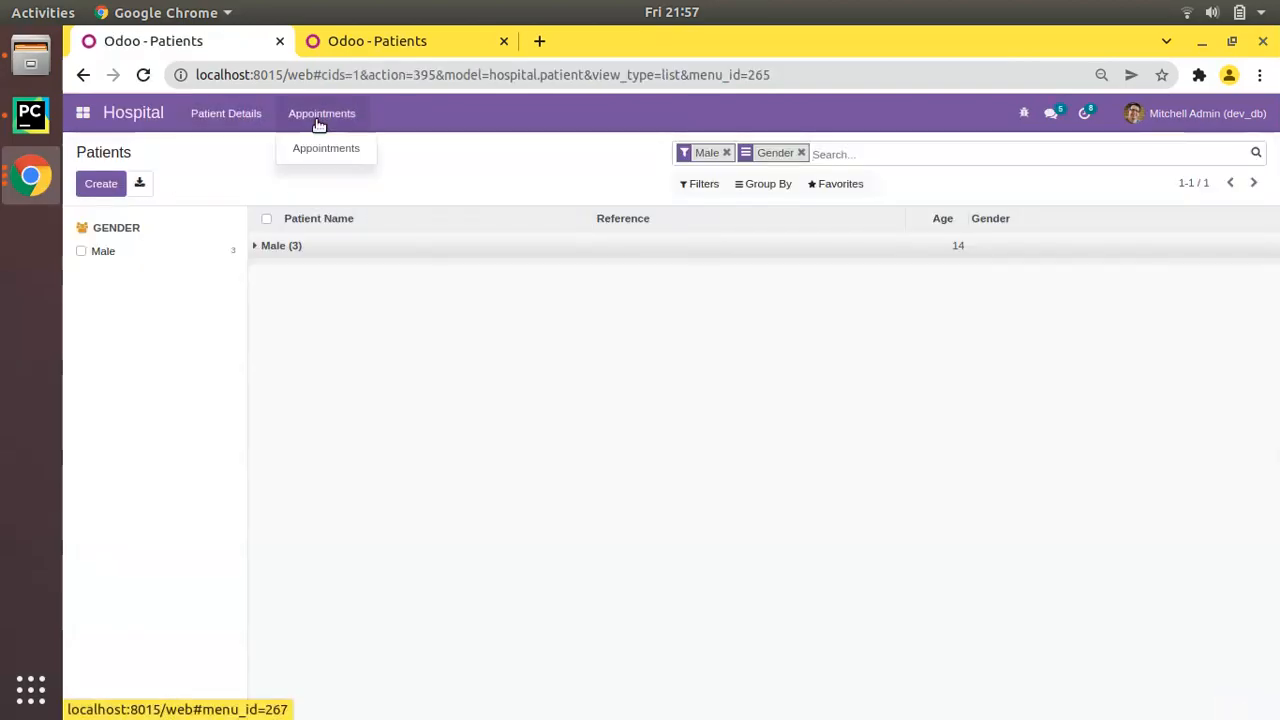
left_click(326, 148)
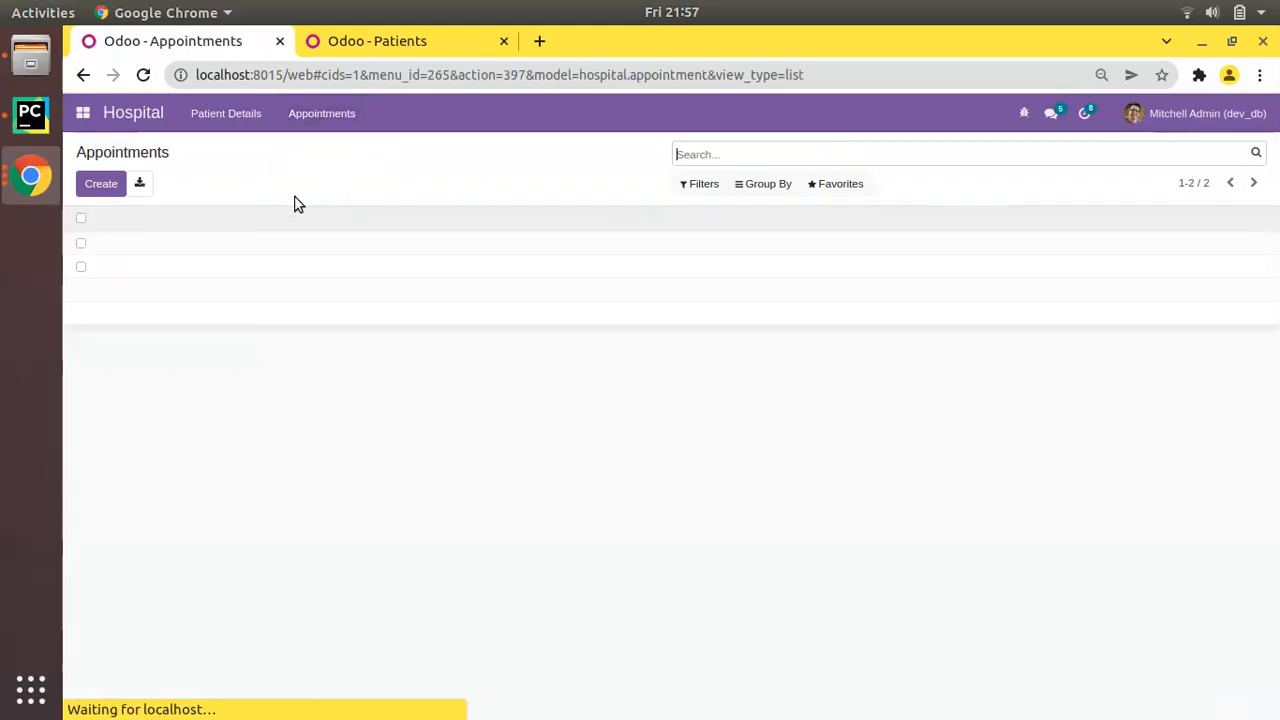
left_click(100, 183)
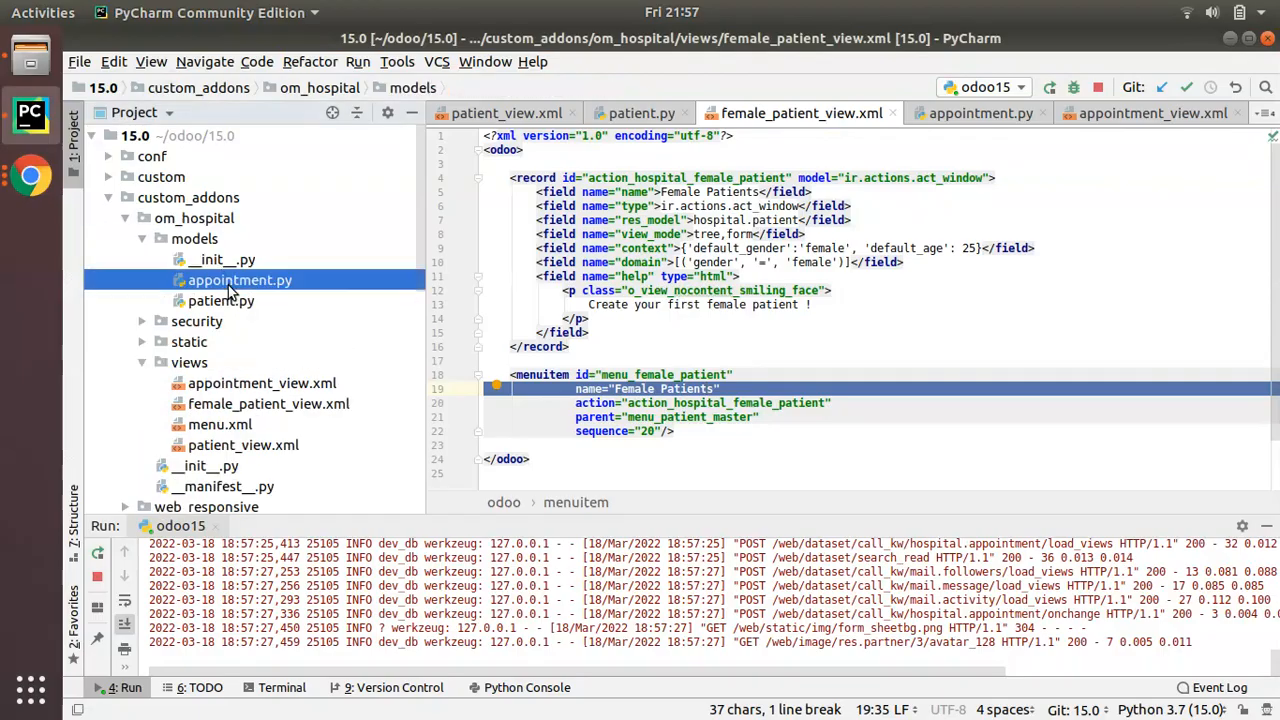
In appointment.py, add appointment_time = fields.Datetime(string='Appointment Time')
left_click(239, 280)
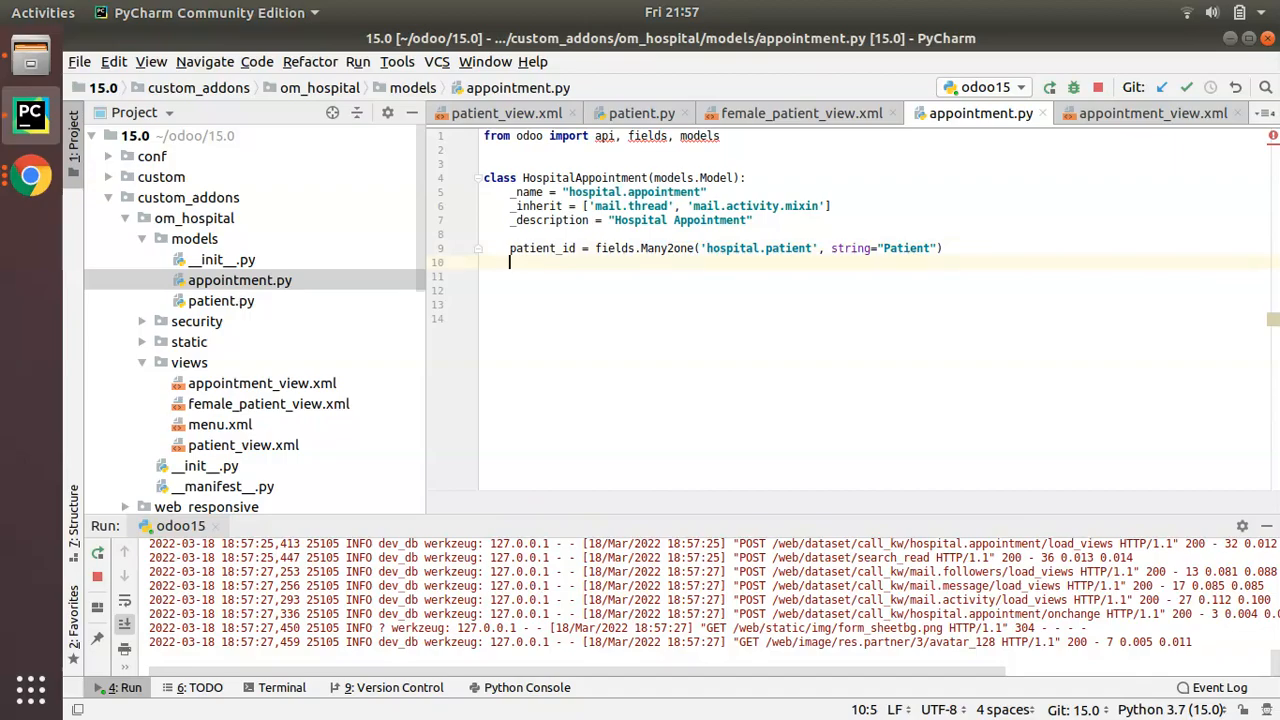
type("bookn")
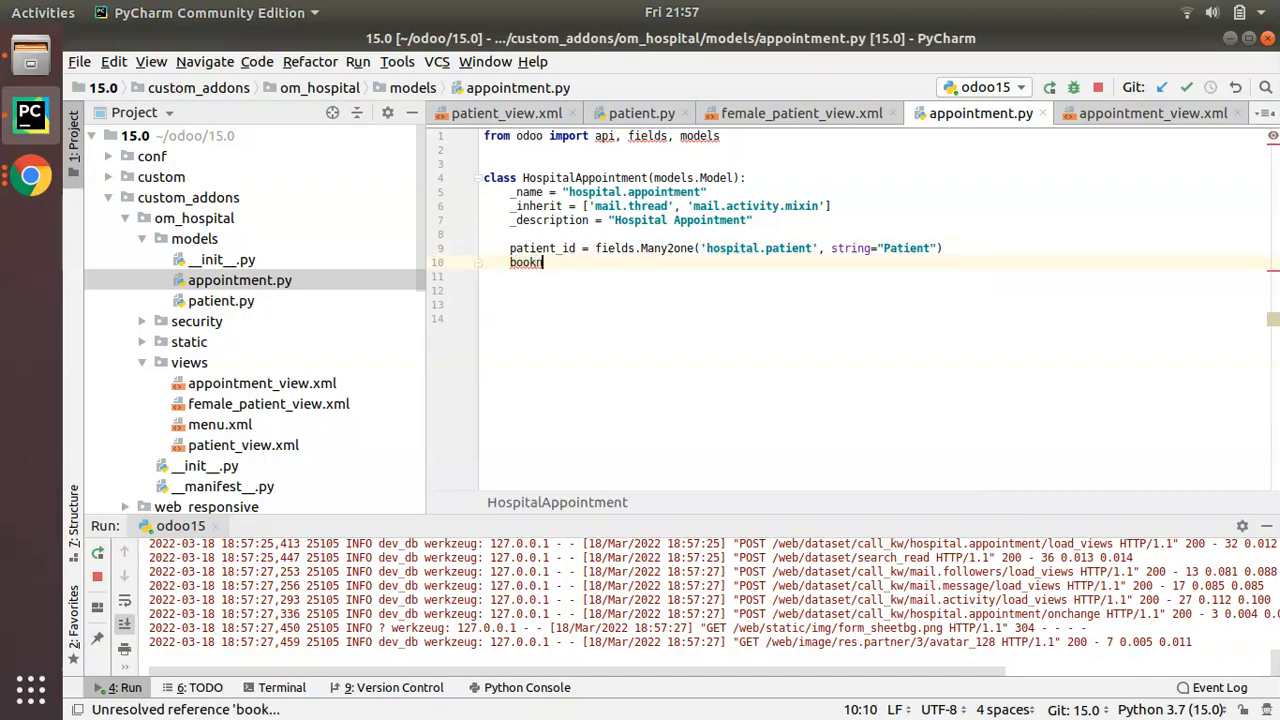
type("ing")
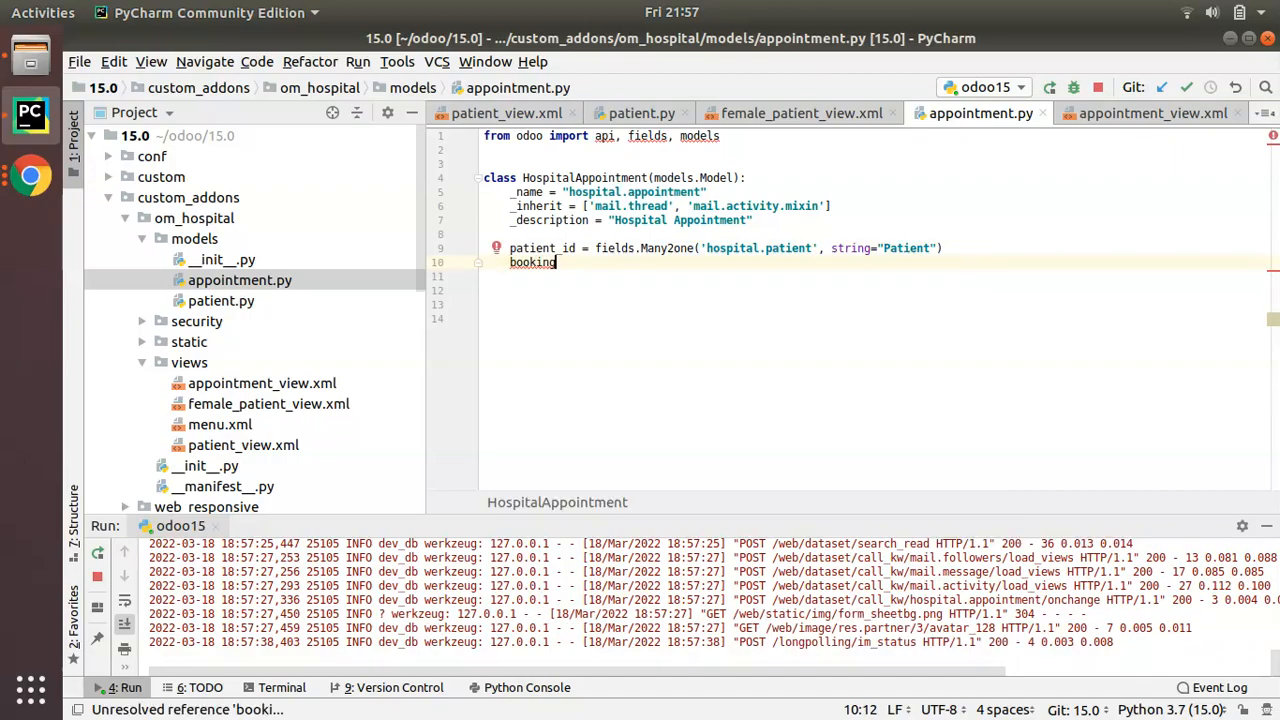
key("BackSpace")
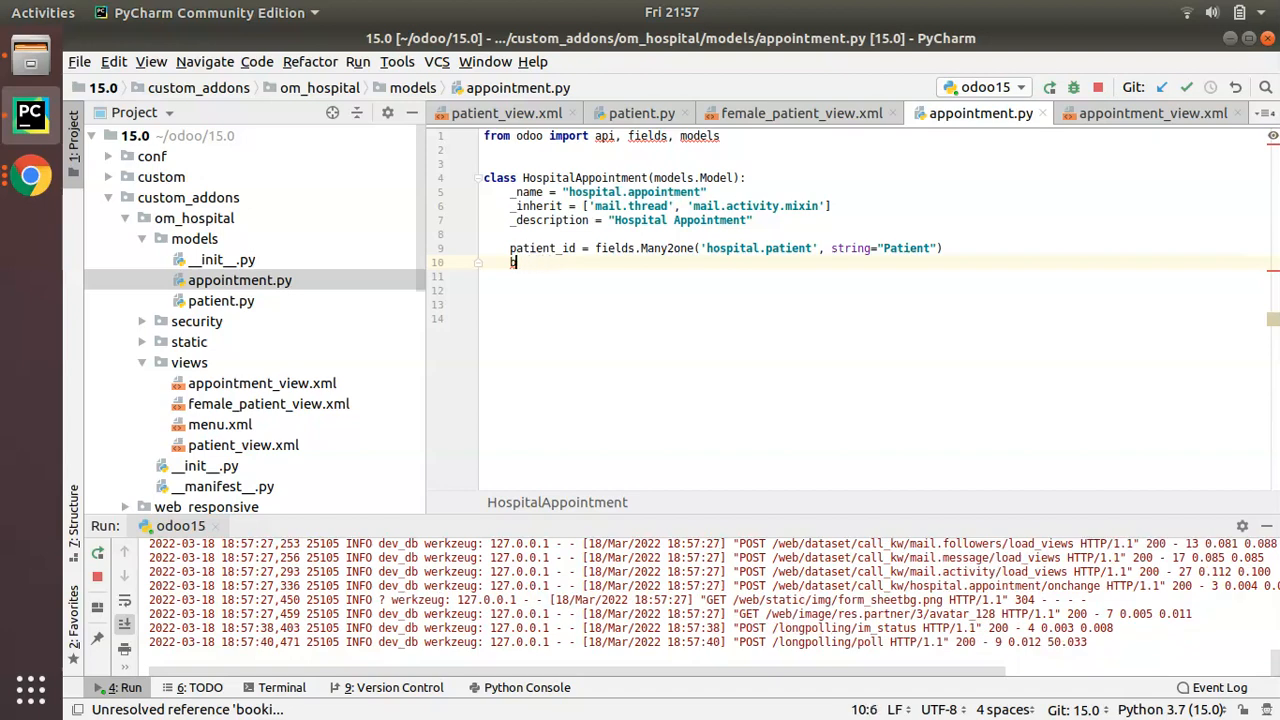
type("appointment_")
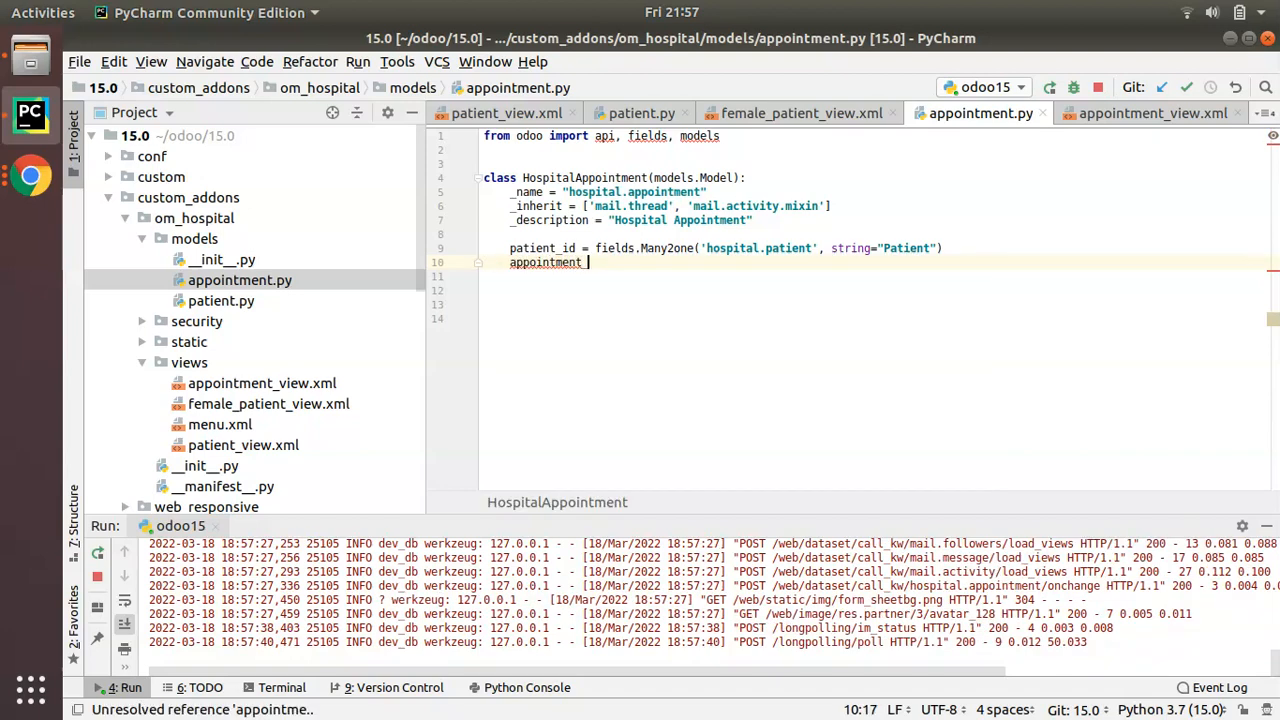
type("time =")
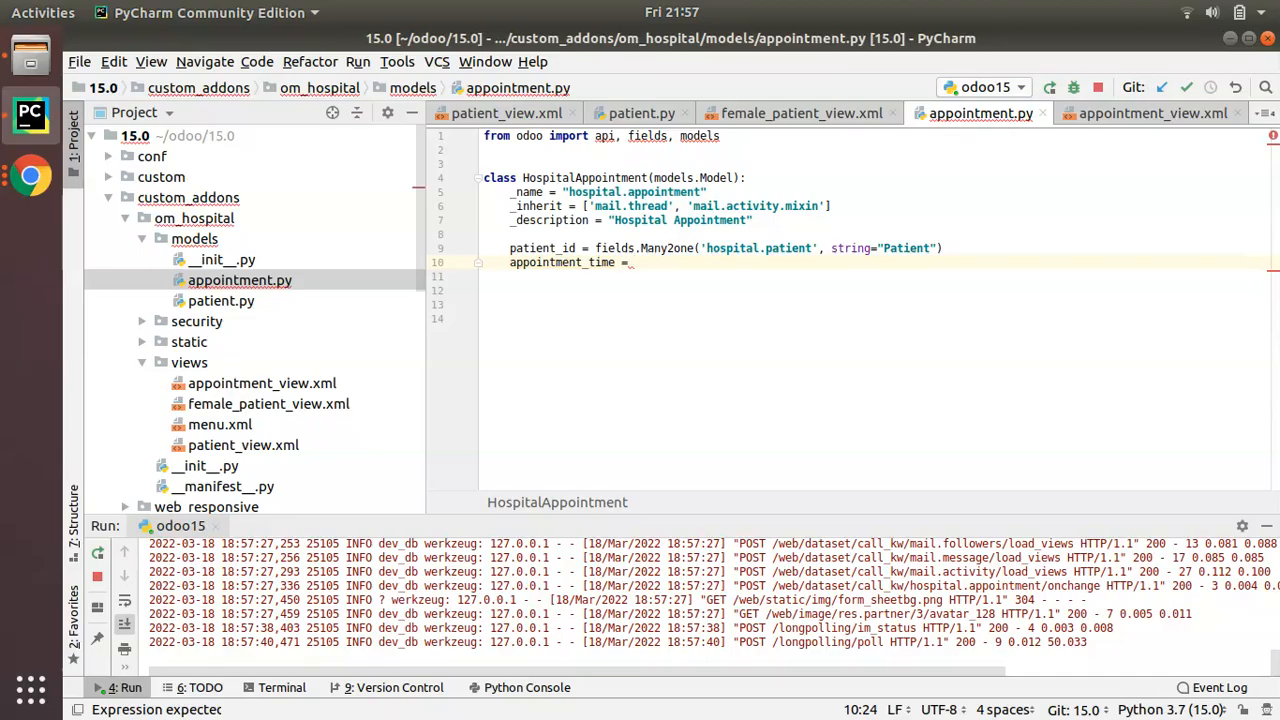
type("fields.")
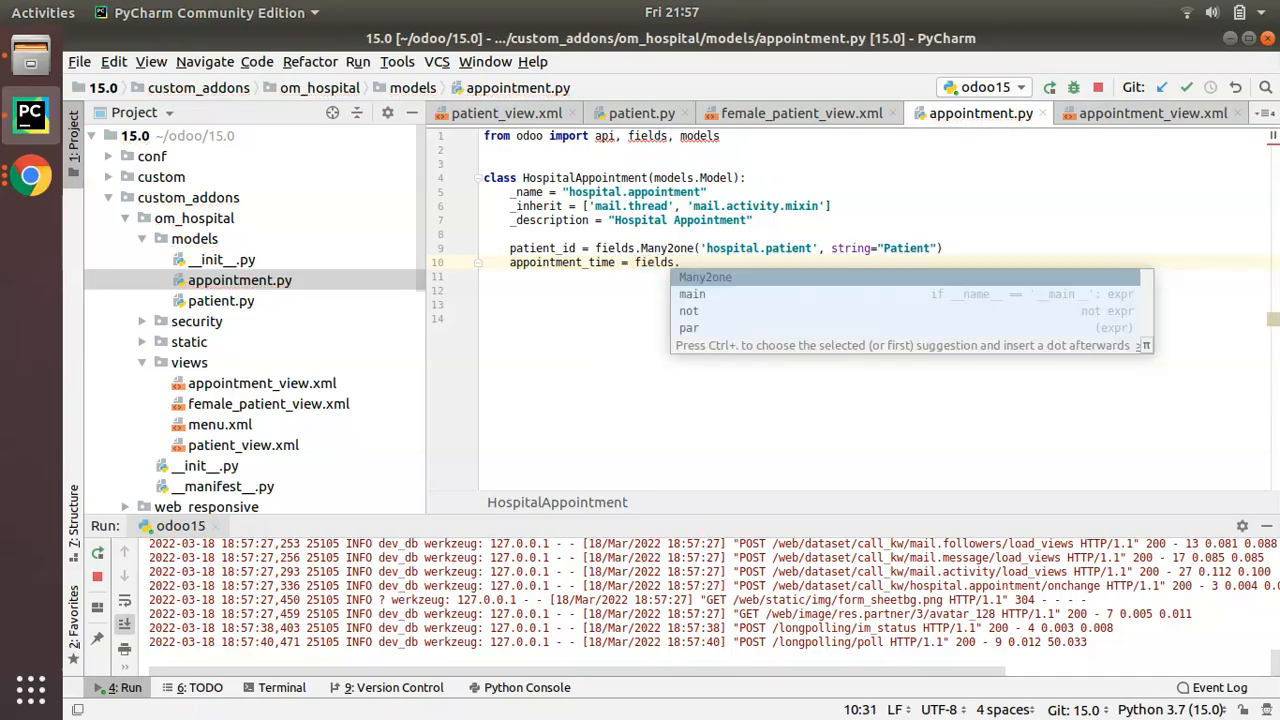
type("Datetim")
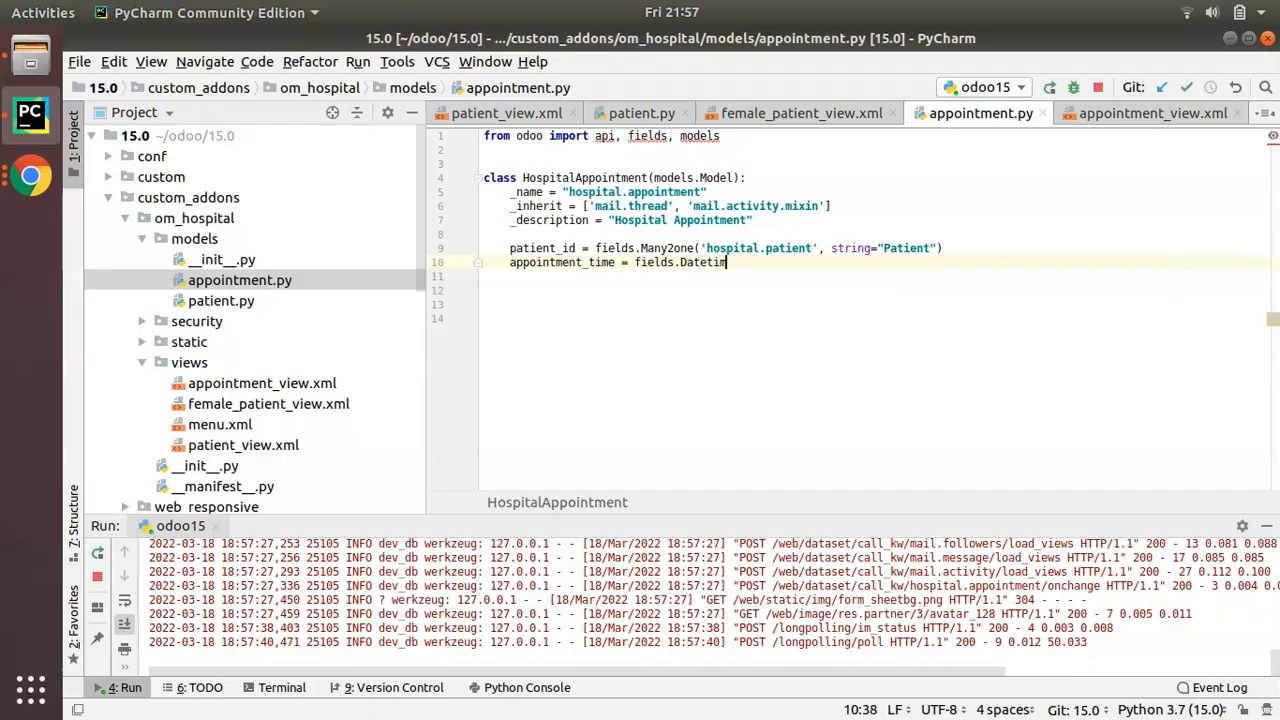
type("e")
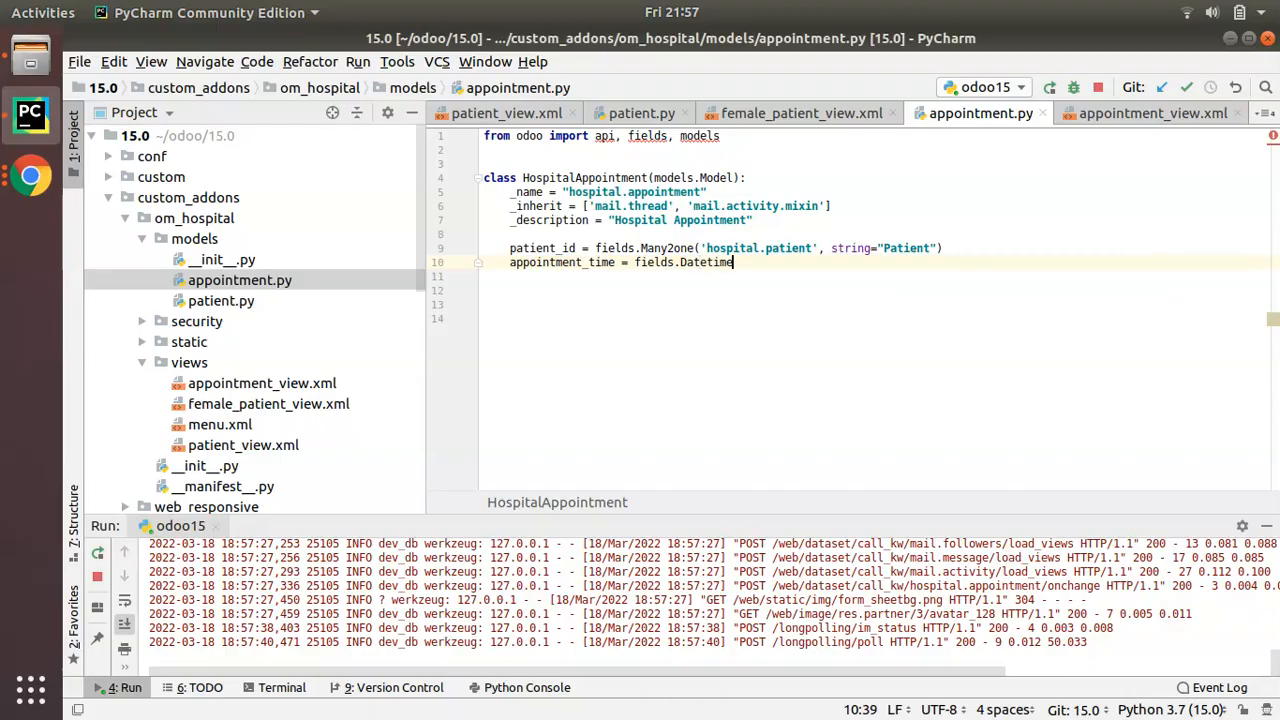
type("()")
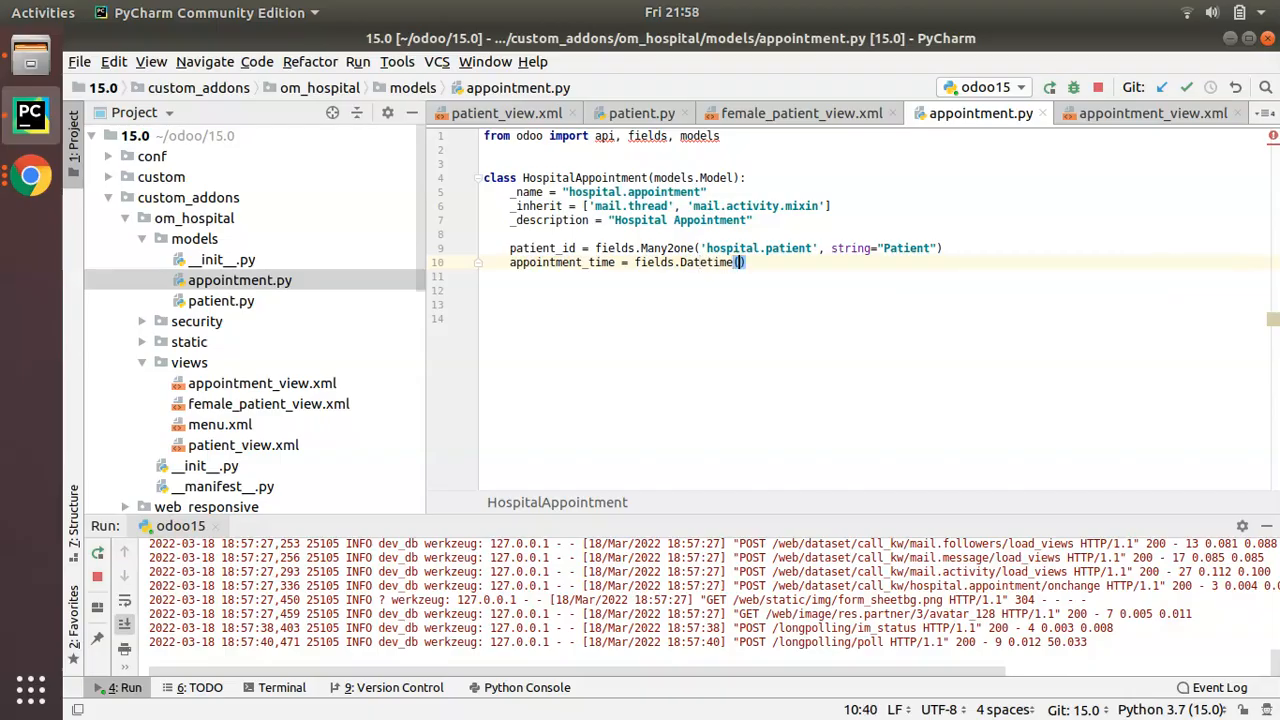
type("string=")
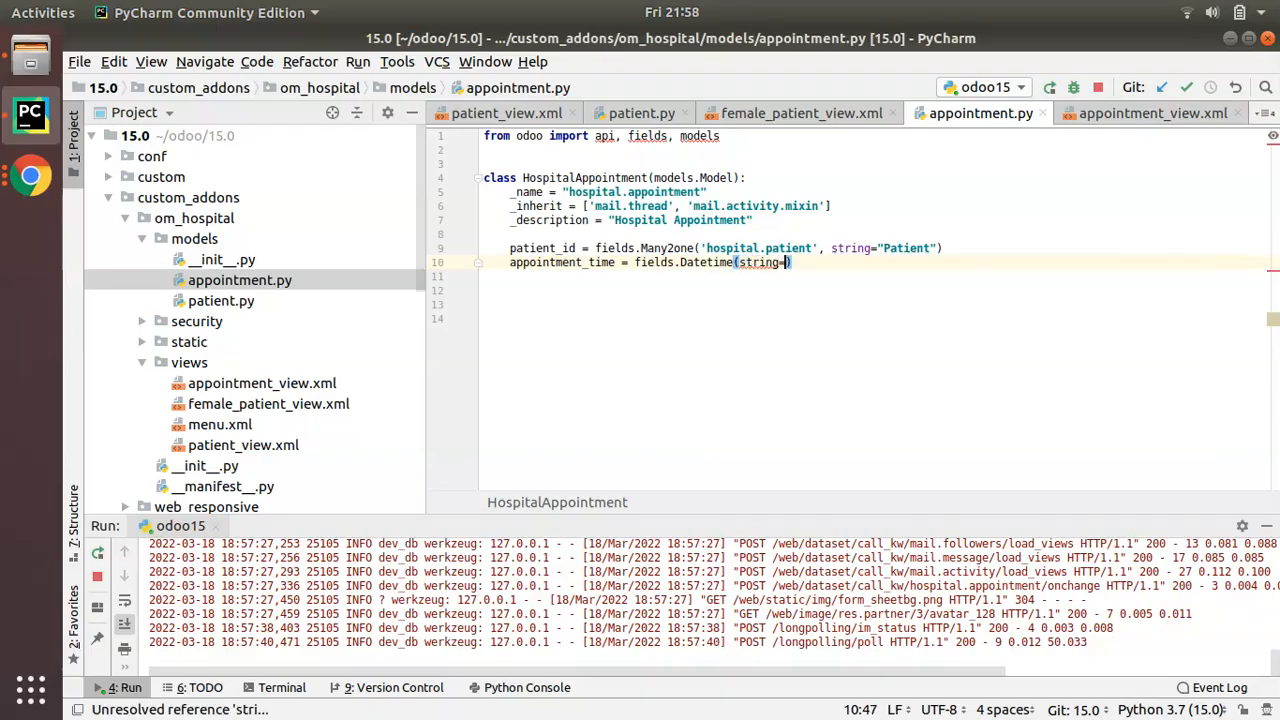
type("='")
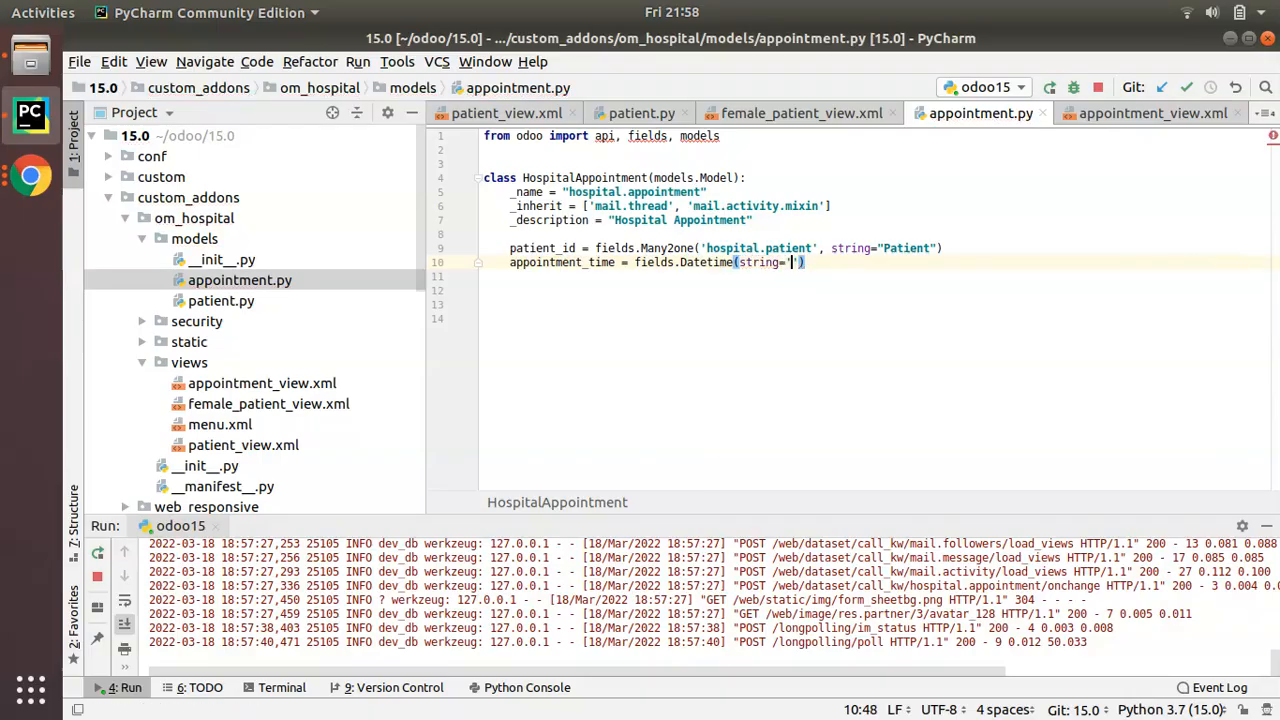
type("Appointment")
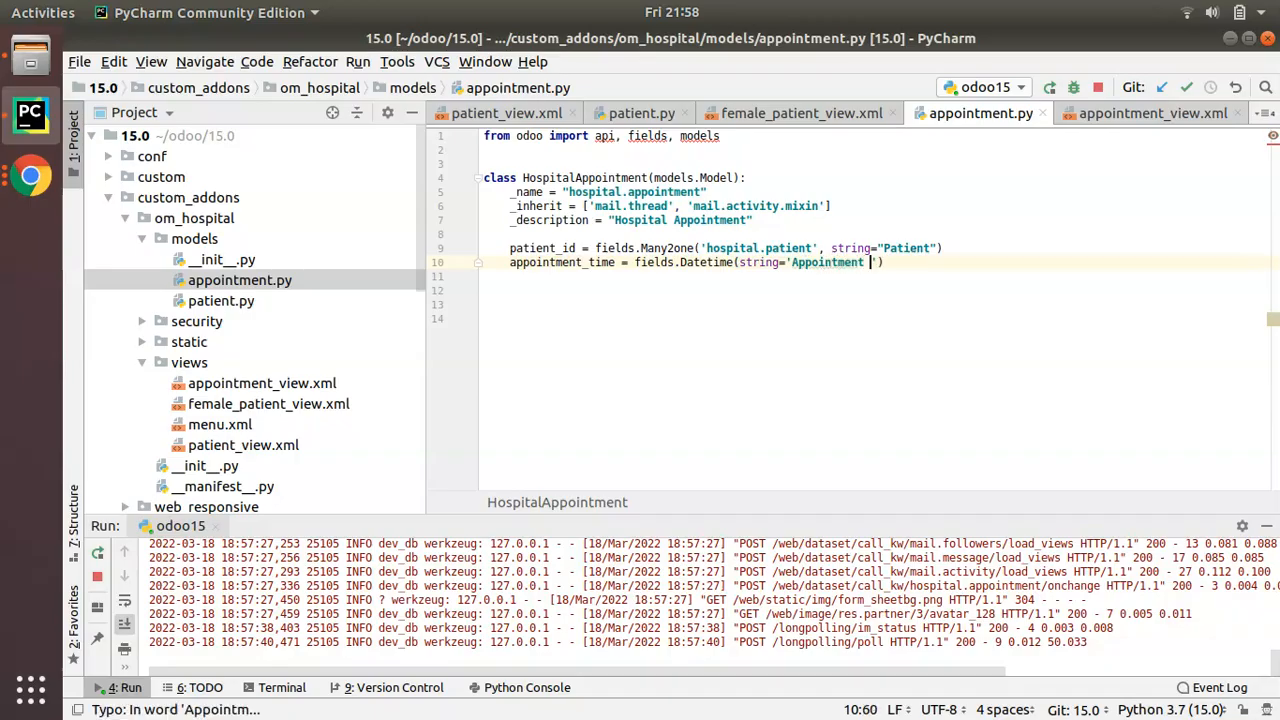
type("TIm")
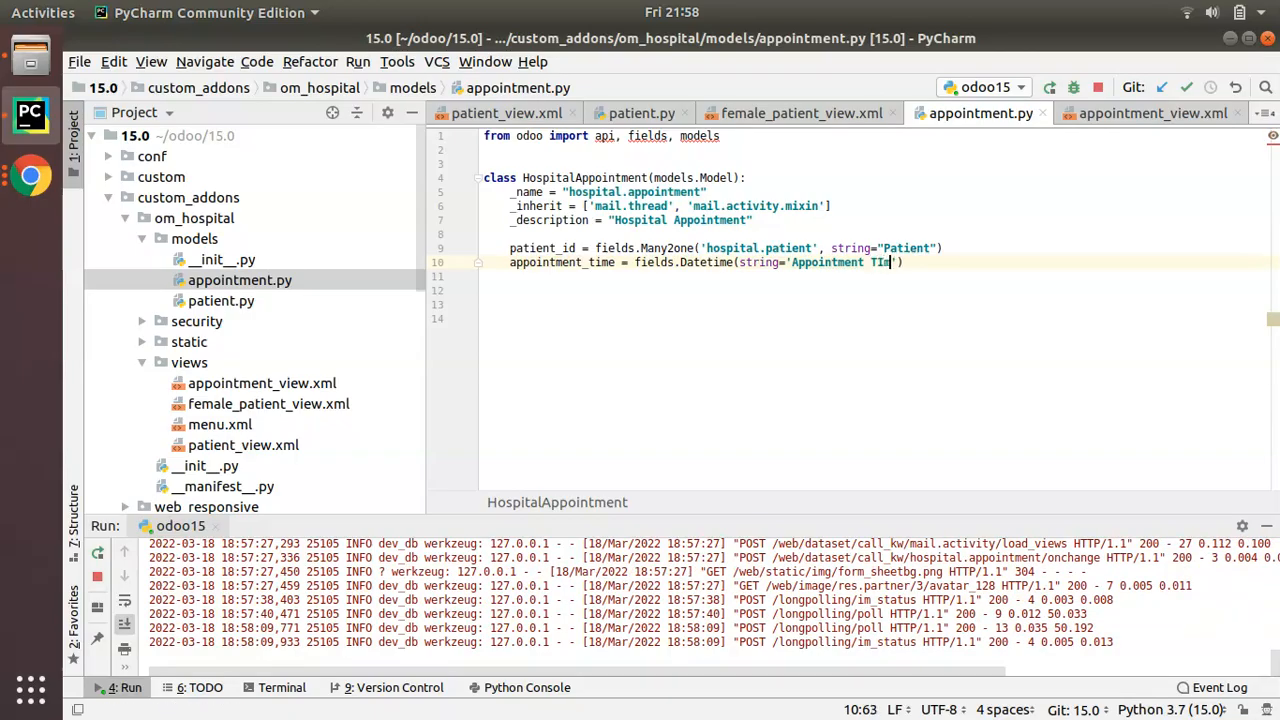
type("e")
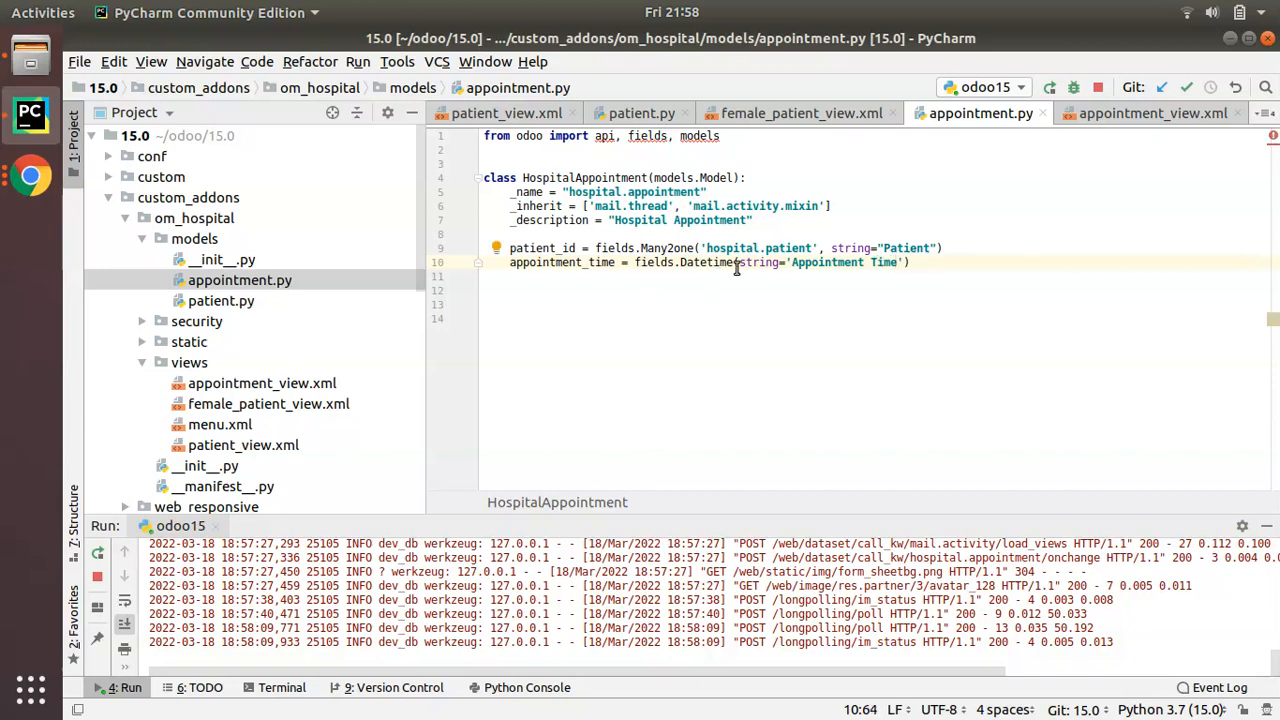
Duplicate that line as booking_date, a Date field labelled 'Booking Date'
left_click(836, 277)
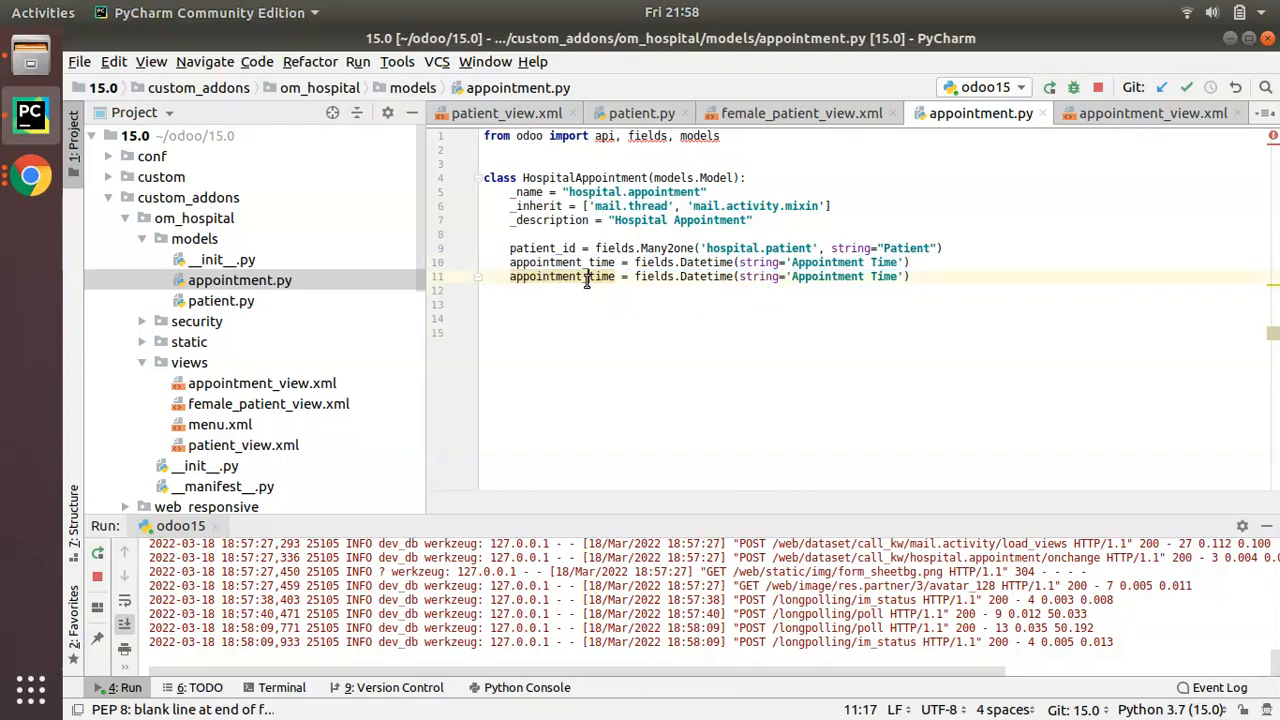
type("booking_da")
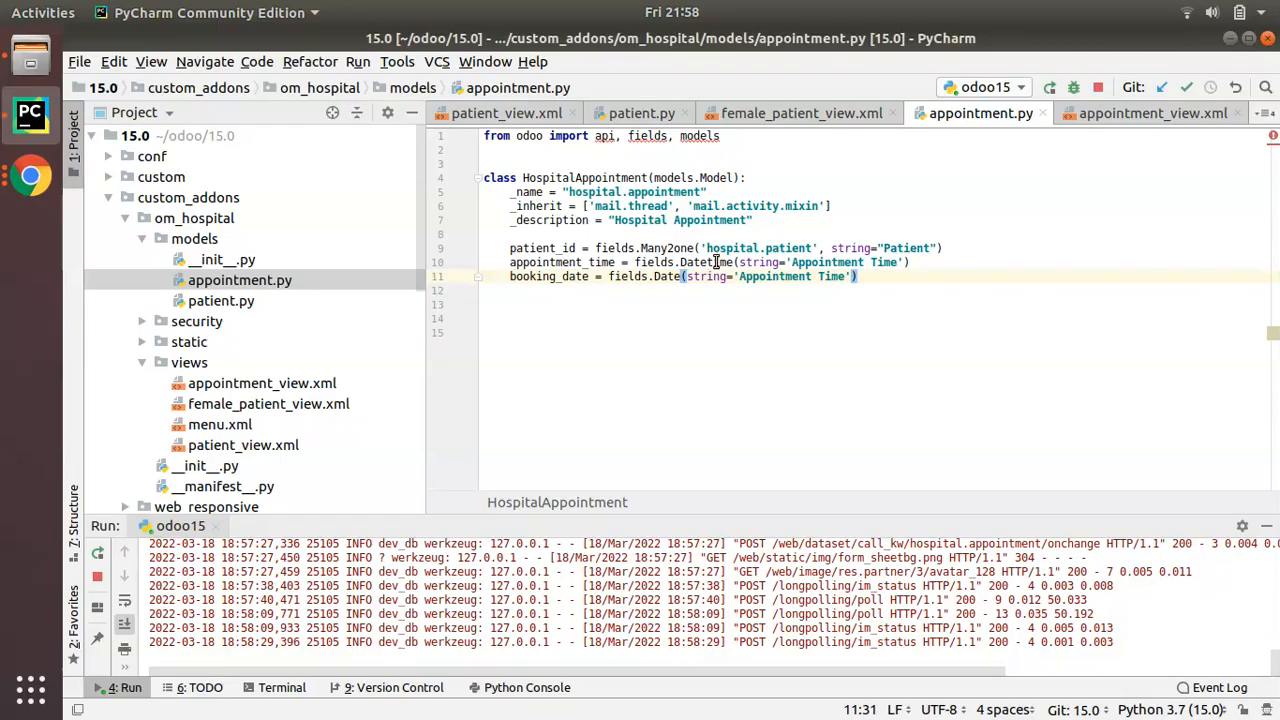
double_click(665, 276)
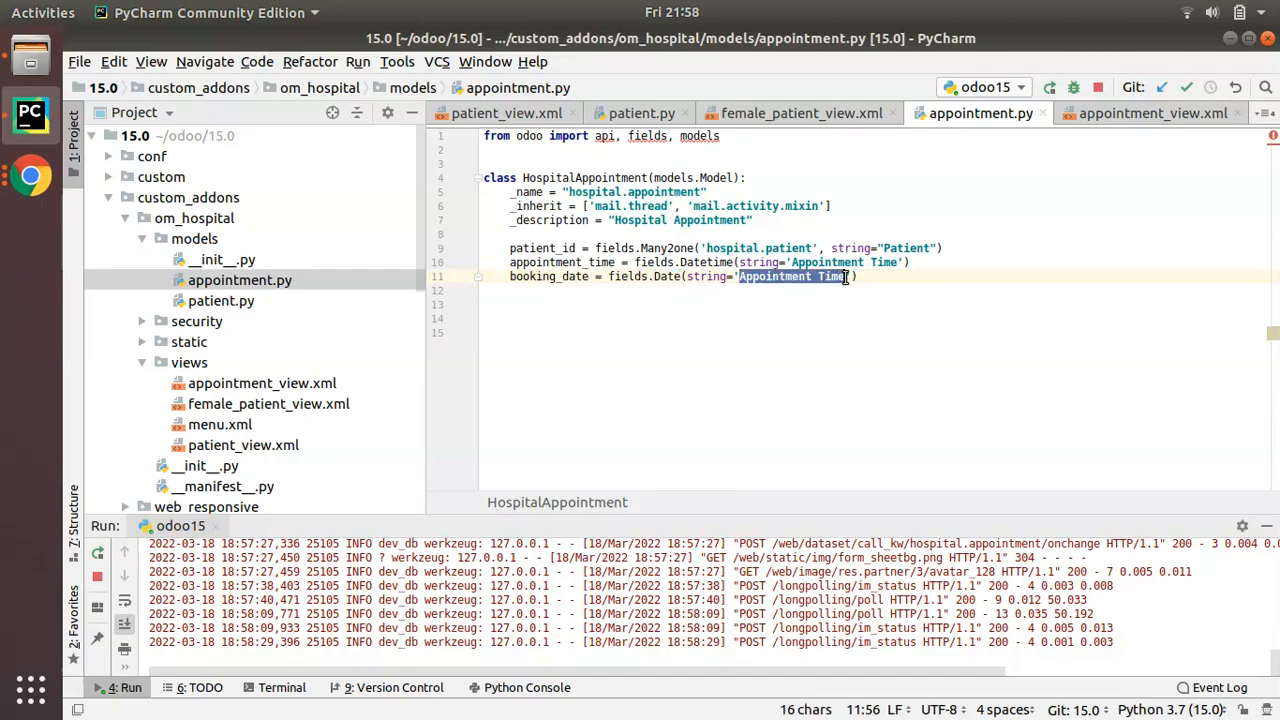
type("Booking Da")
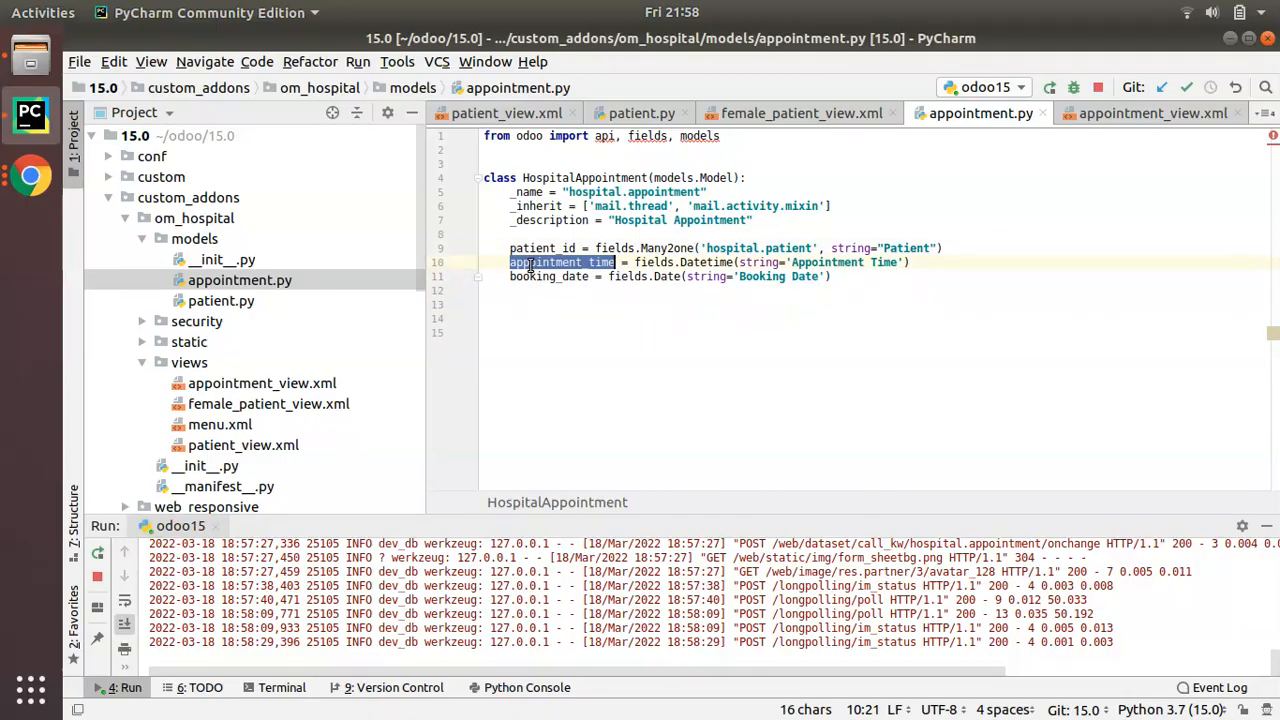
Add a booking_date field line after appointment_time in appointment_view.xml
left_click(1151, 113)
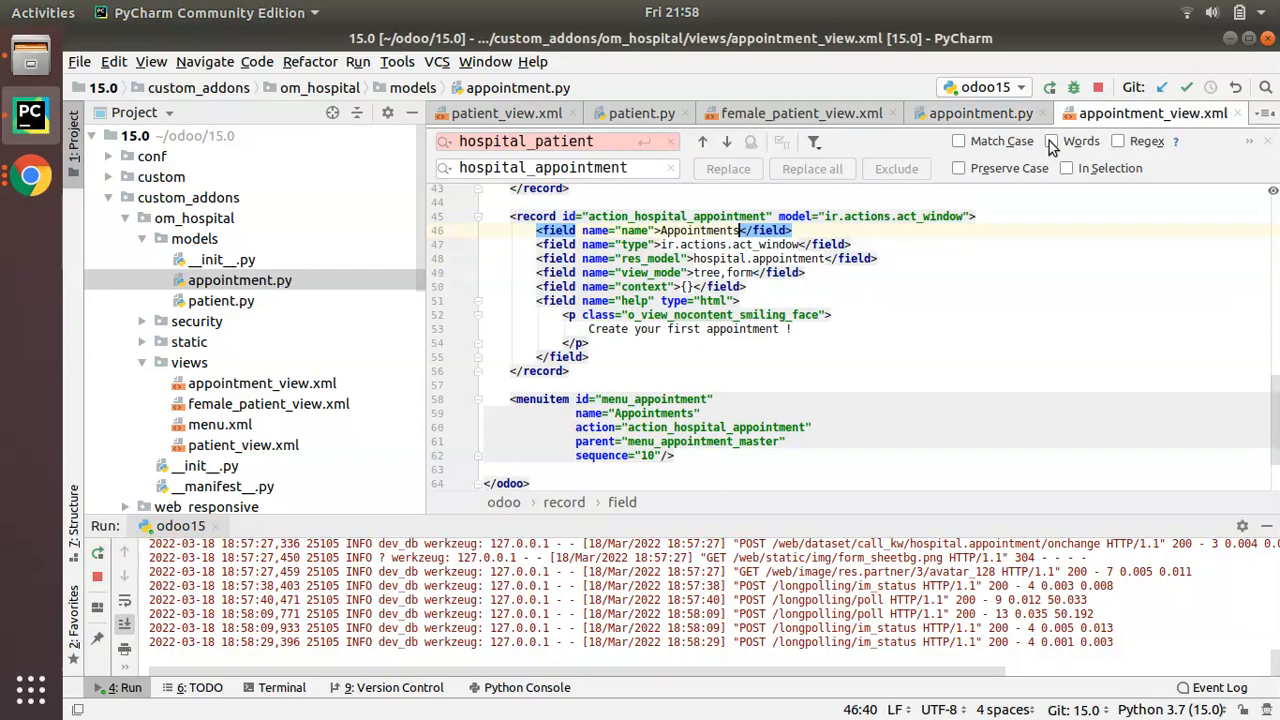
scroll("up", 3)
type("<field name=\"appointment_time\"/>")
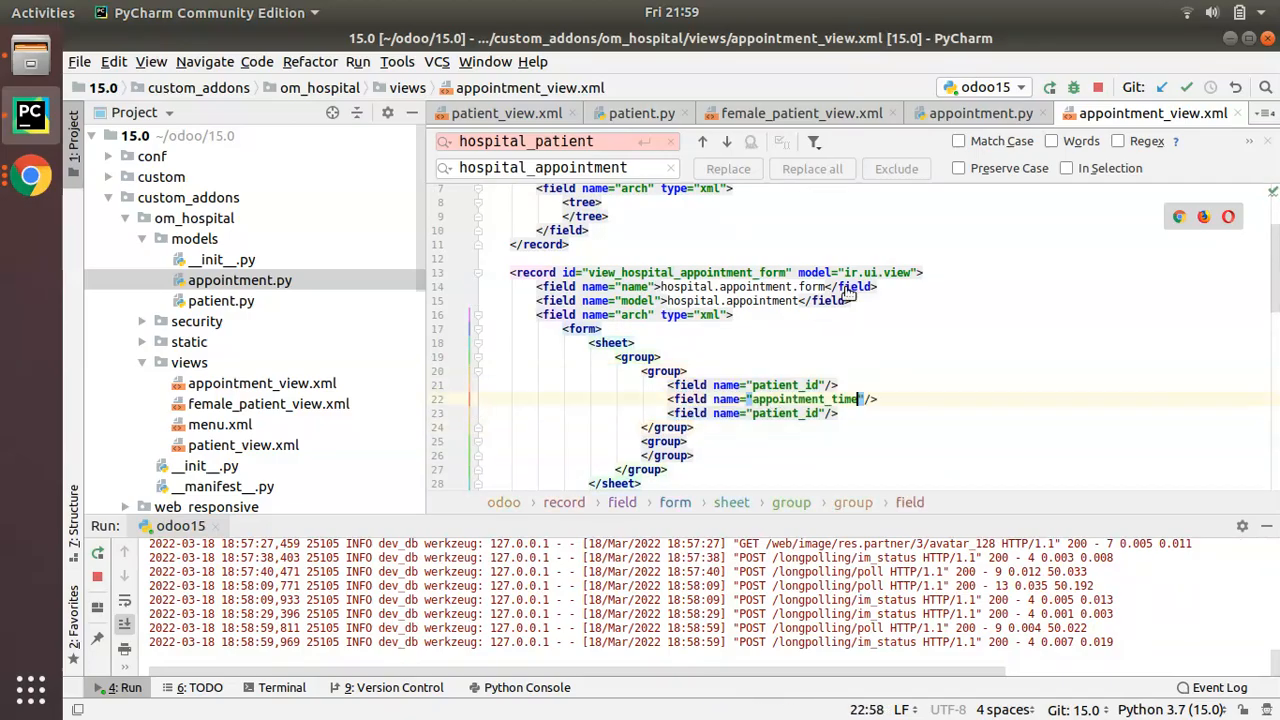
left_click(980, 112)
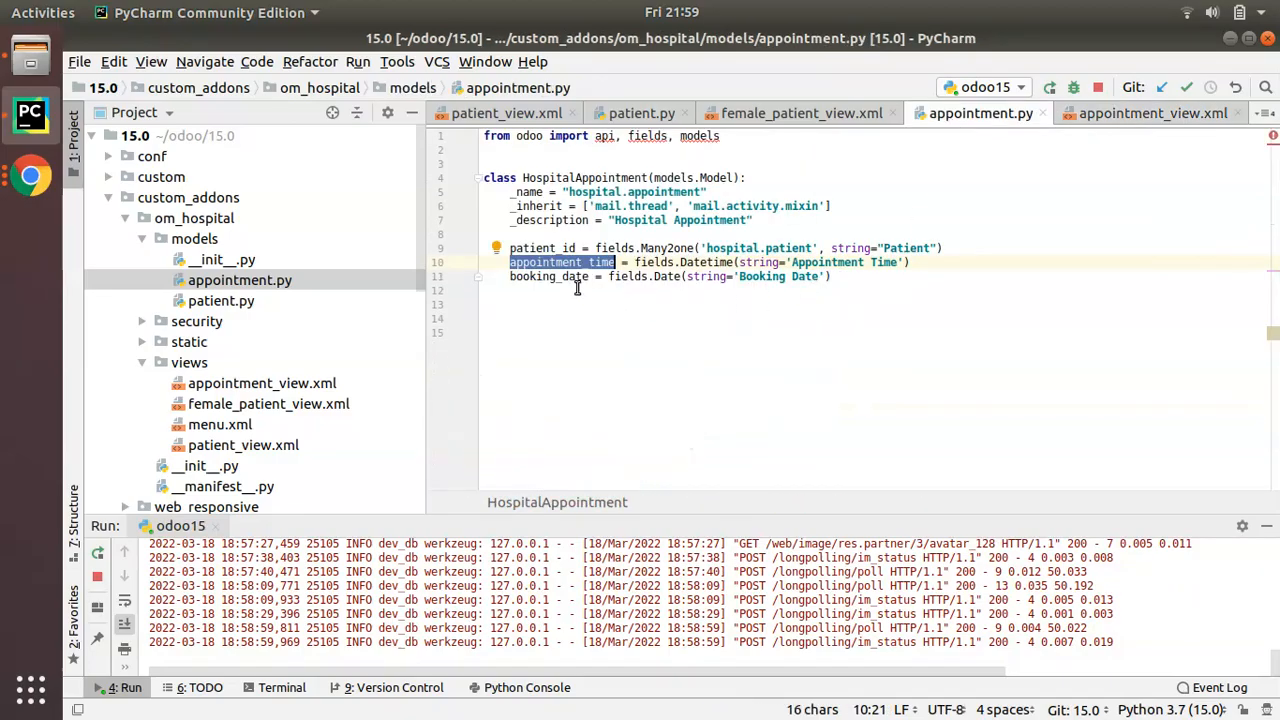
left_click(1152, 113)
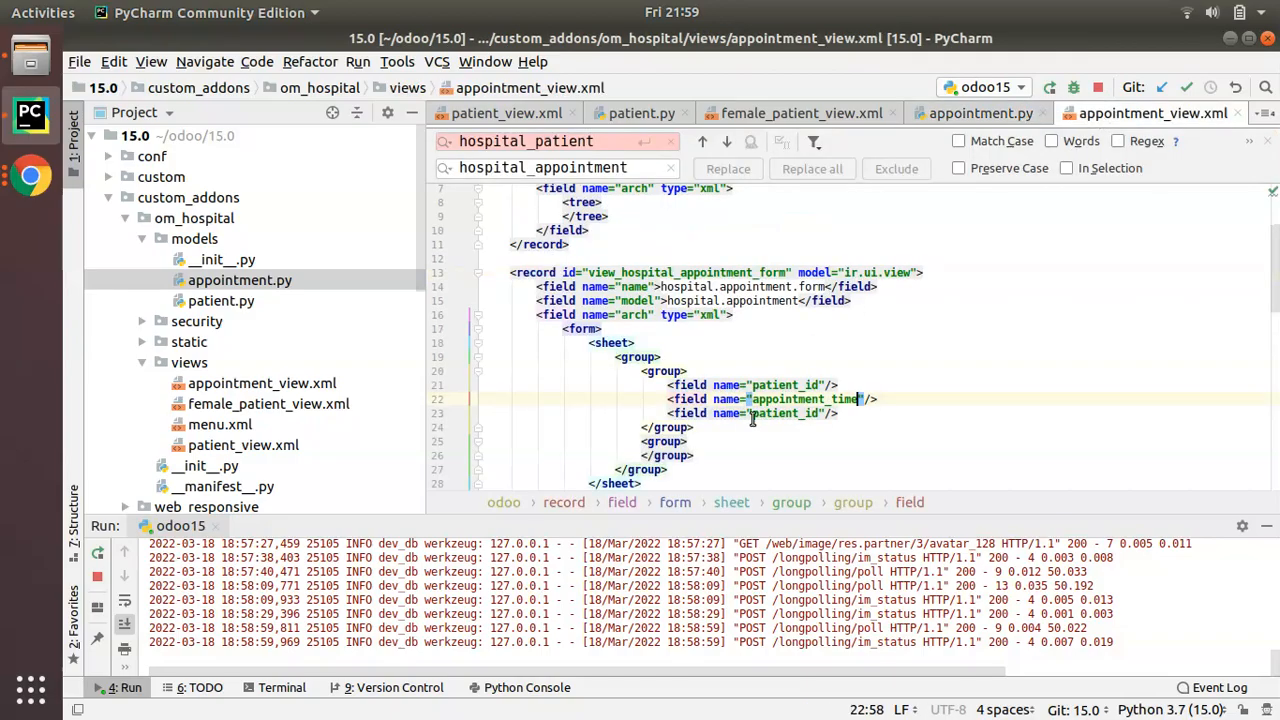
type("booking_date\"/>")
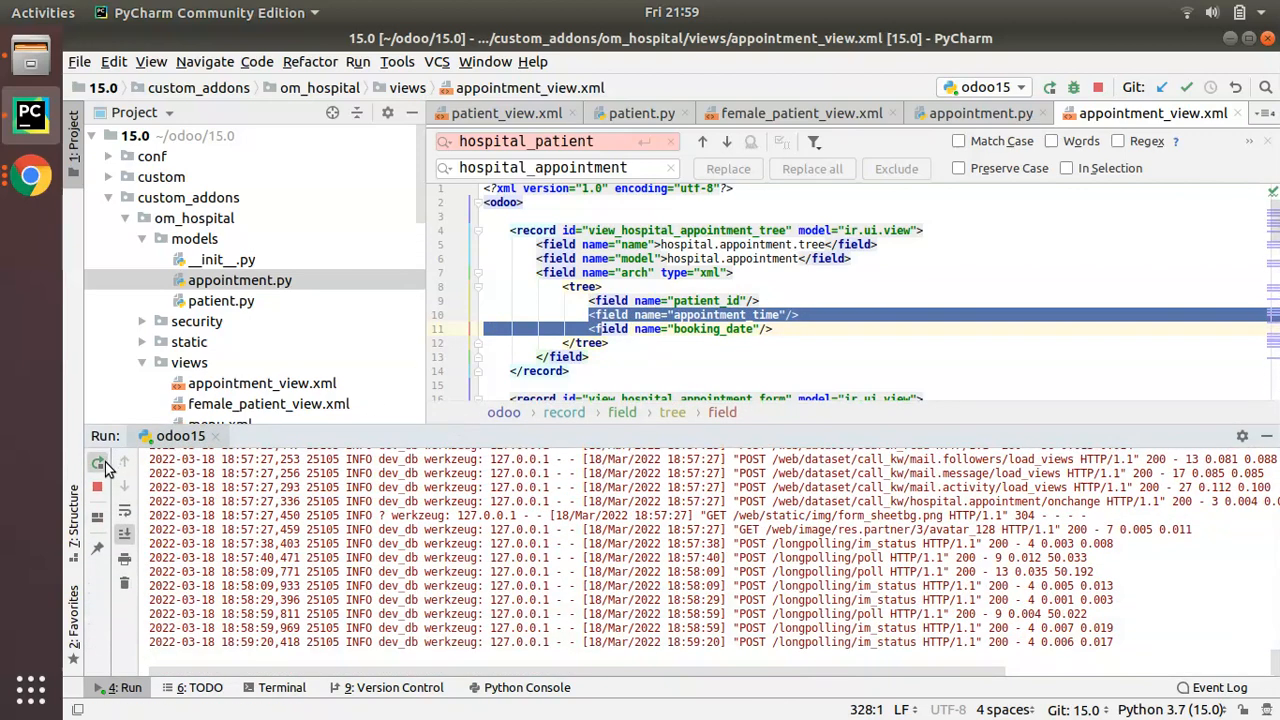
Restart the server, upgrade Hospital Management, and open a new appointment form
left_click(97, 462)
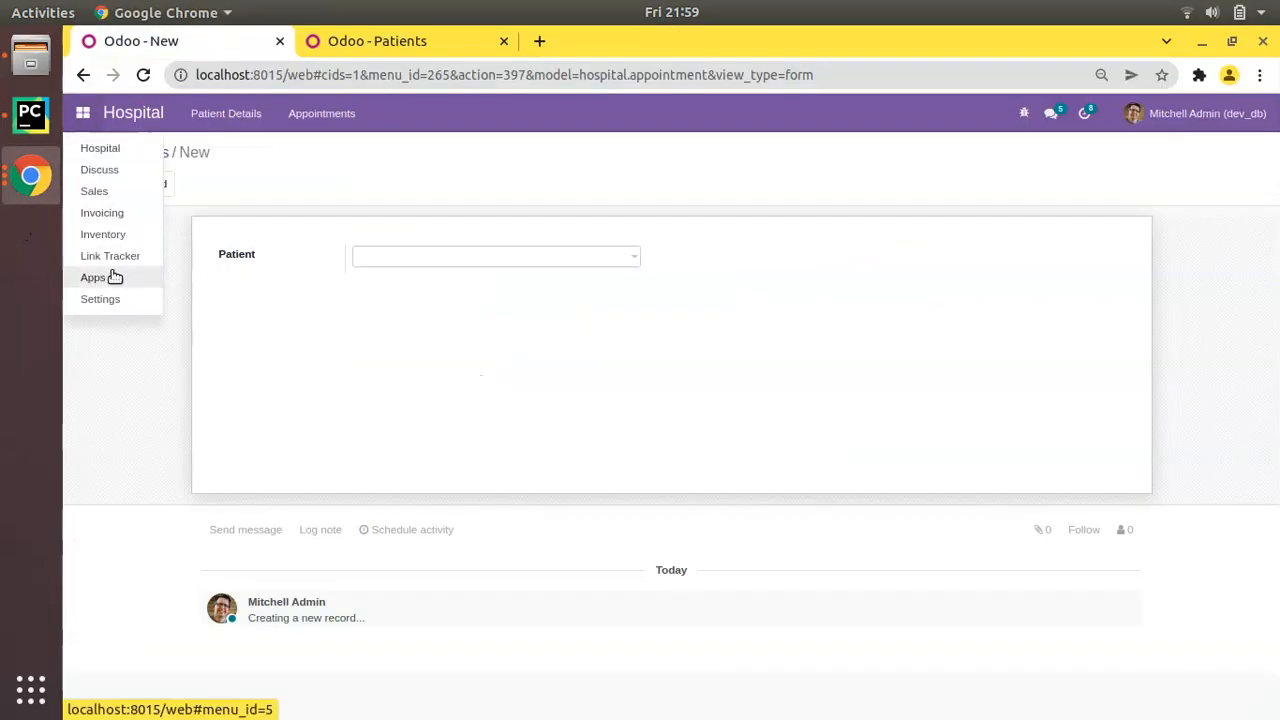
left_click(93, 277)
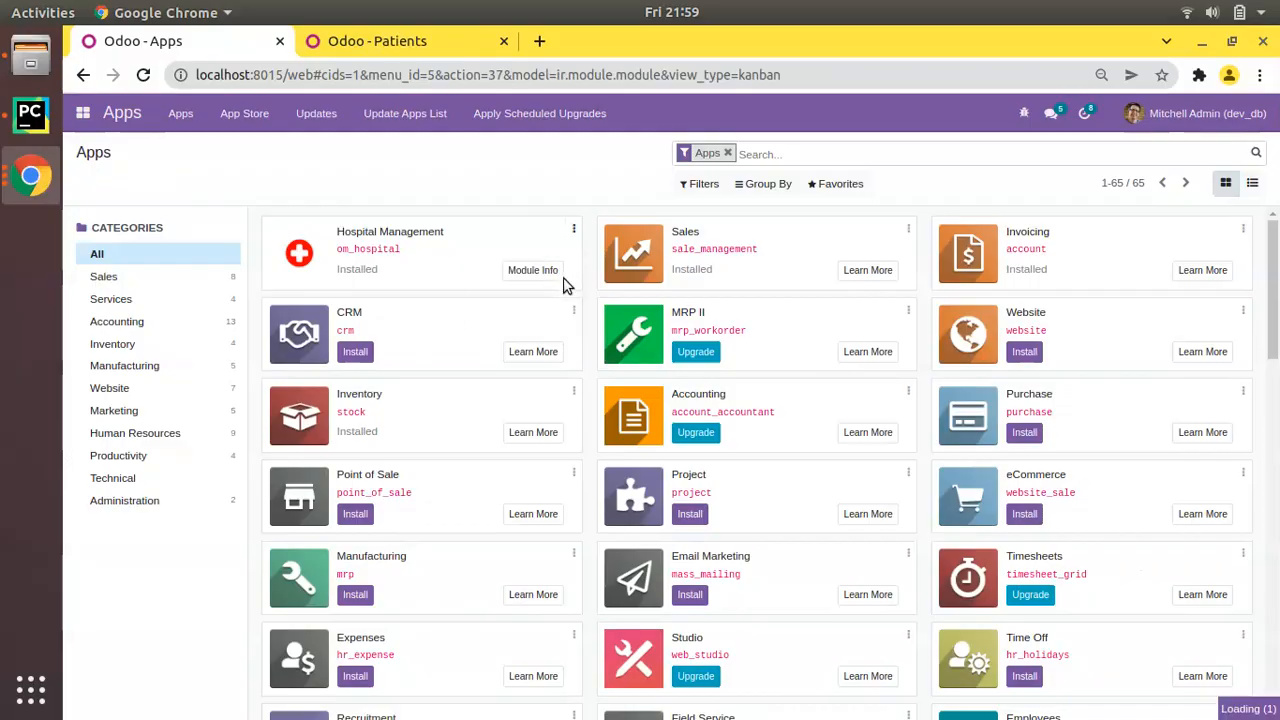
left_click(377, 41)
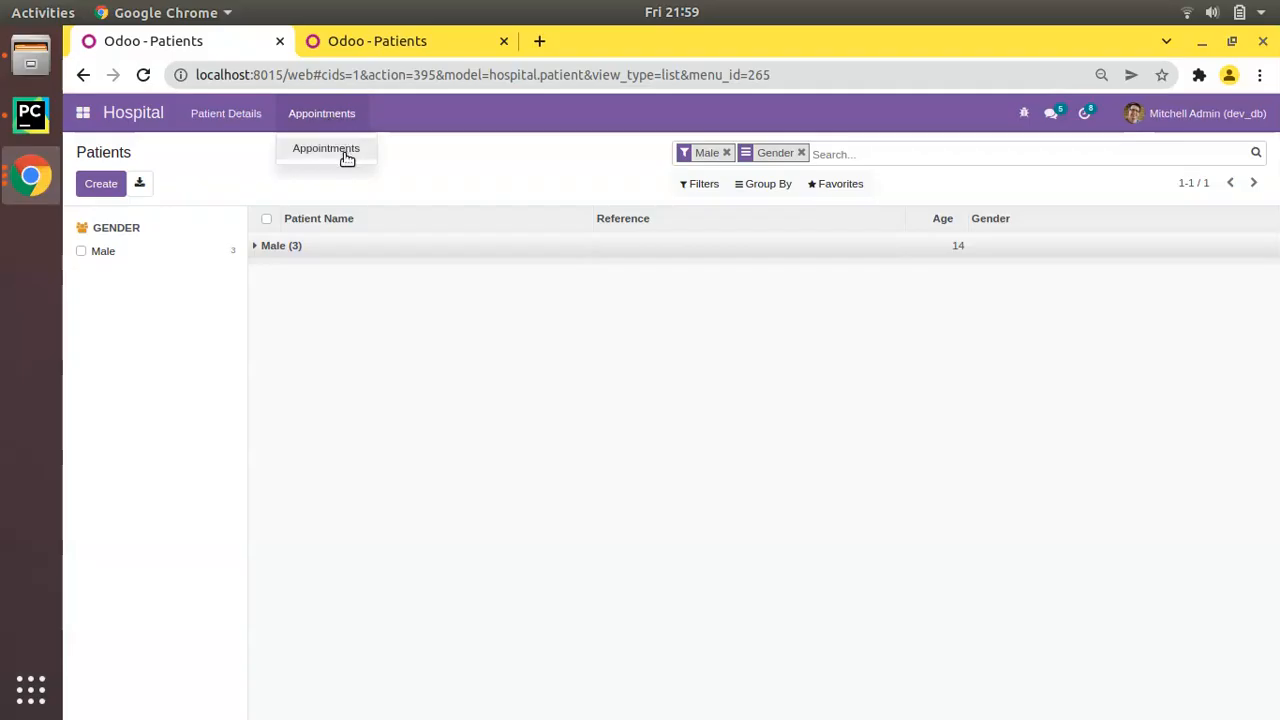
left_click(326, 148)
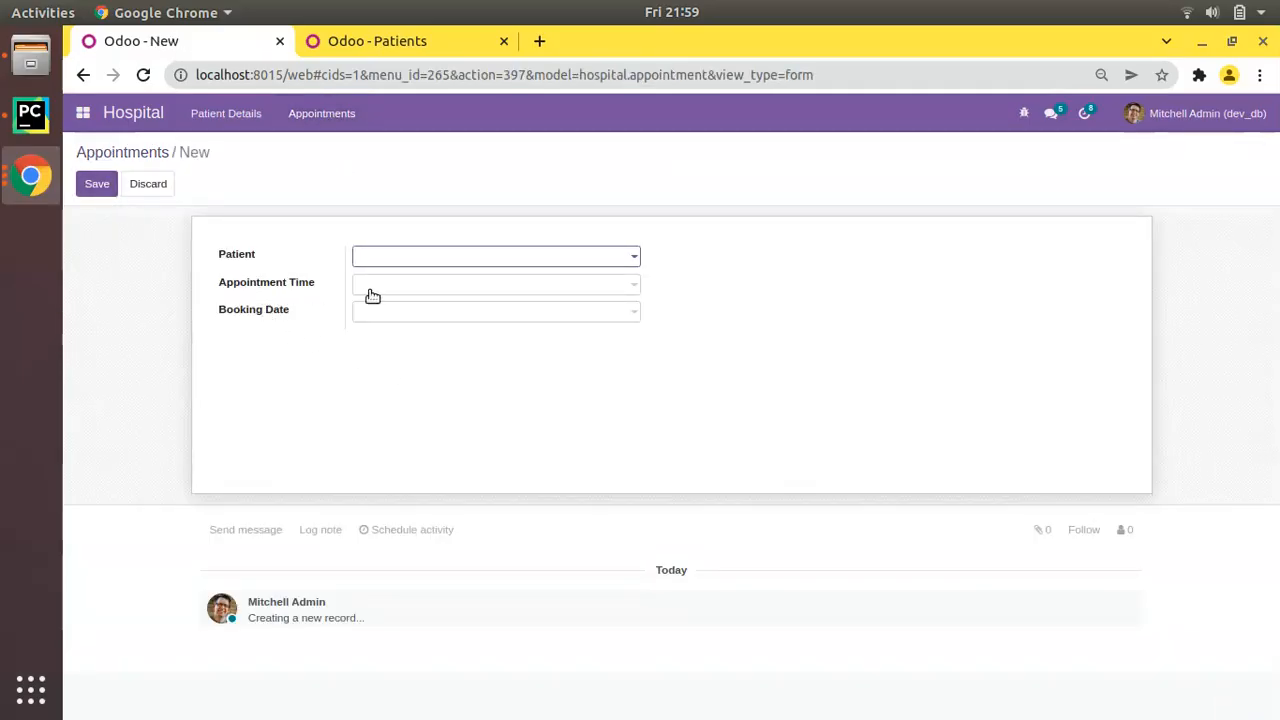
Pick March 4, 1981 as Booking Date through the picker's decade and year views
left_click(495, 284)
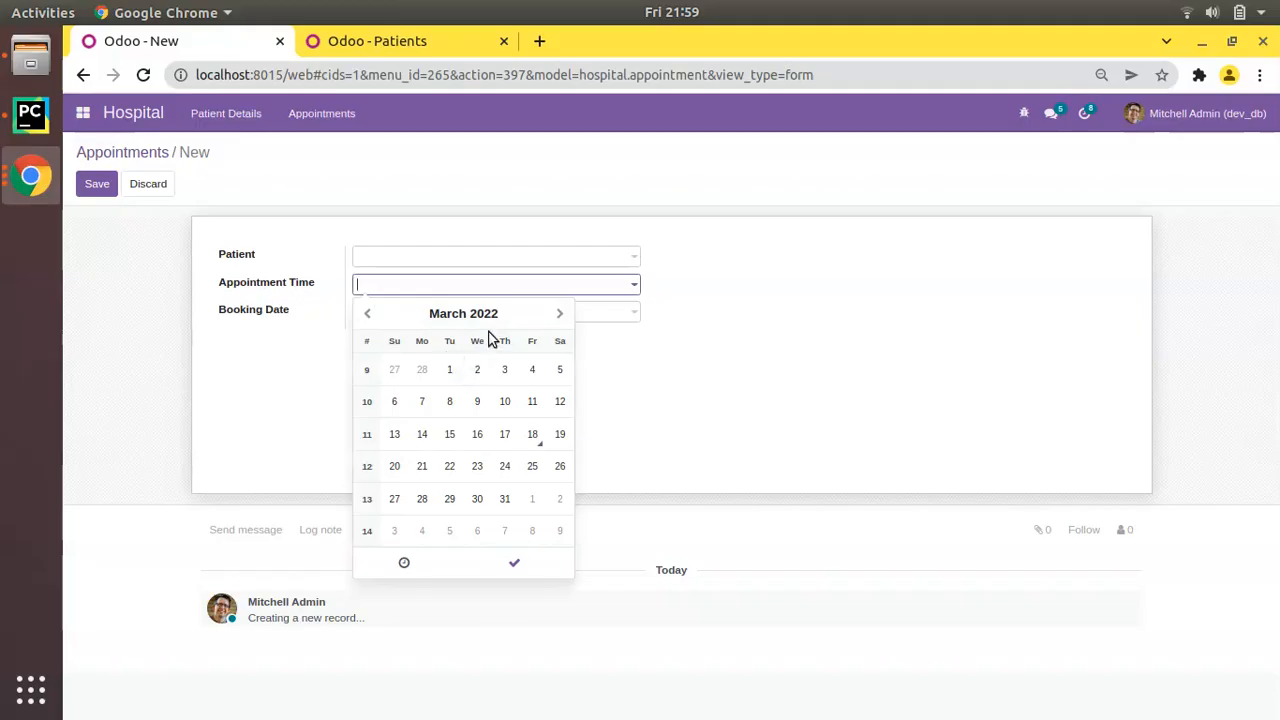
mouse_move(350, 445)
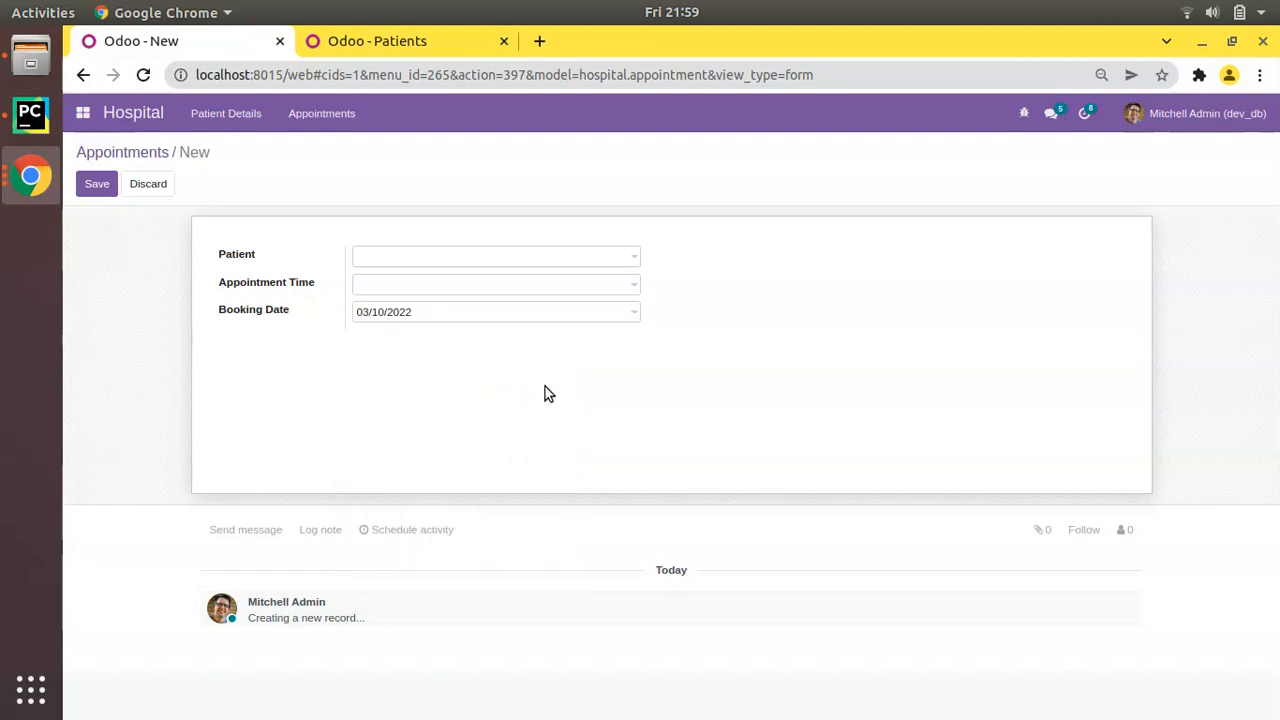
left_click(495, 311)
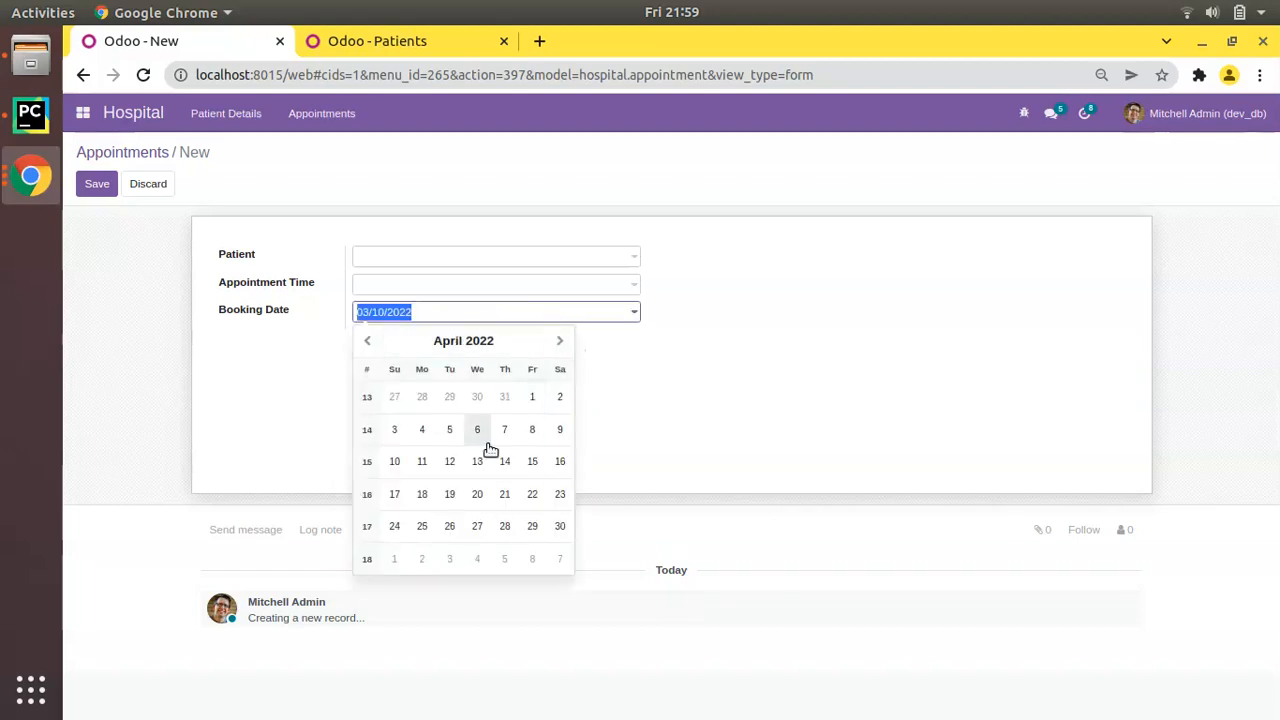
left_click(560, 340)
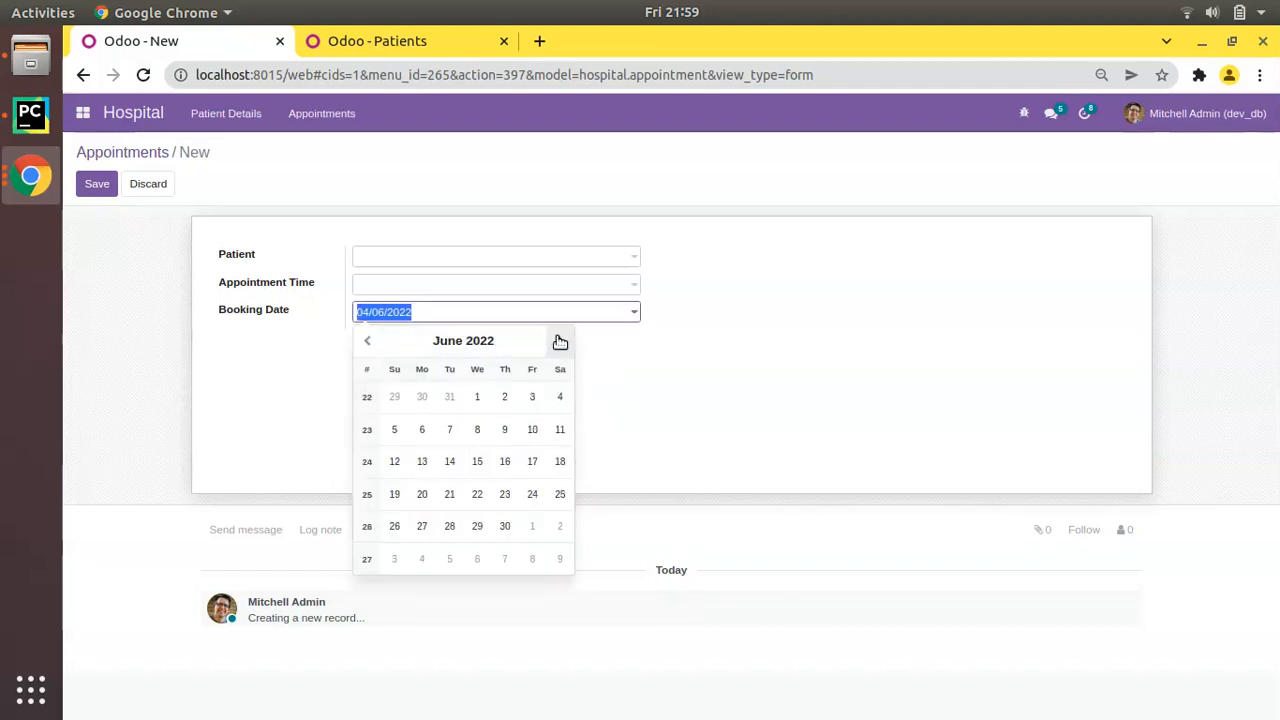
left_click(559, 340)
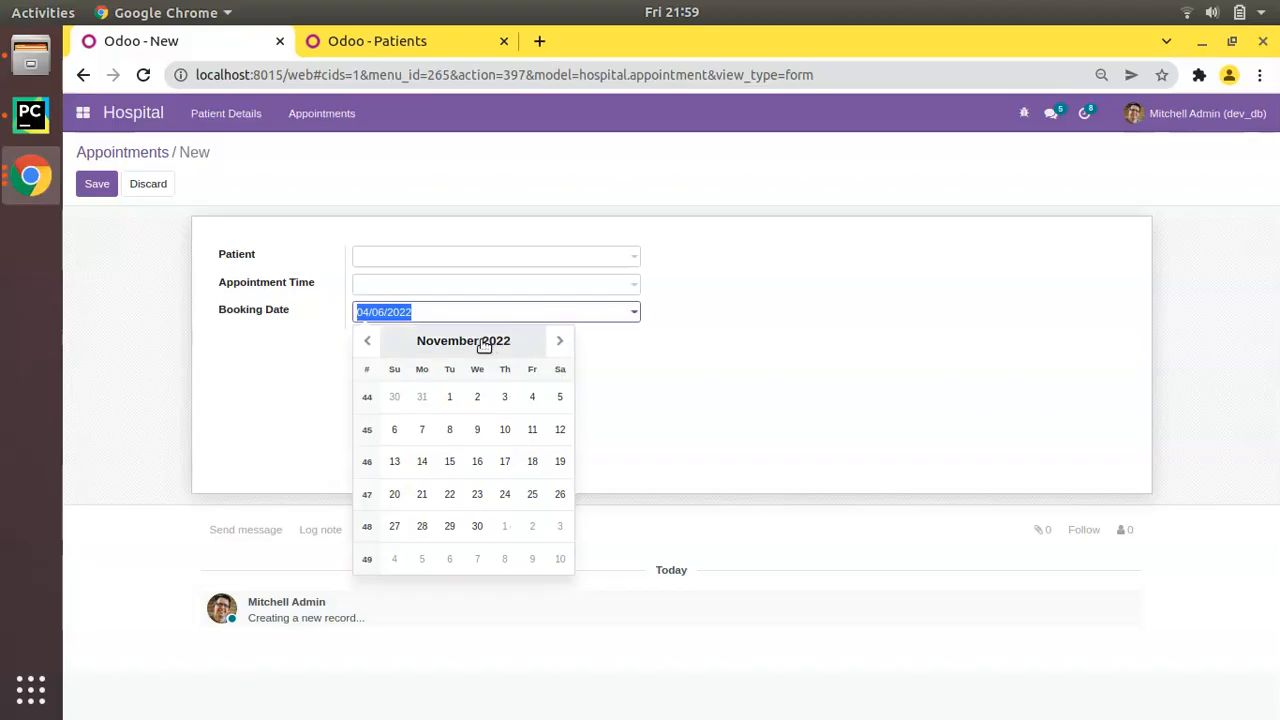
left_click(463, 340)
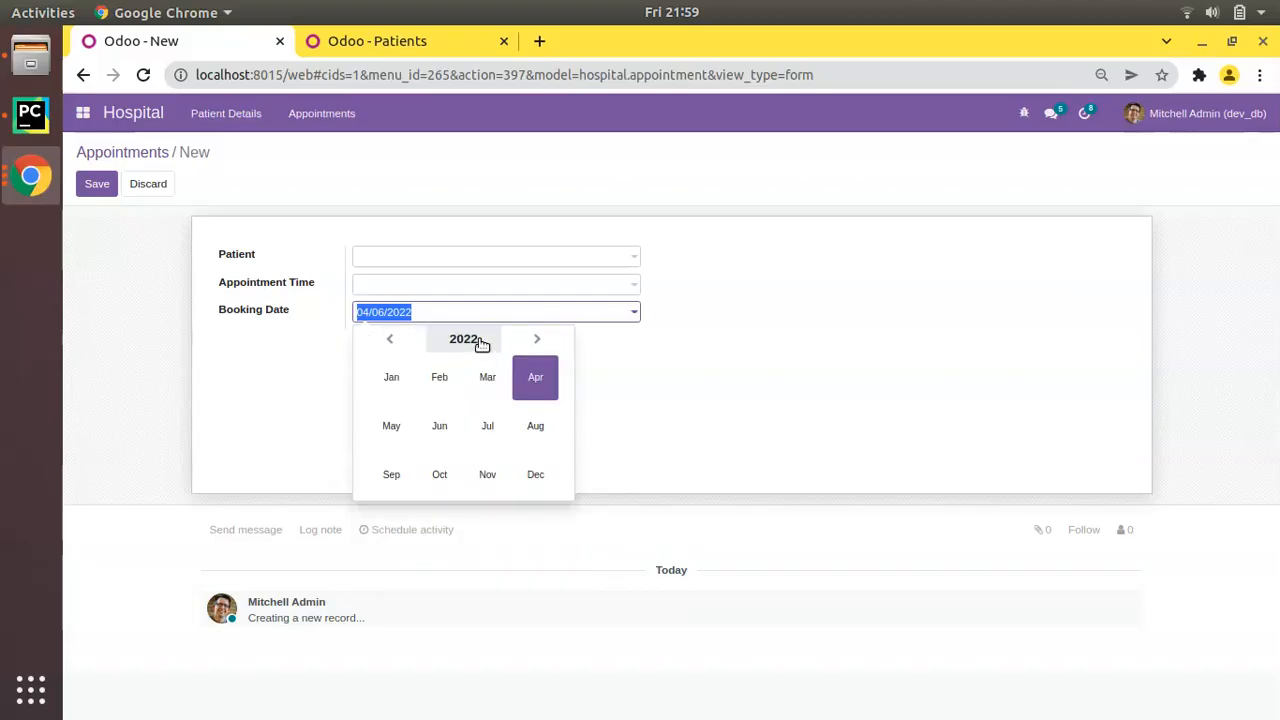
left_click(463, 338)
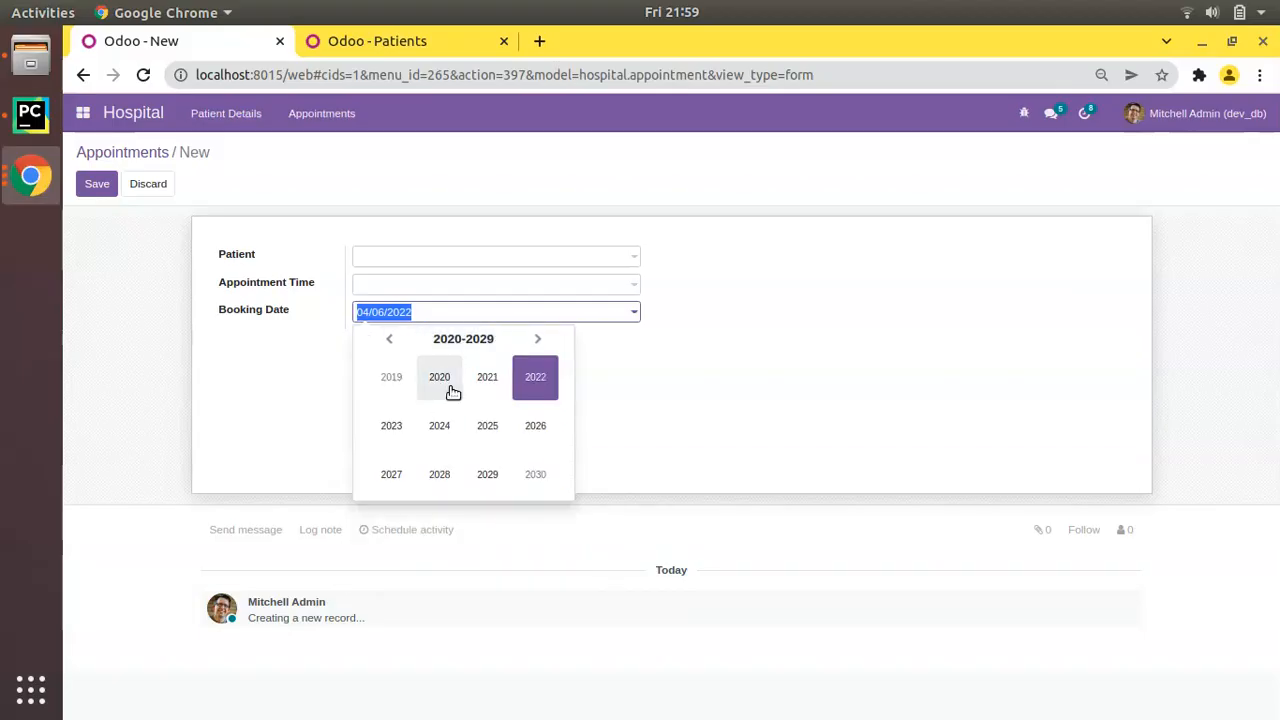
left_click(389, 338)
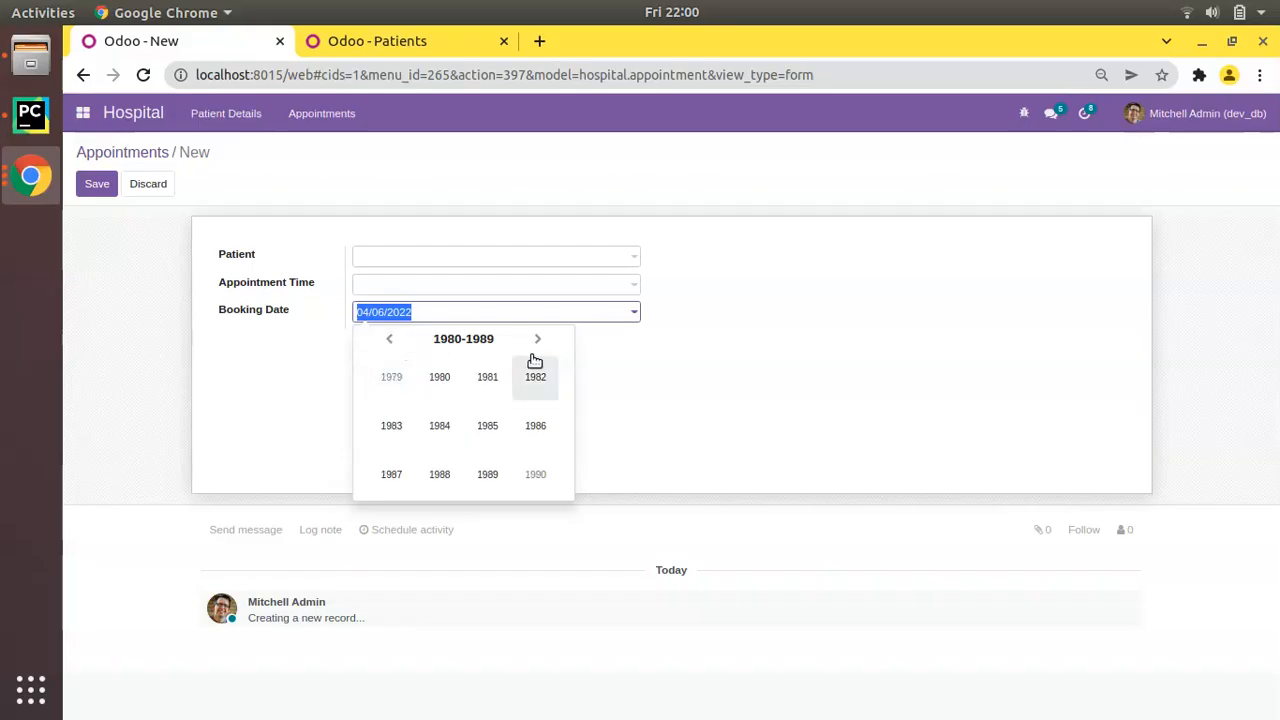
left_click(487, 376)
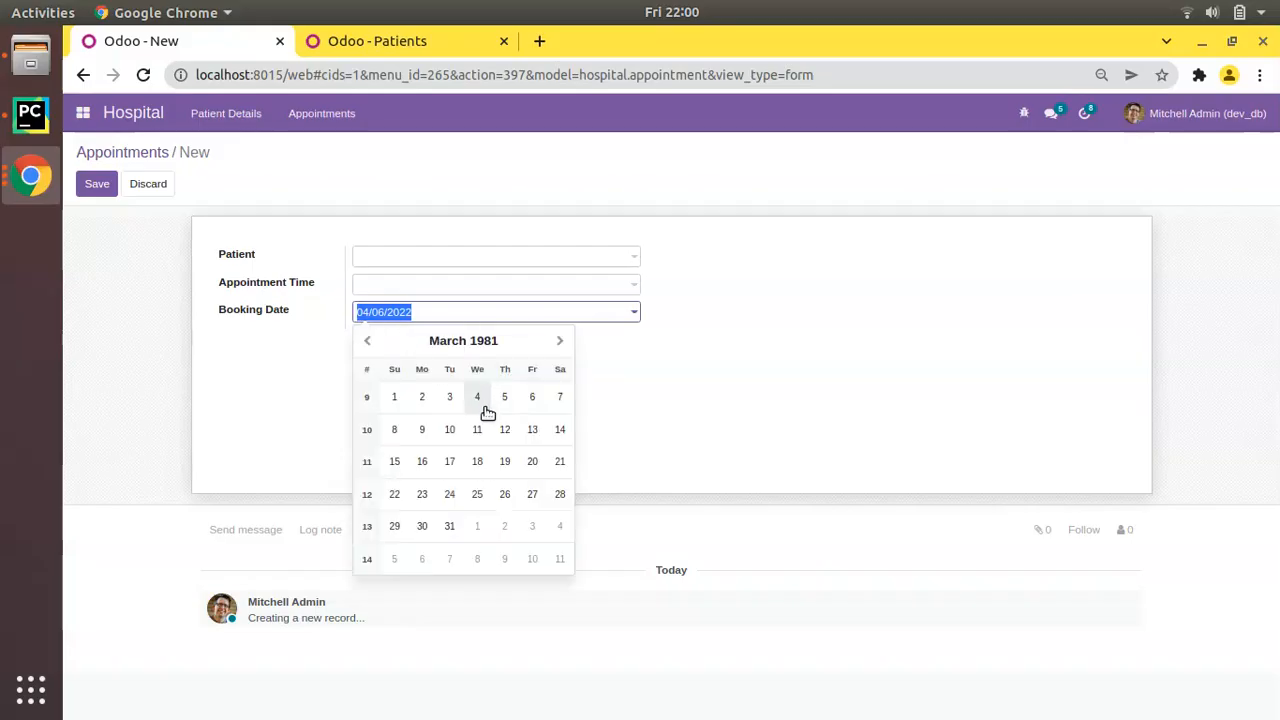
left_click(477, 396)
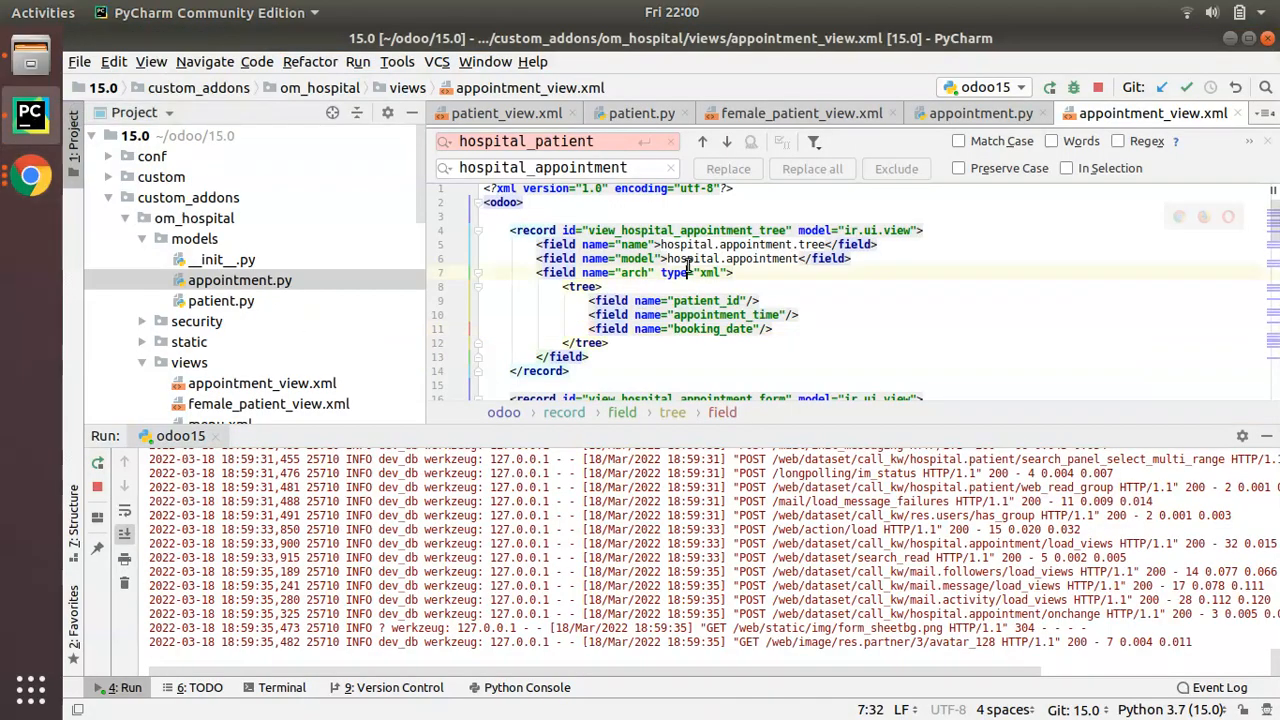
left_click(980, 113)
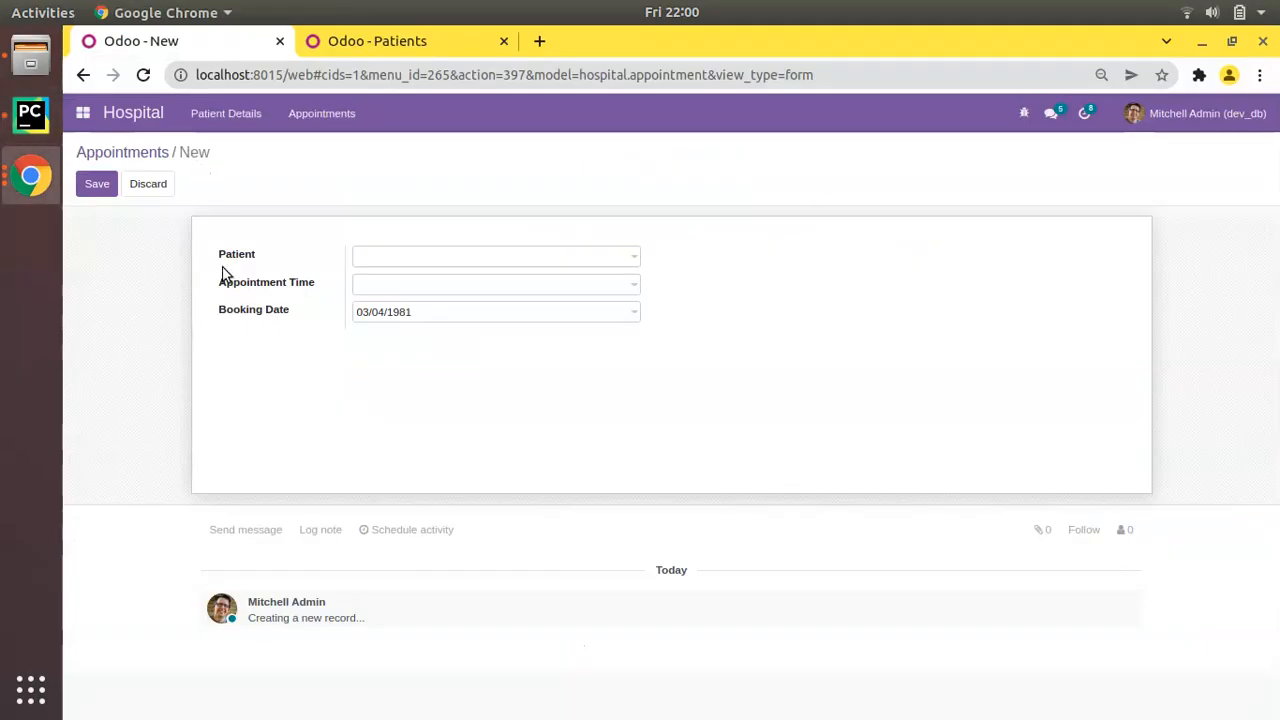
mouse_move(399, 296)
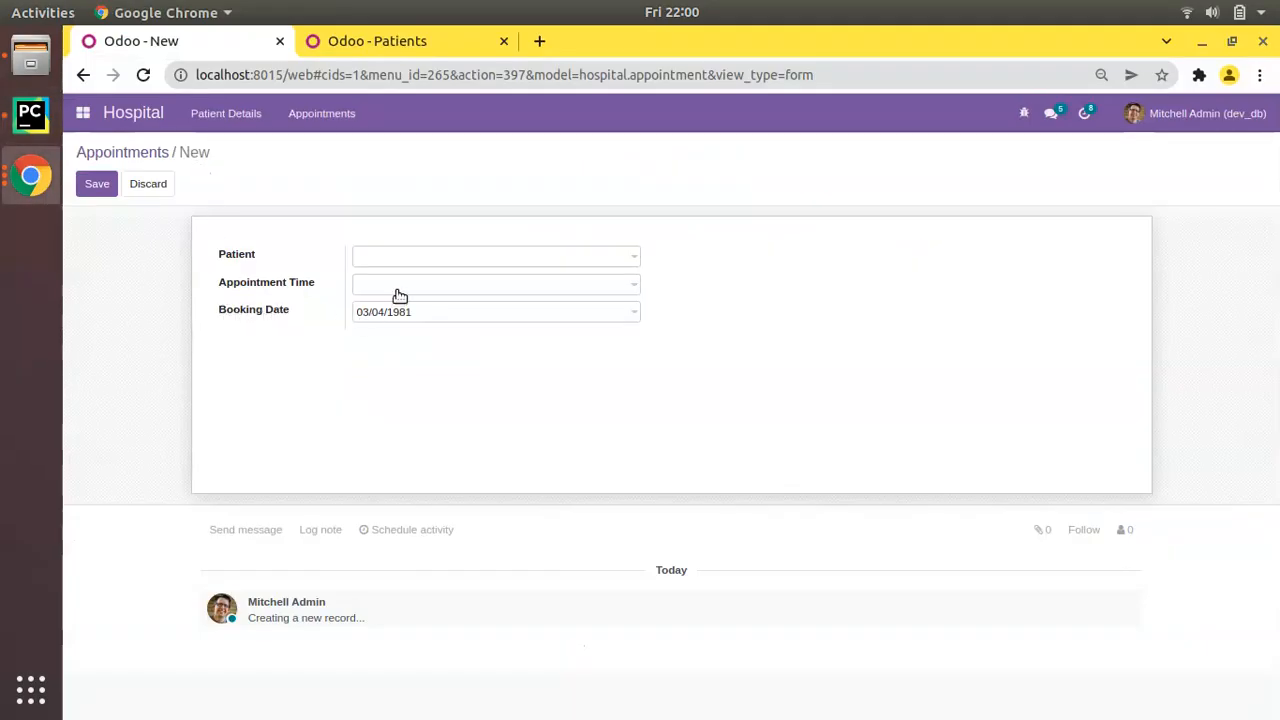
Set Appointment Time to 09:30, choose patient Pineapple, and save the appointment
left_click(495, 284)
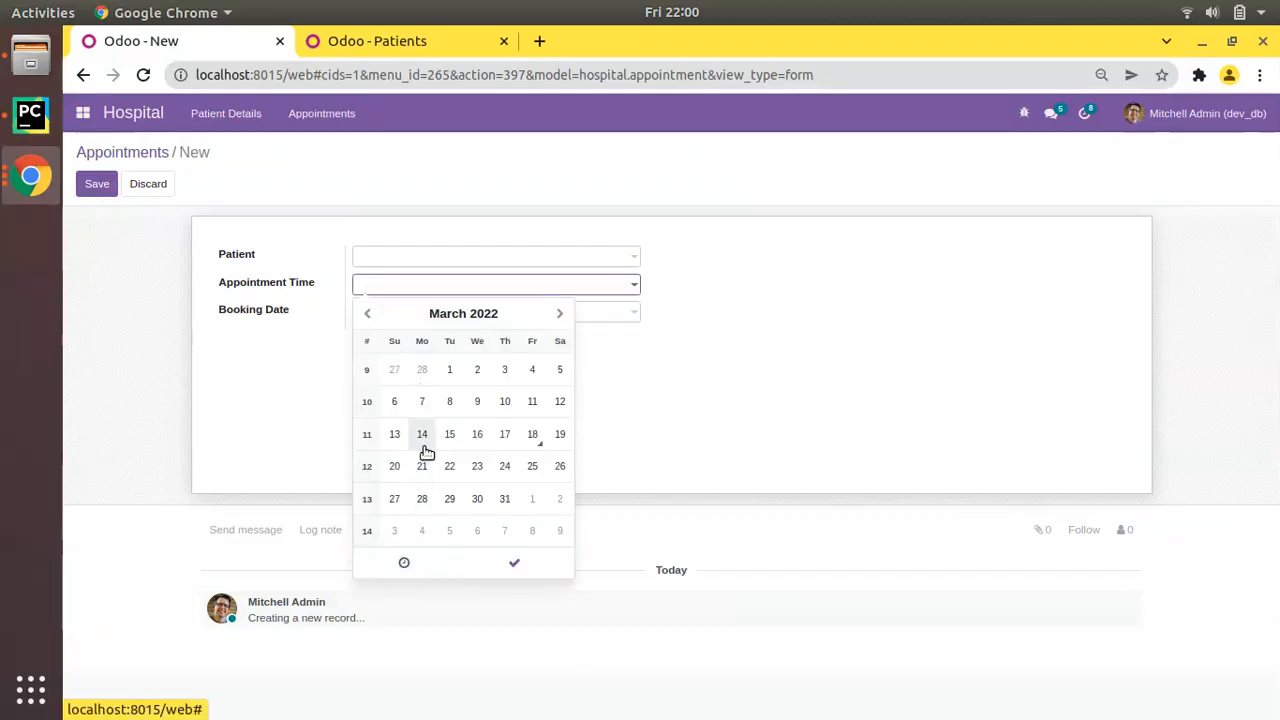
left_click(404, 562)
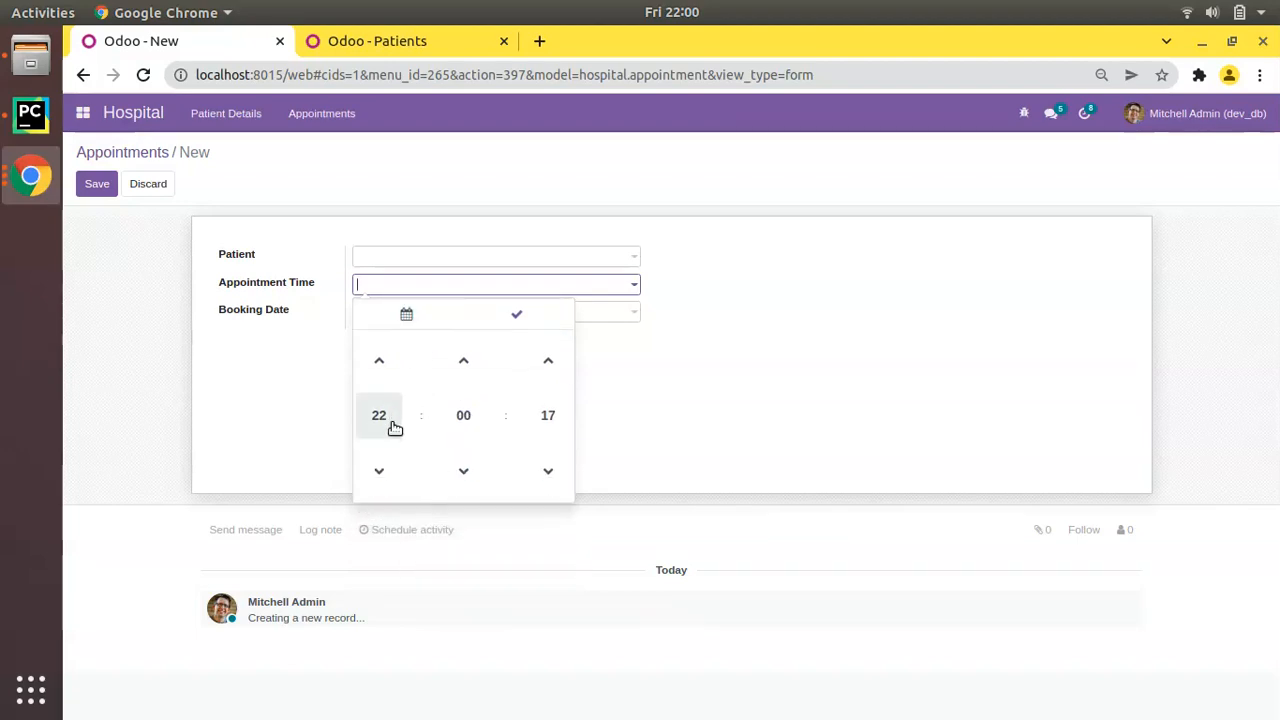
left_click(406, 314)
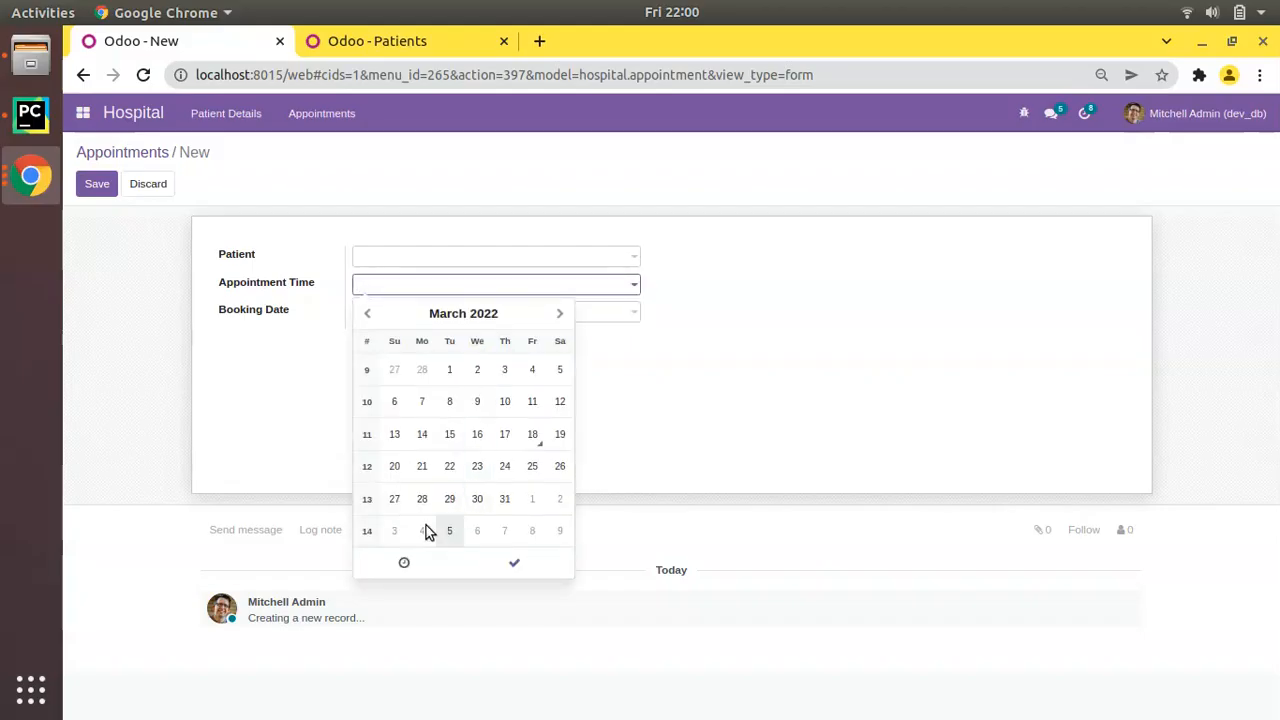
left_click(404, 562)
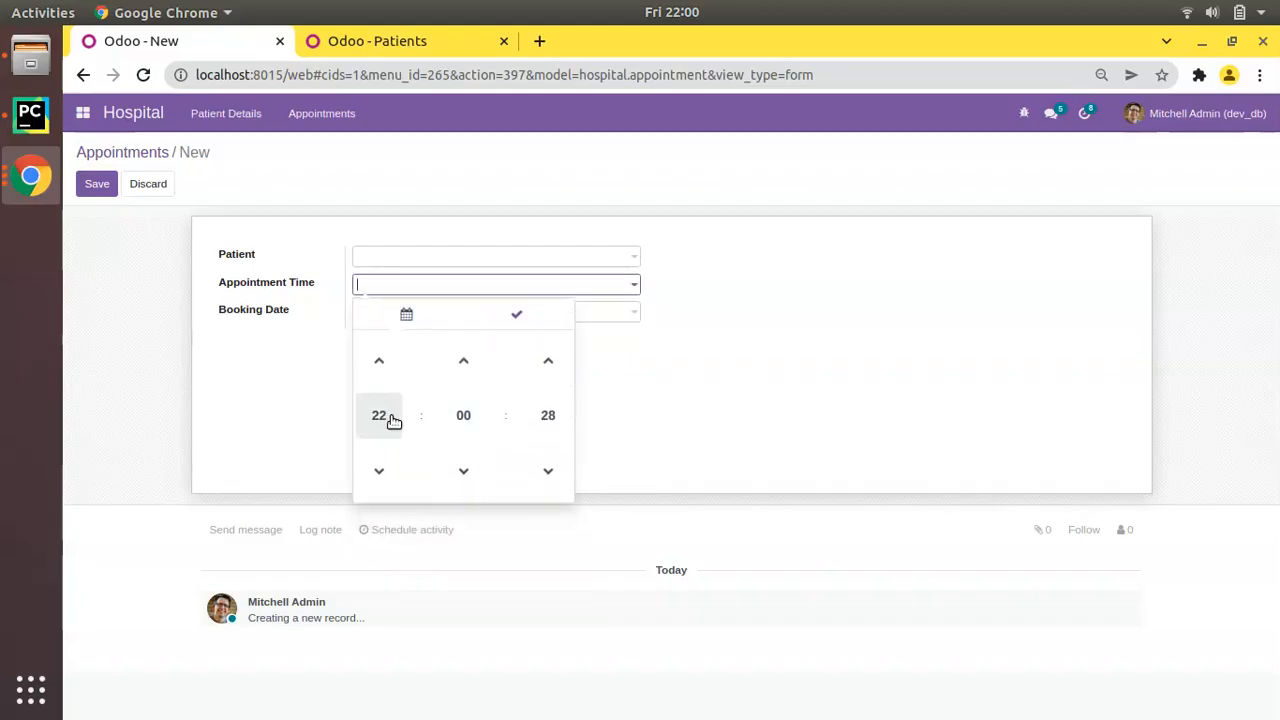
left_click(378, 415)
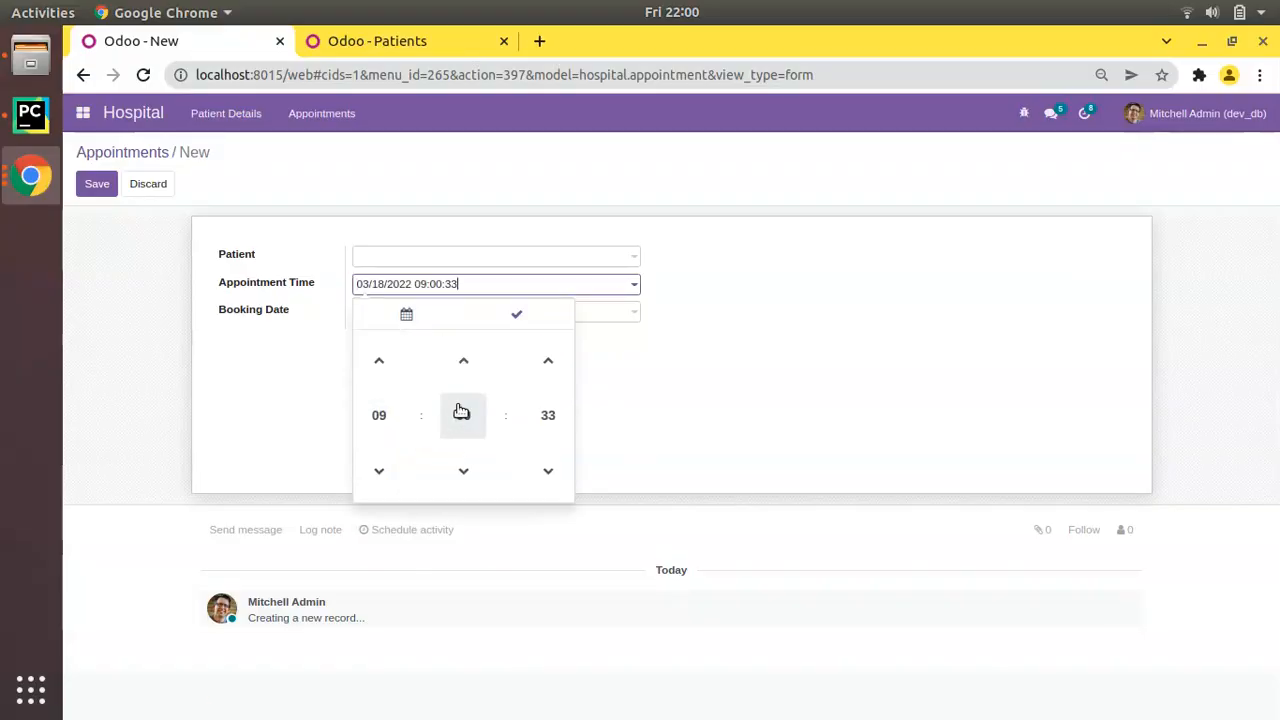
left_click(463, 360)
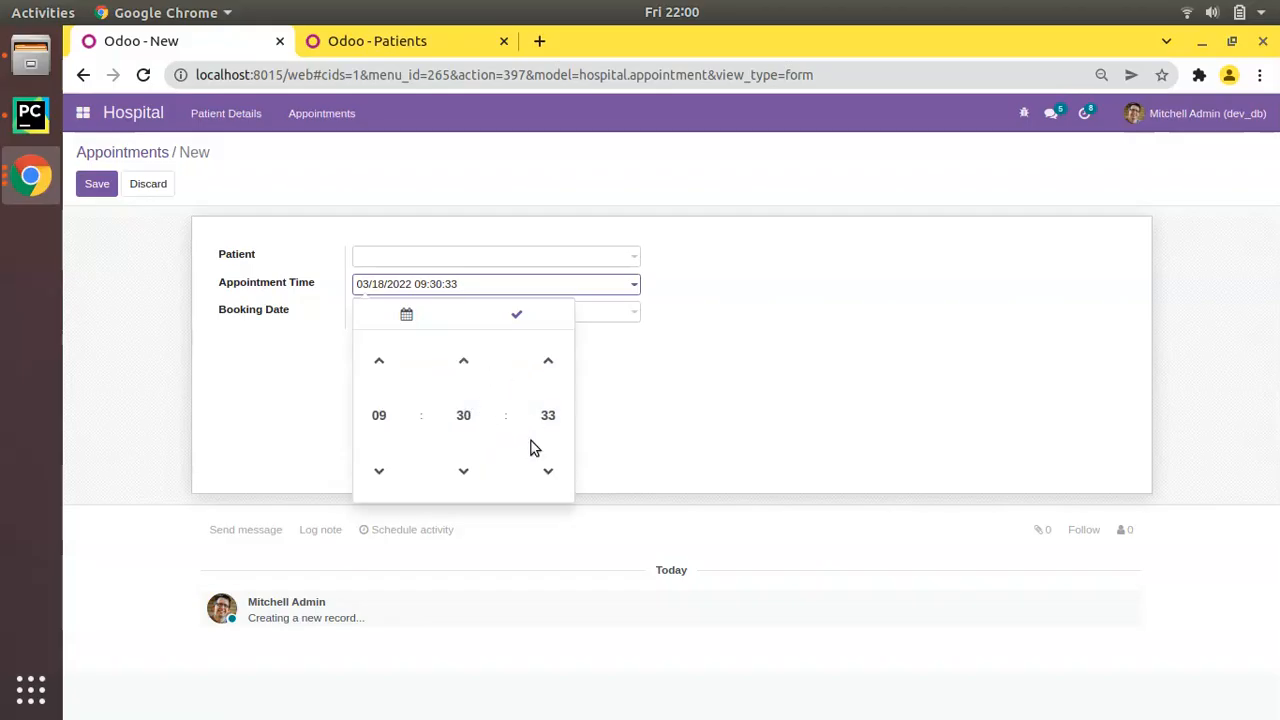
left_click(516, 314)
type("Pineapple")
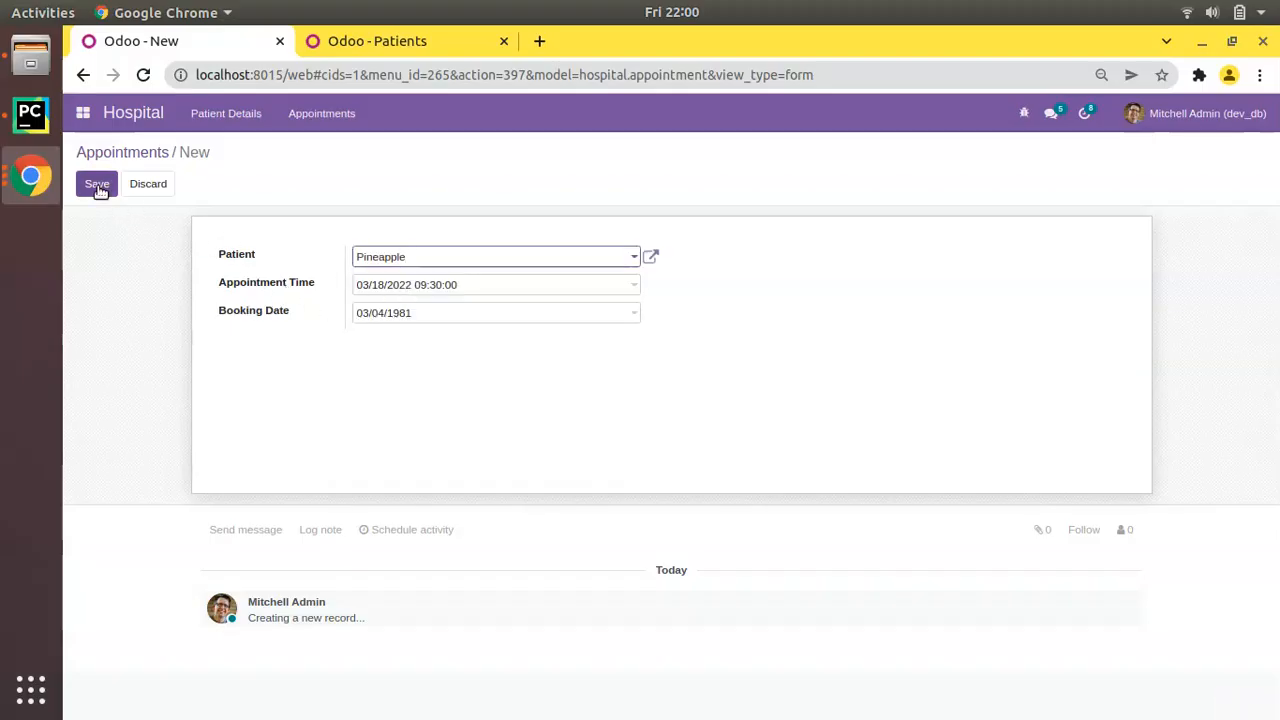
left_click(97, 183)
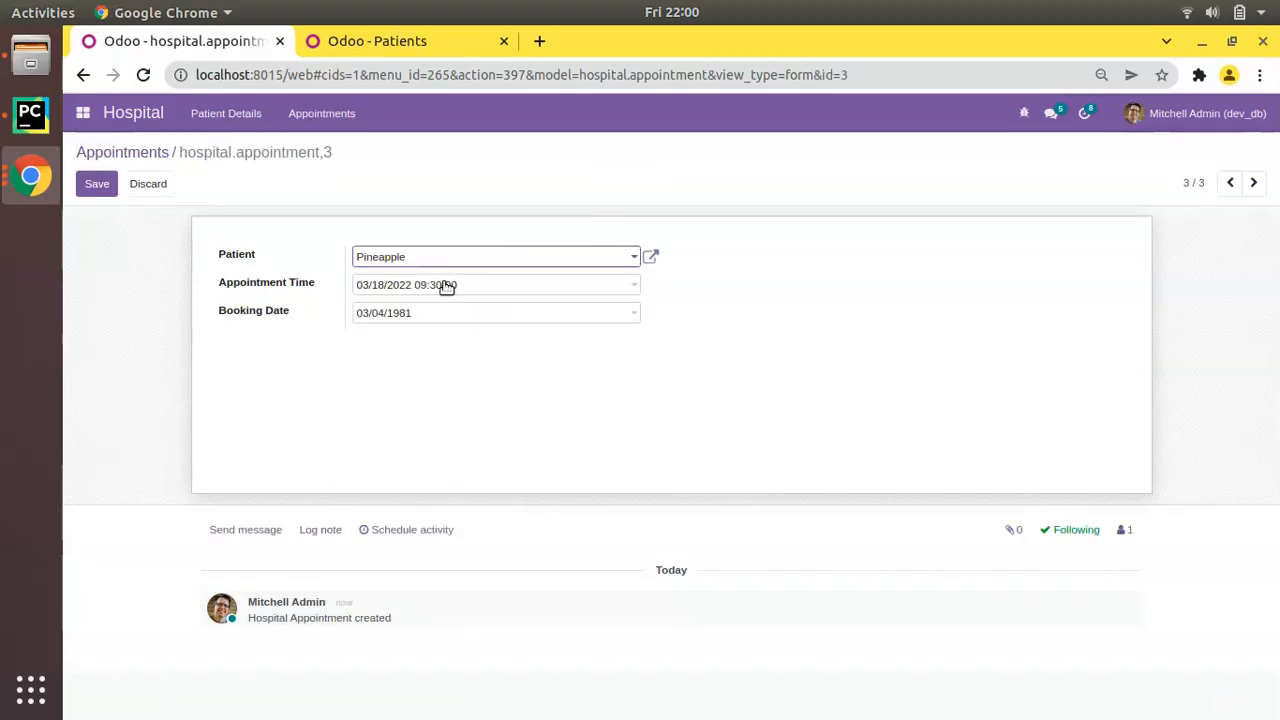
Change the Booking Date to March 18, 2022 and save the record
left_click(97, 183)
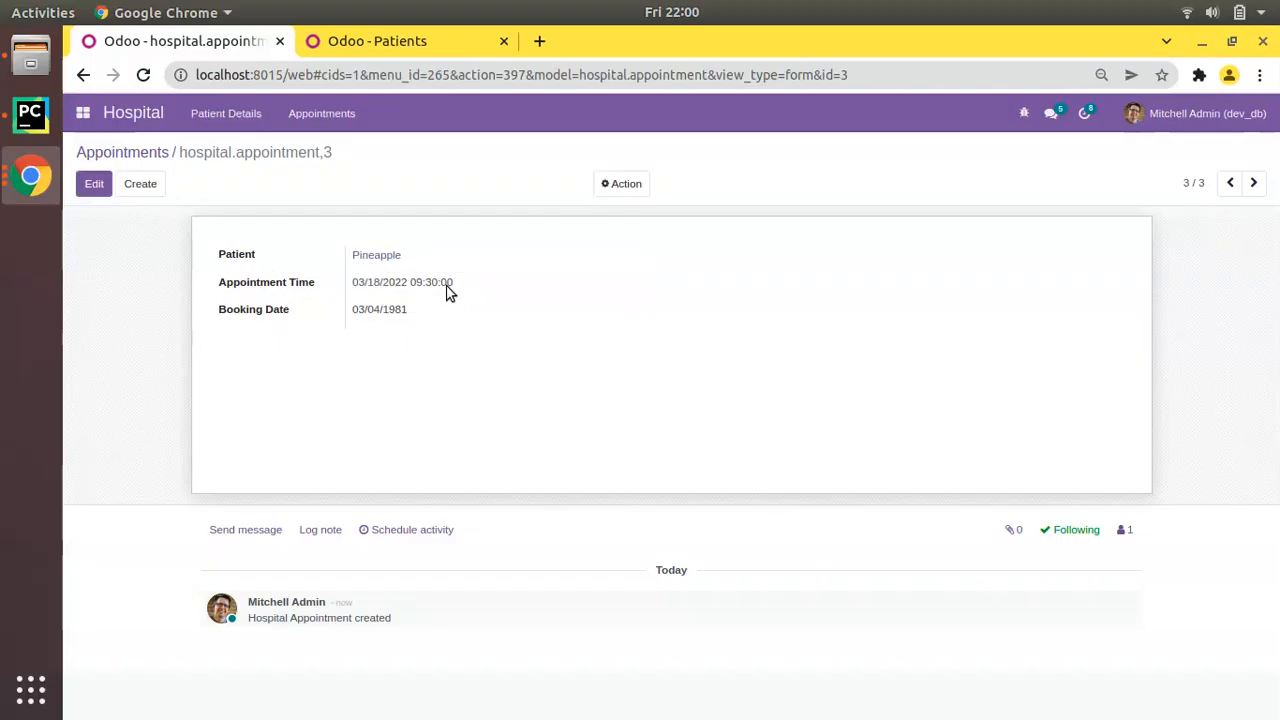
mouse_move(143, 213)
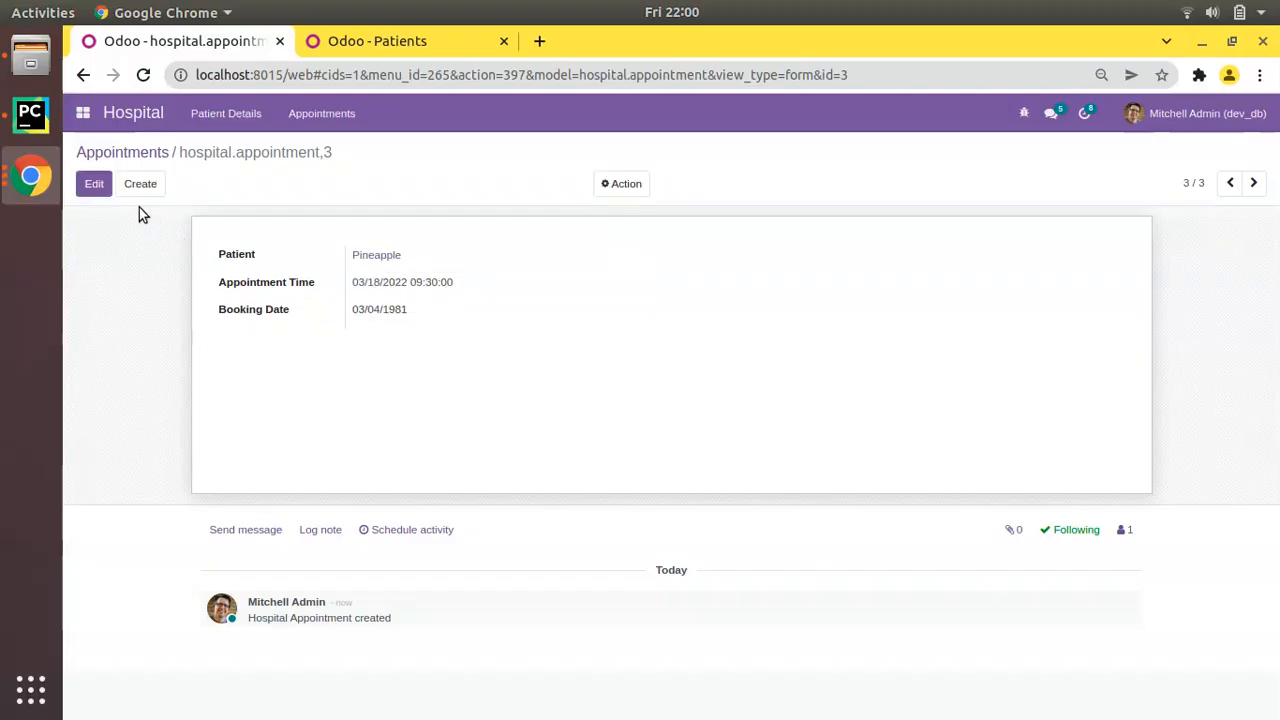
left_click(490, 312)
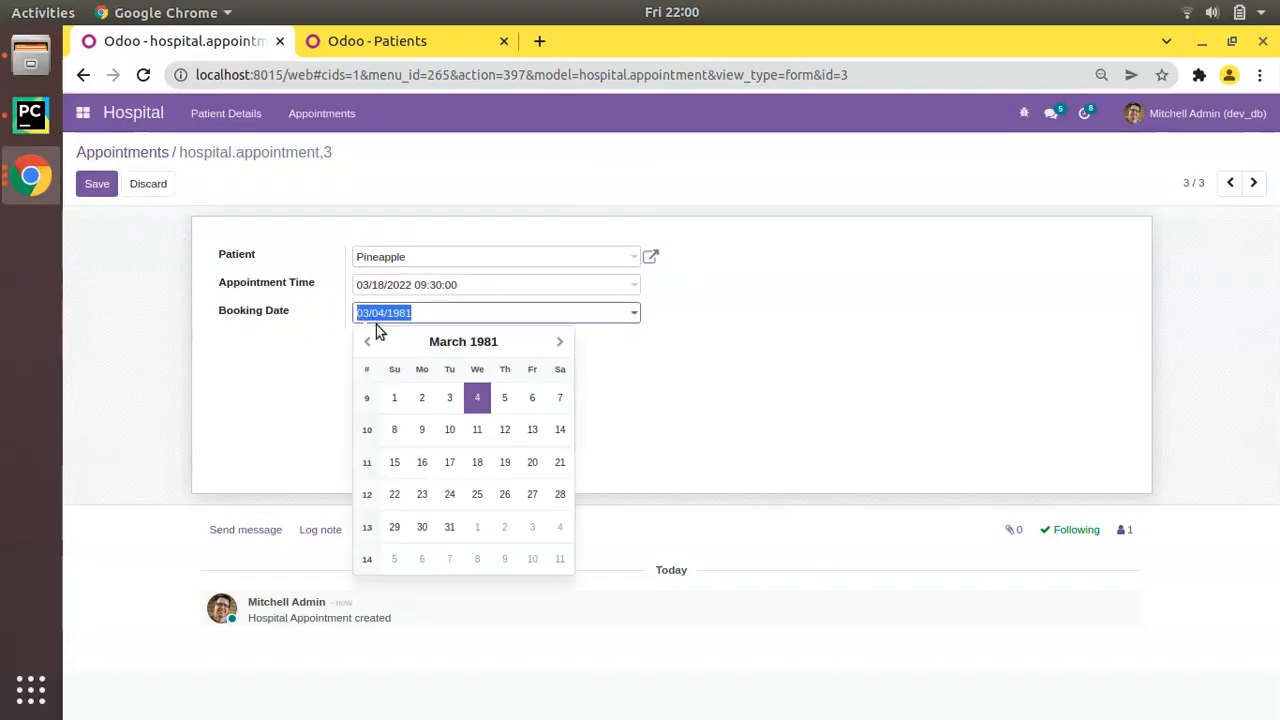
mouse_move(463, 341)
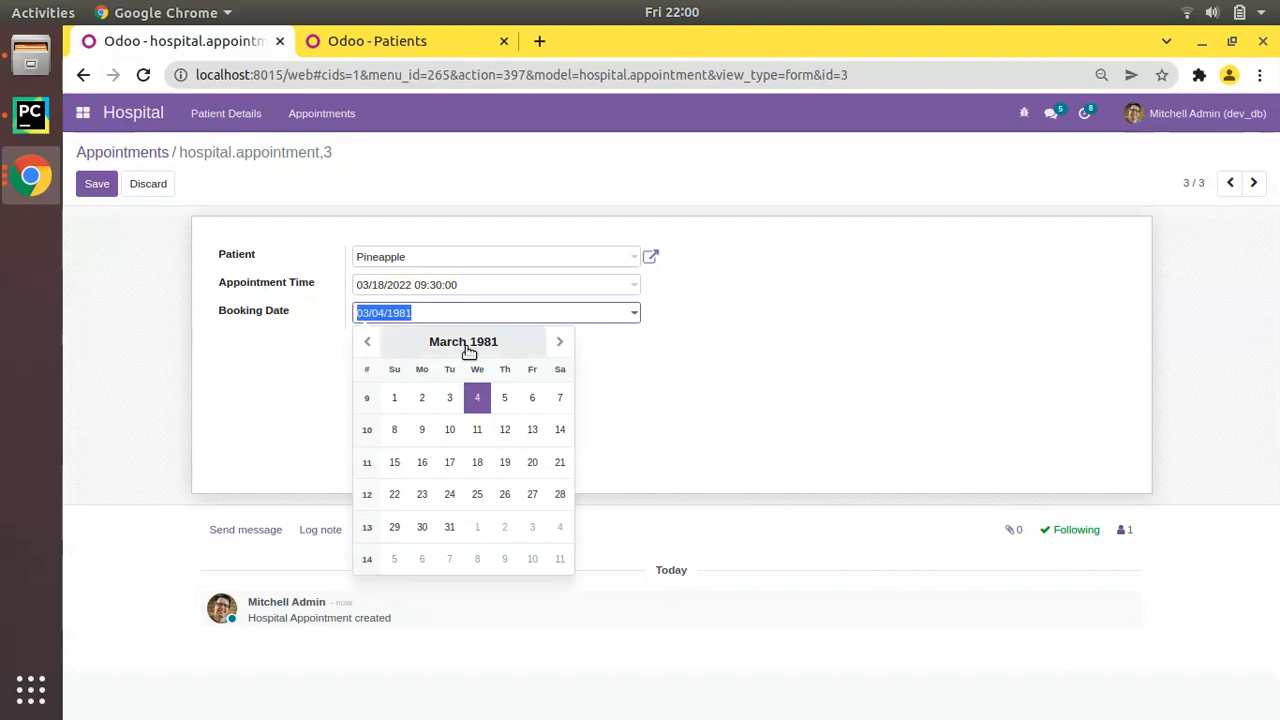
left_click(463, 341)
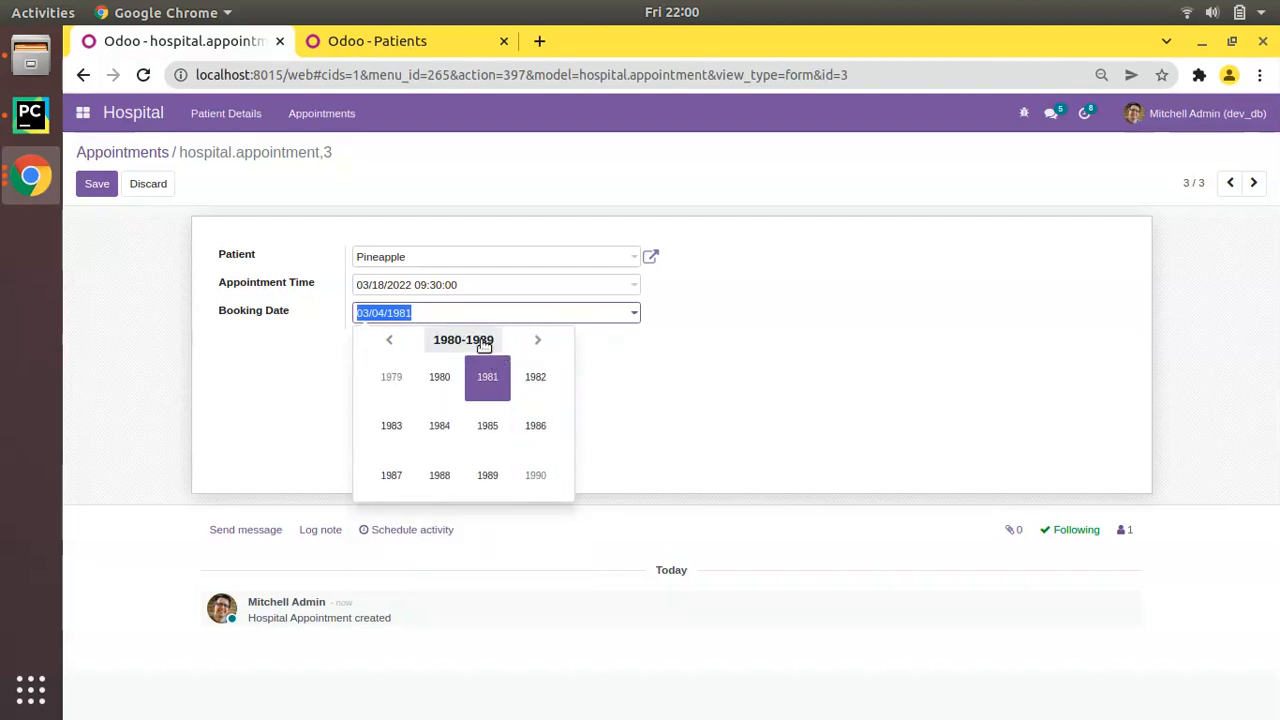
left_click(538, 339)
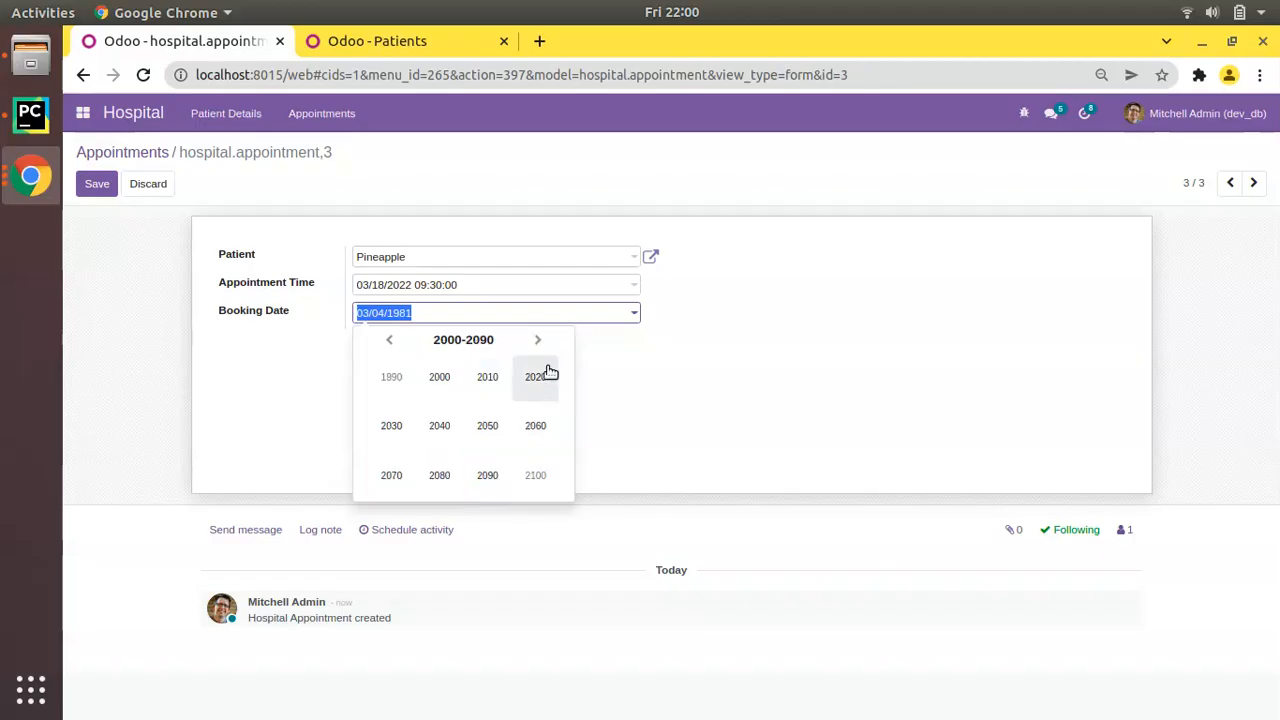
mouse_move(439, 425)
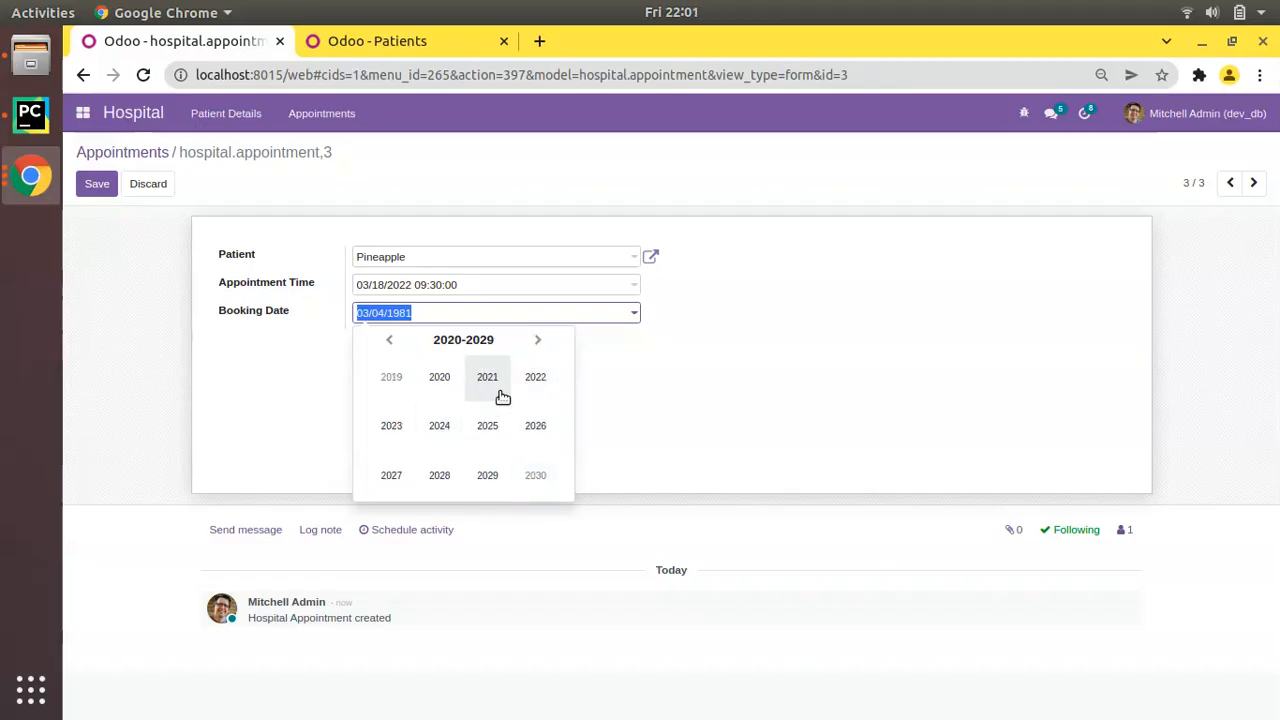
left_click(535, 377)
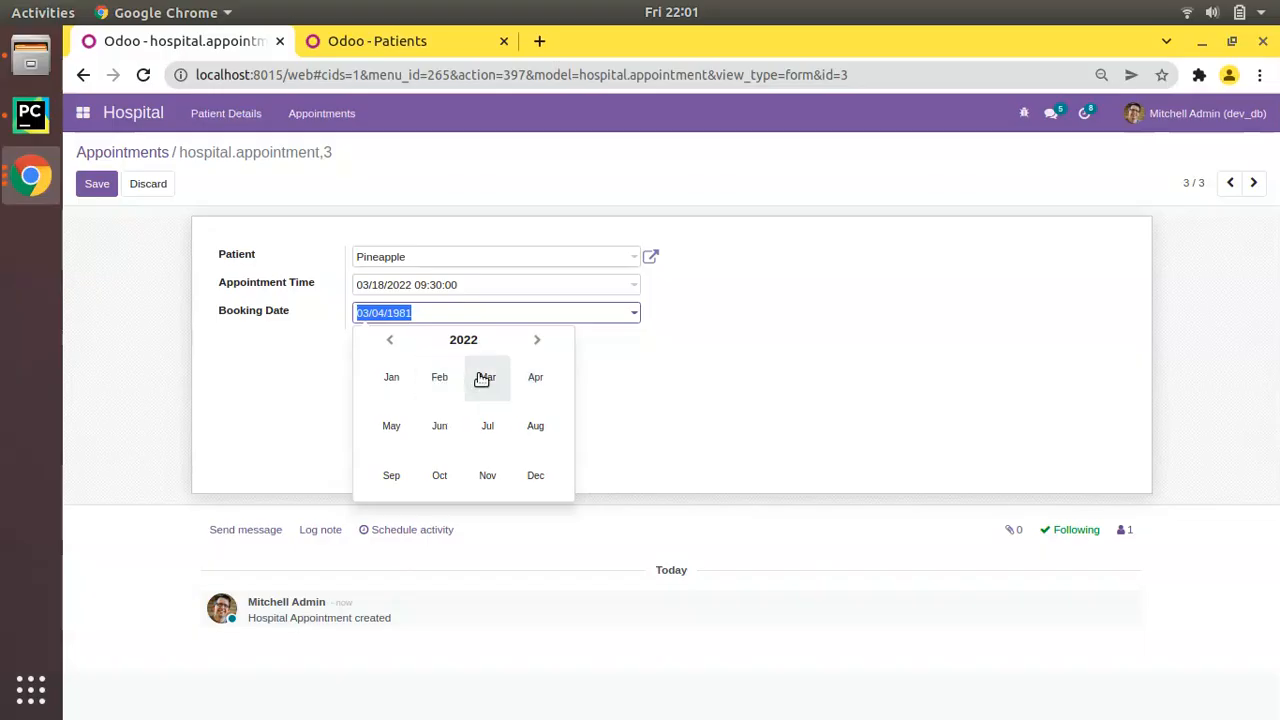
left_click(487, 377)
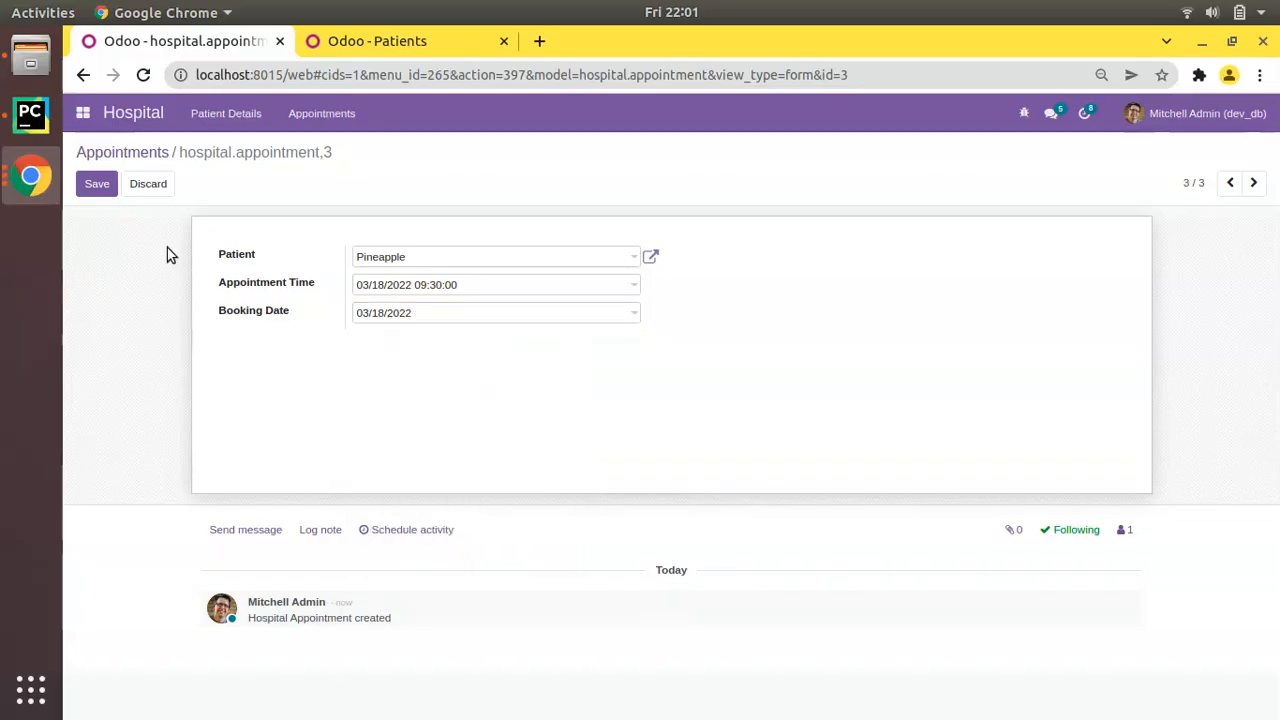
left_click(97, 183)
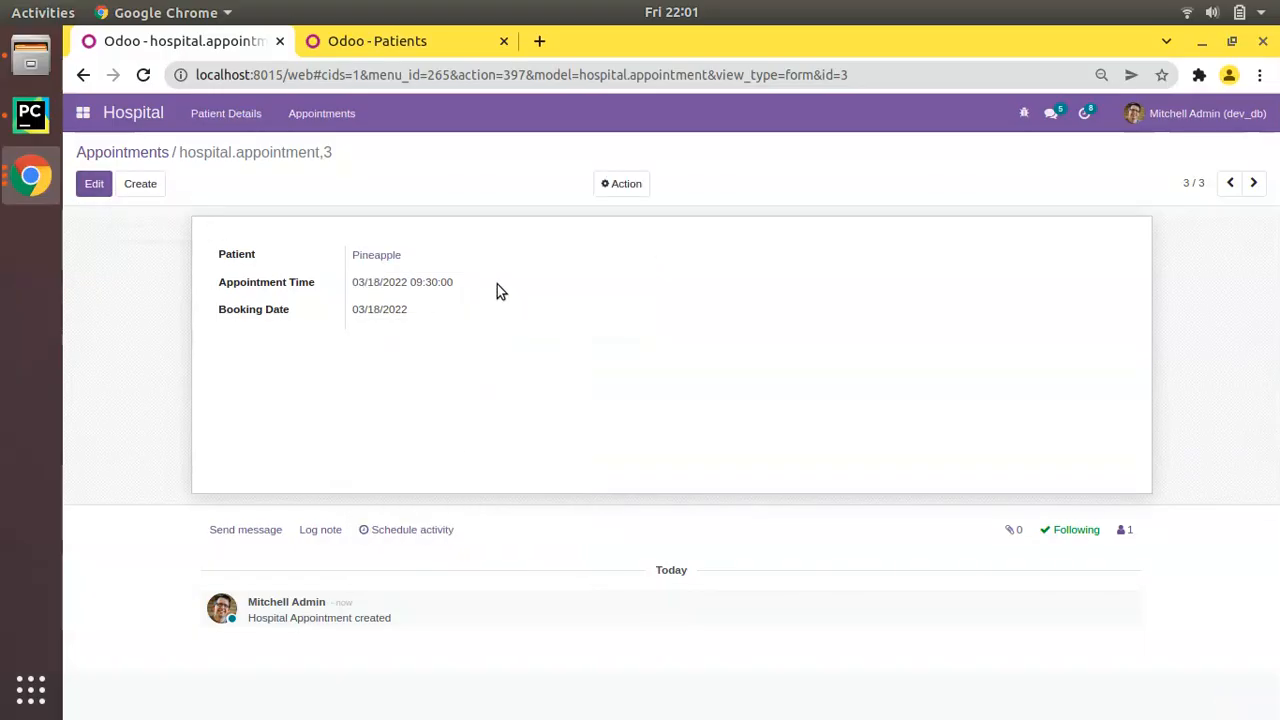
mouse_move(390, 290)
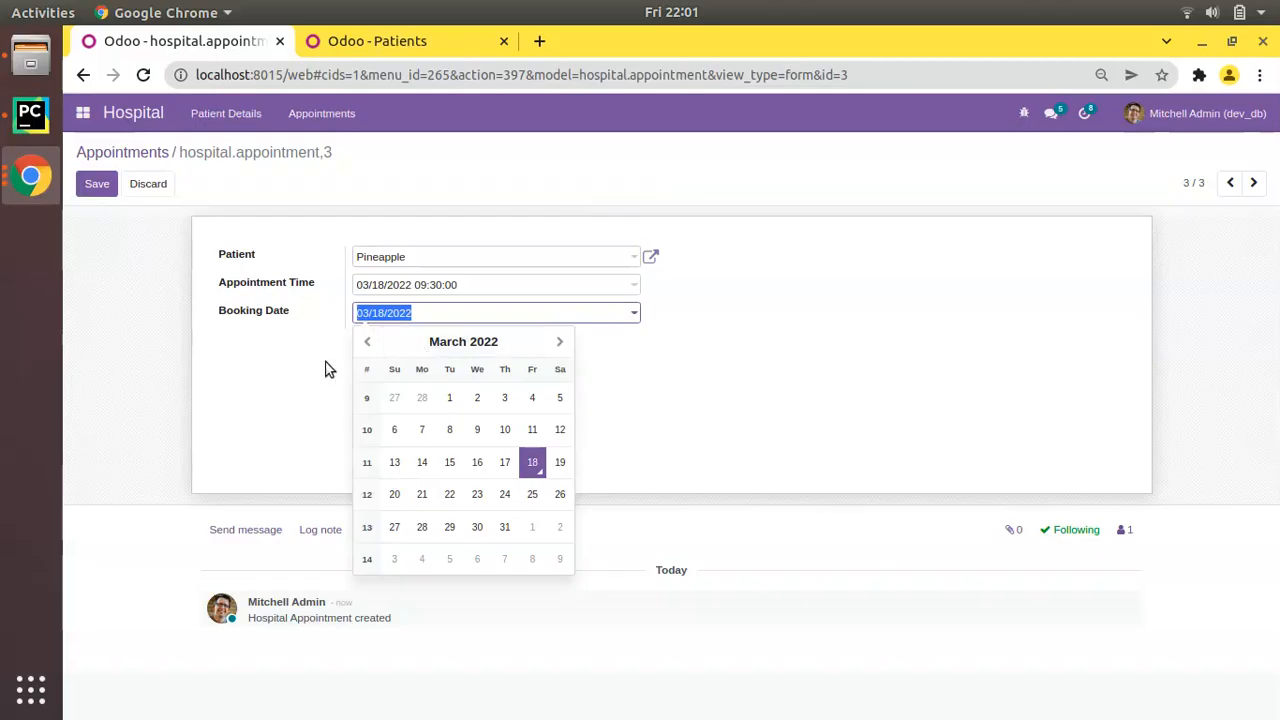
mouse_move(310, 367)
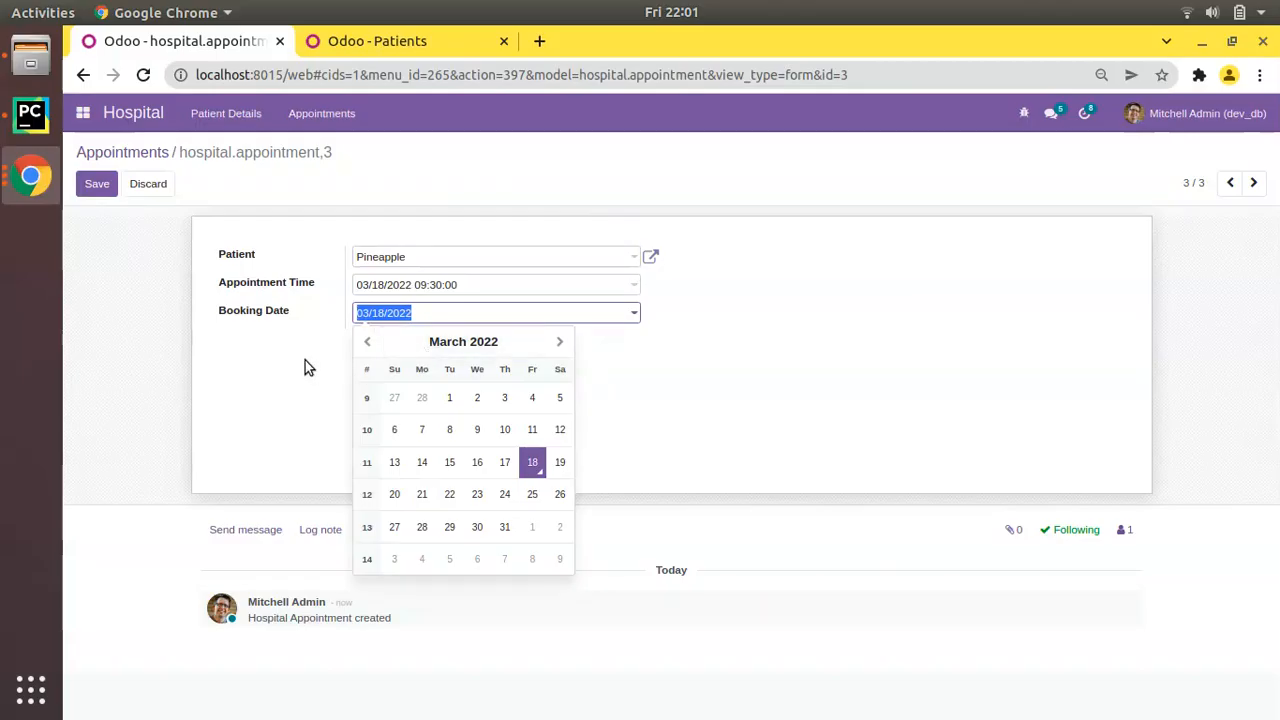
mouse_move(253, 323)
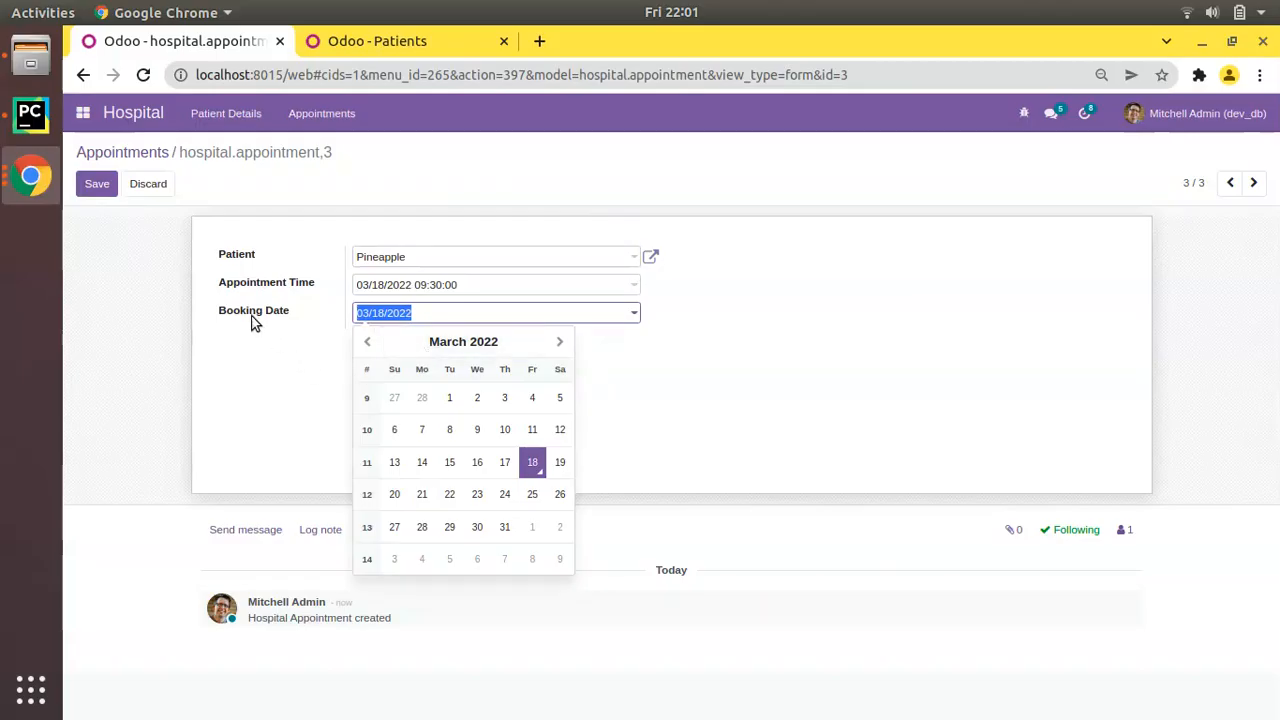
Save appointment record 3, duplicate its browser tab, and show the Settings app there
left_click(96, 183)
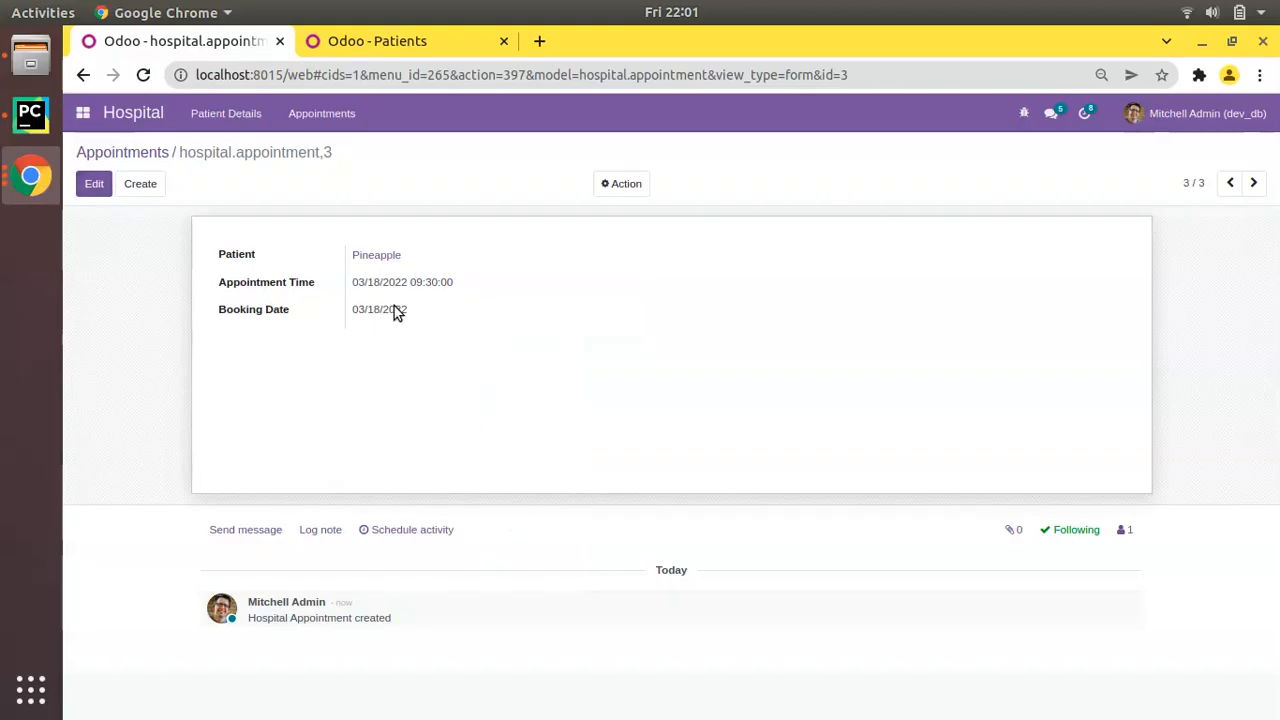
mouse_move(332, 262)
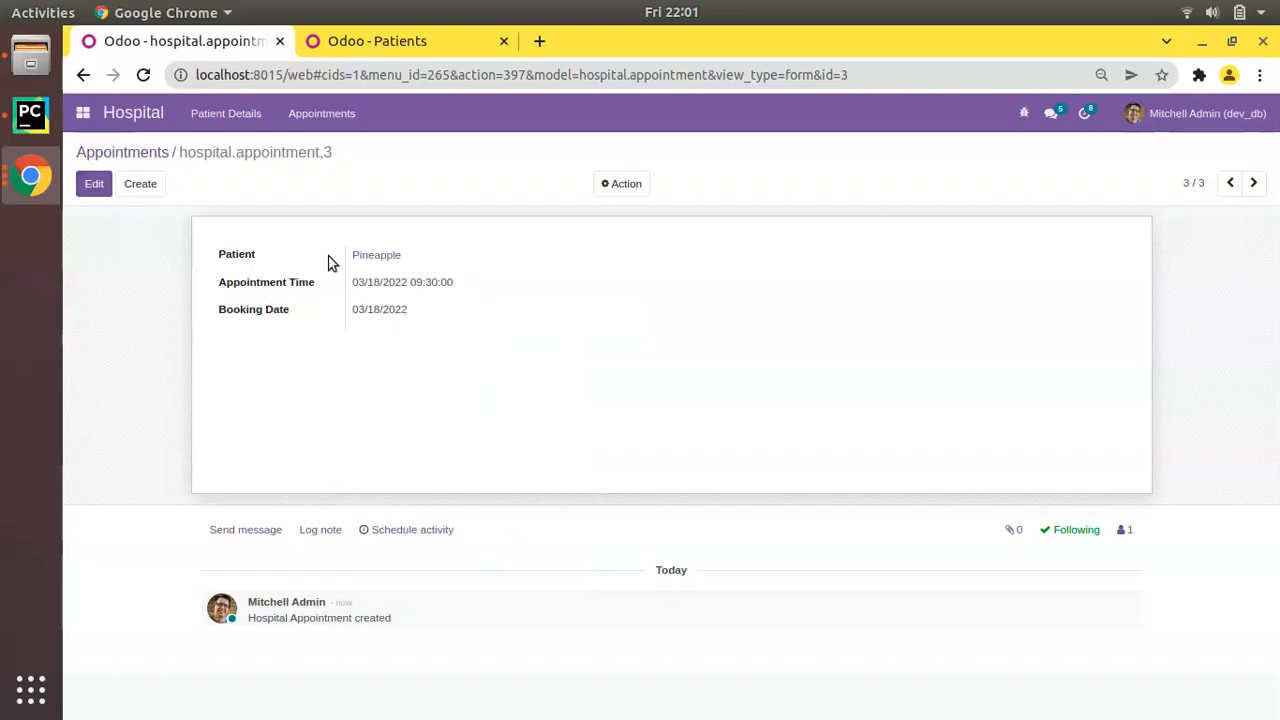
left_click(83, 112)
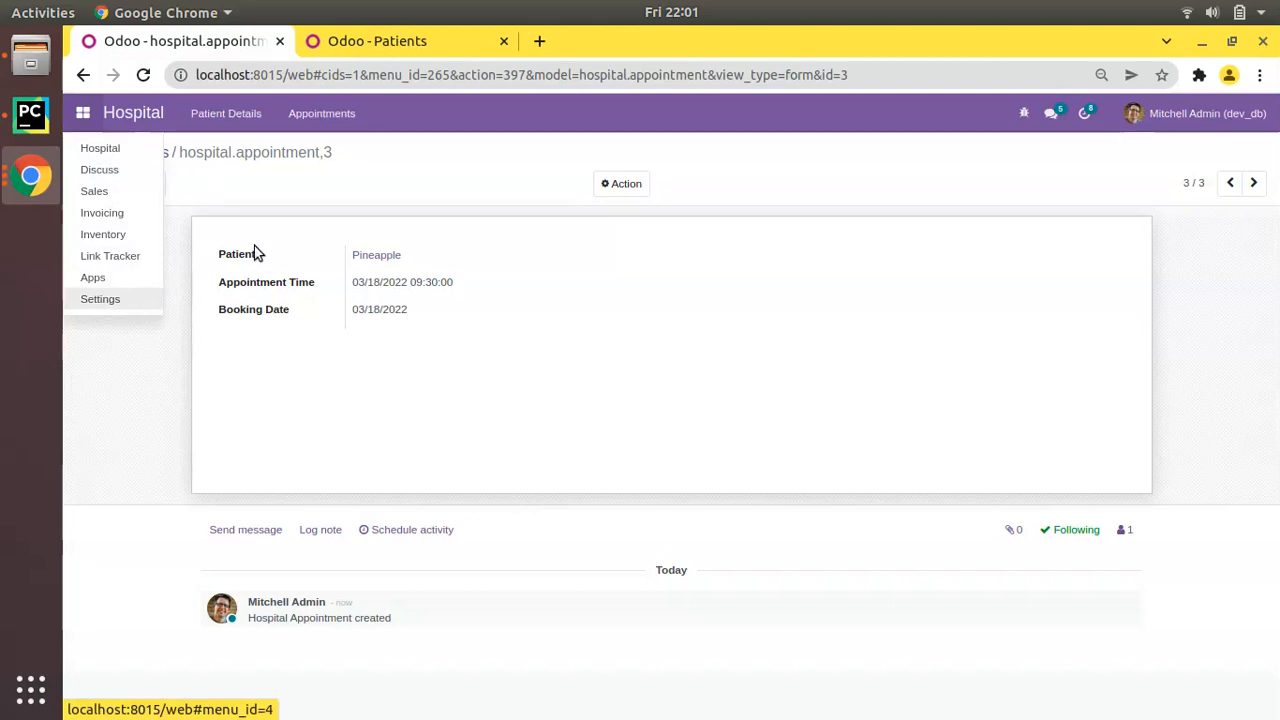
right_click(180, 41)
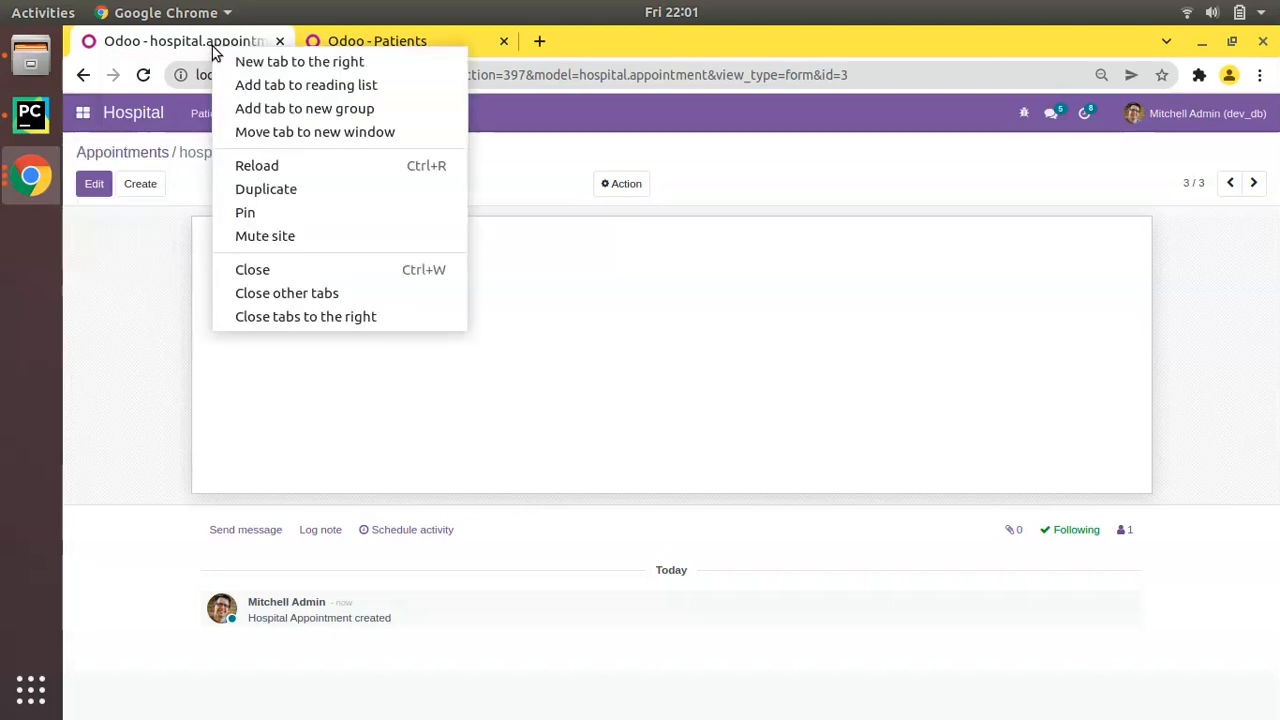
left_click(266, 189)
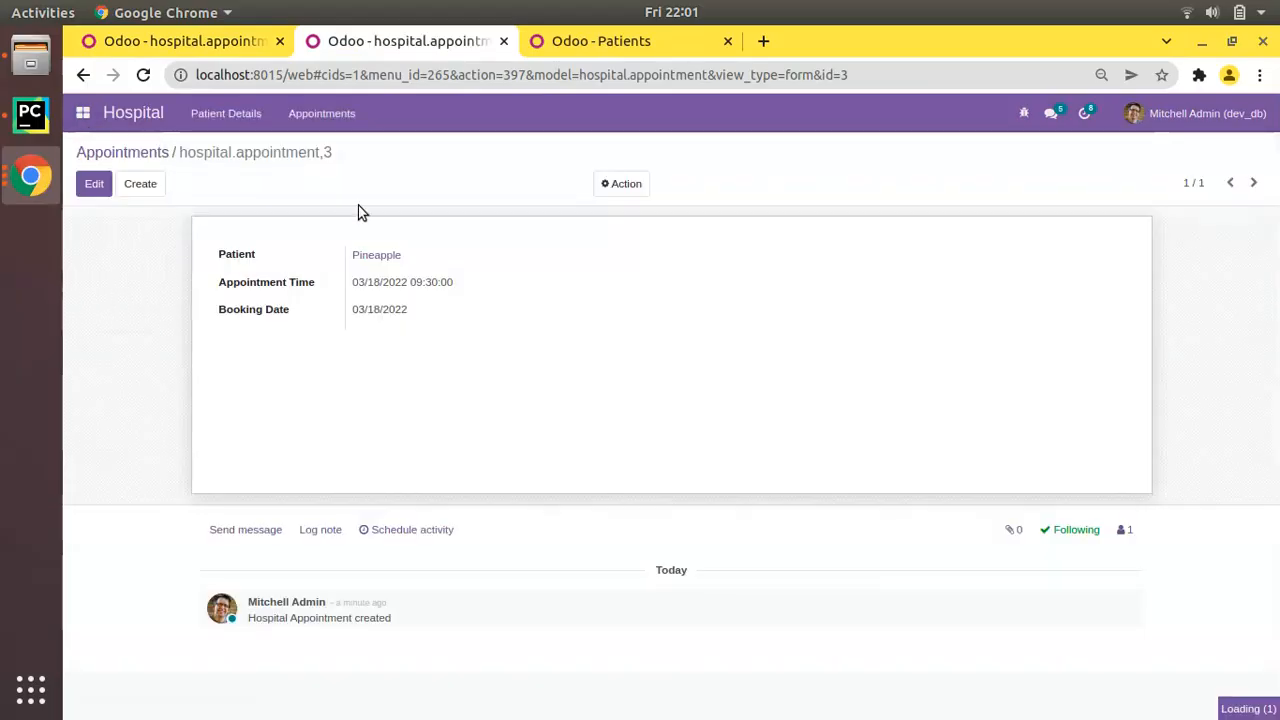
left_click(532, 113)
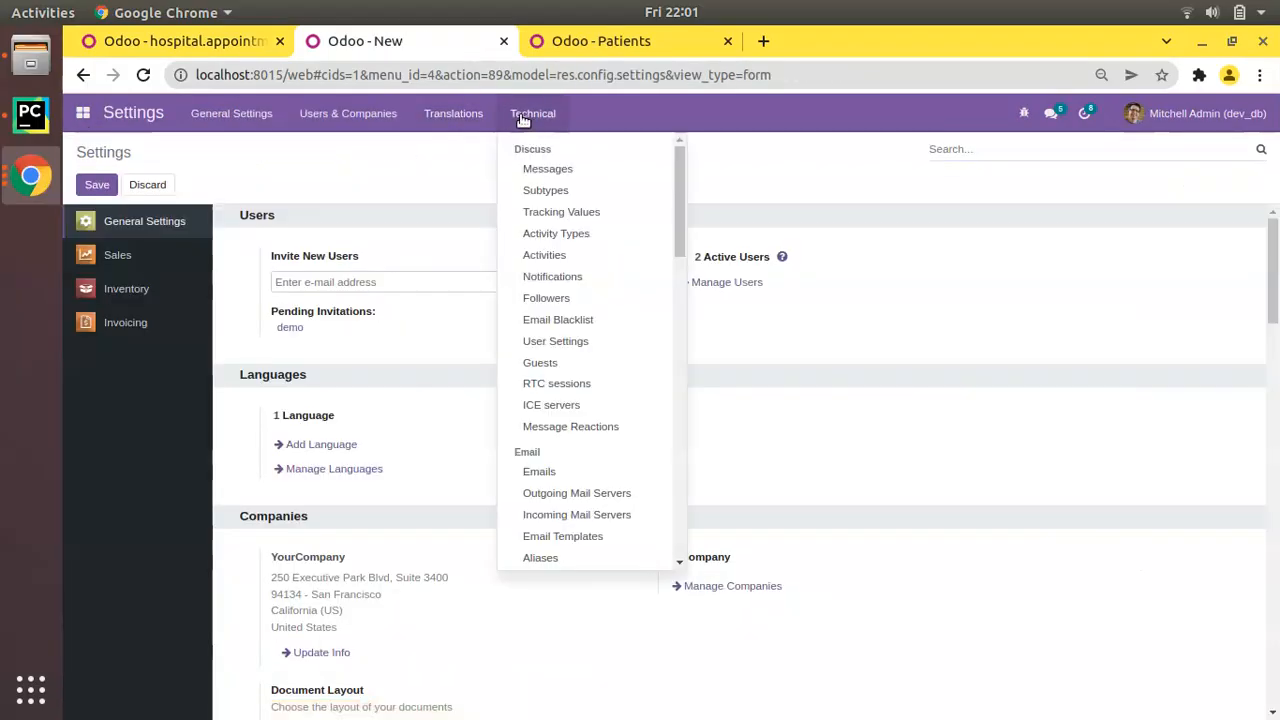
Edit the English (US) record from Translations > Languages, exposing its %m/%d/%Y date format
left_click(453, 113)
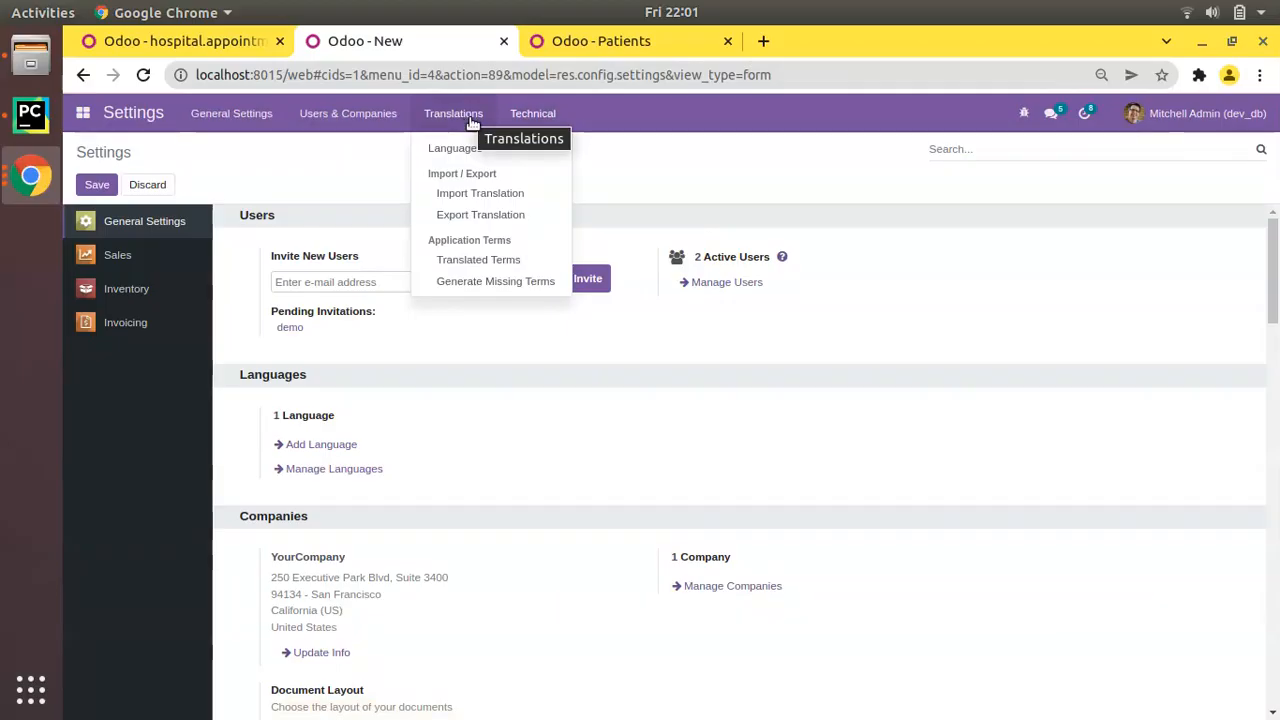
mouse_move(455, 155)
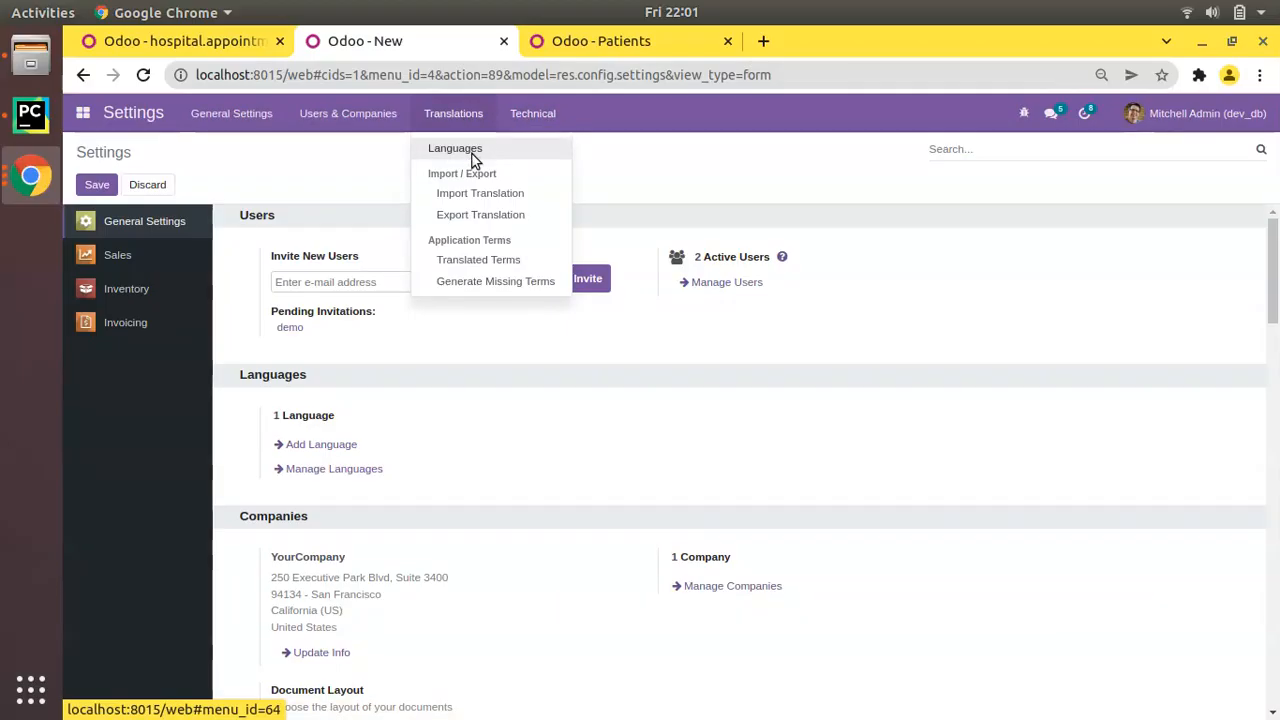
left_click(454, 148)
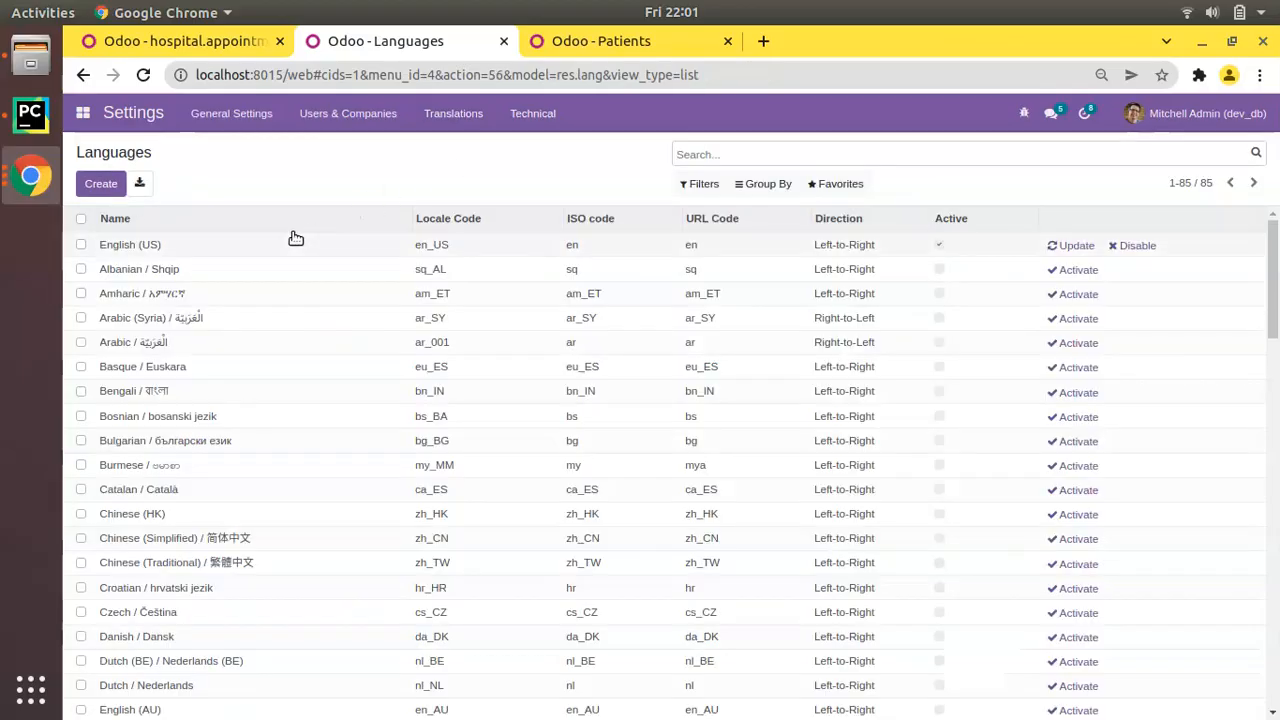
mouse_move(168, 250)
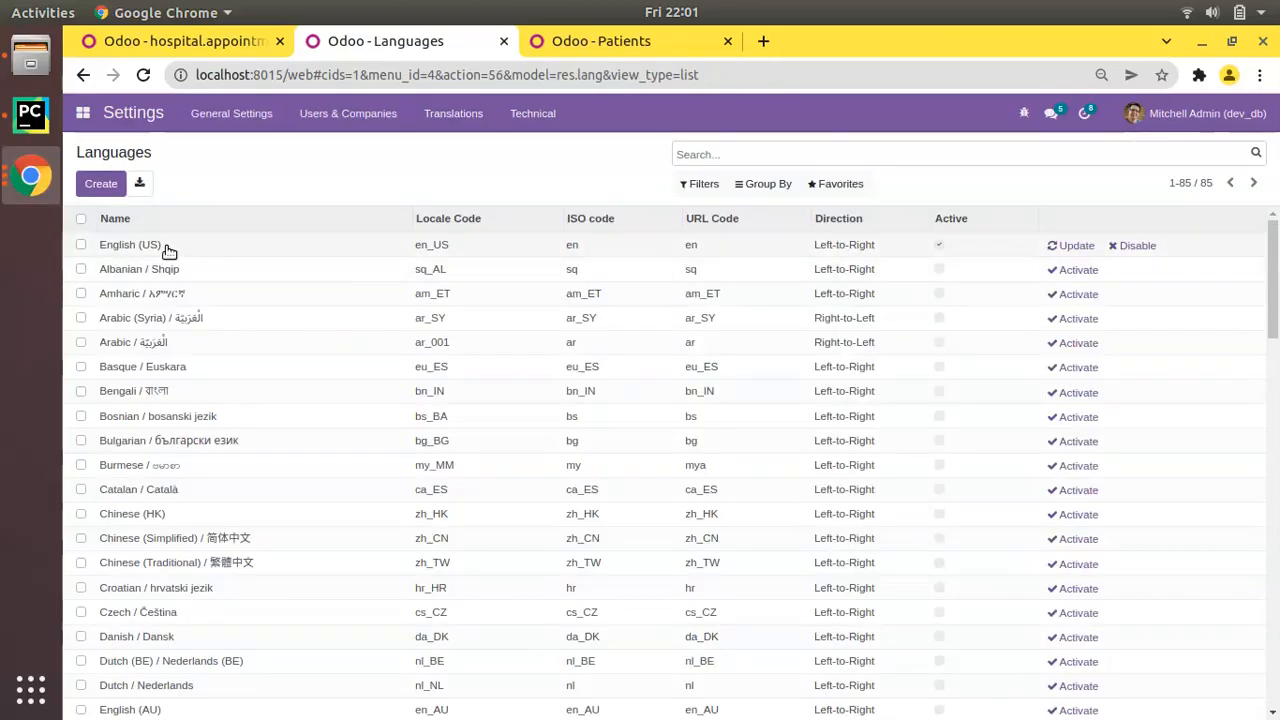
left_click(130, 244)
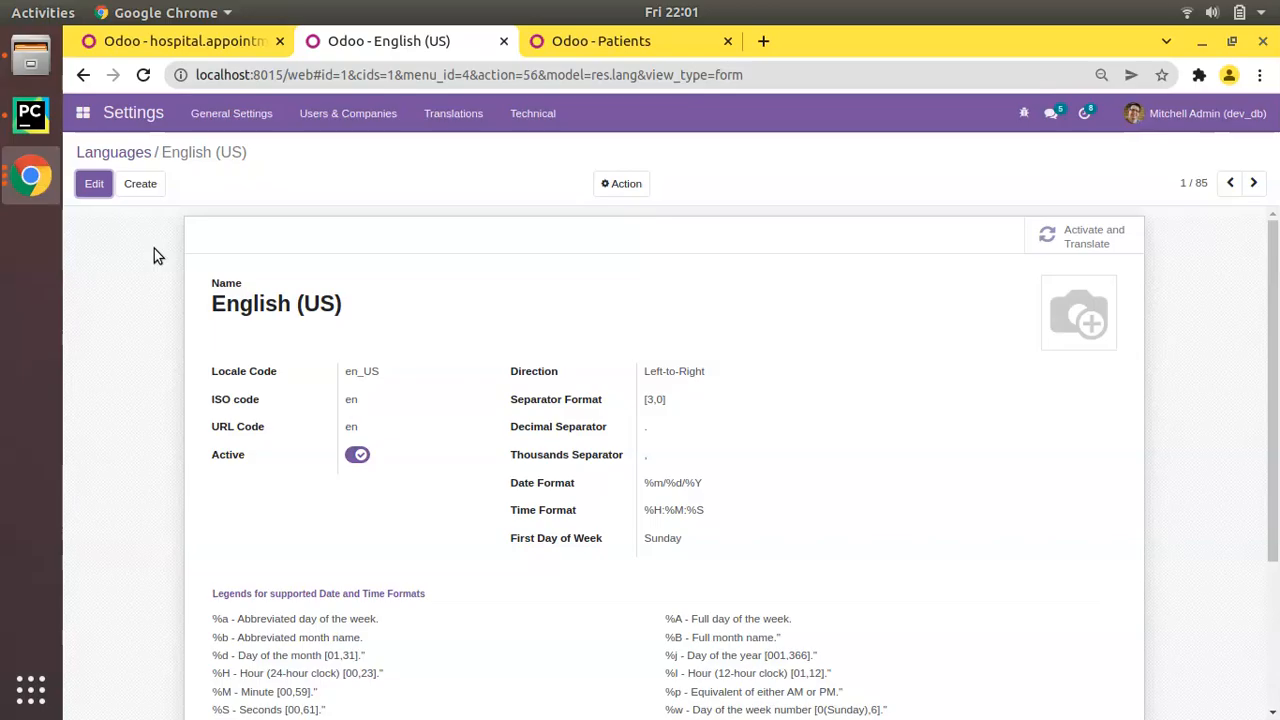
left_click(94, 183)
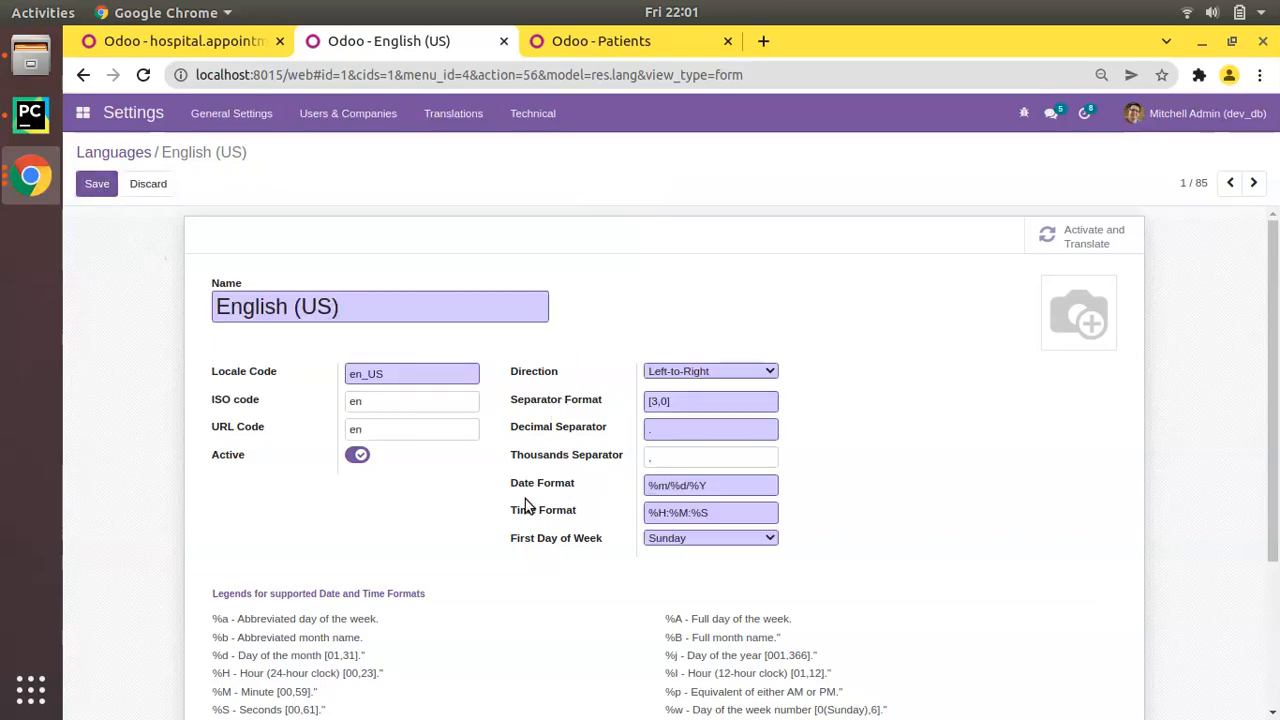
mouse_move(543, 521)
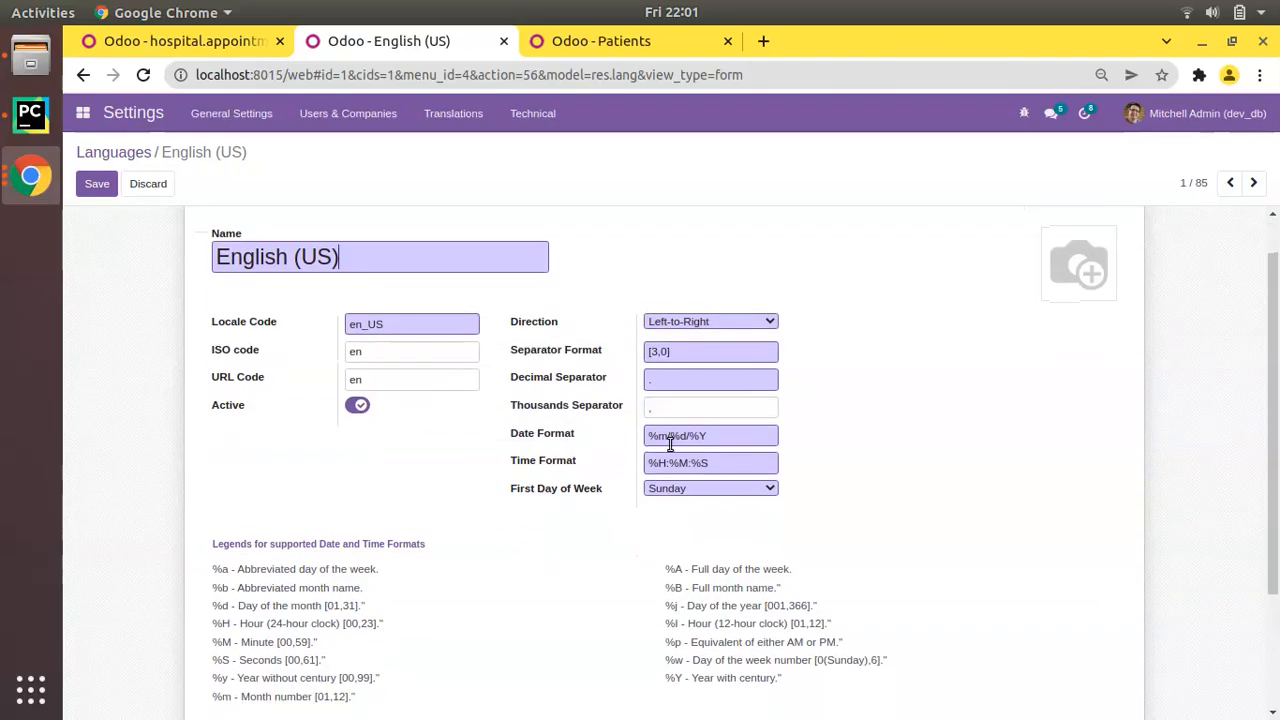
Rewrite the English (US) Date Format from %m/%d/%Y to %d/%m/%Y, then return to the appointment tab
triple_click(710, 435)
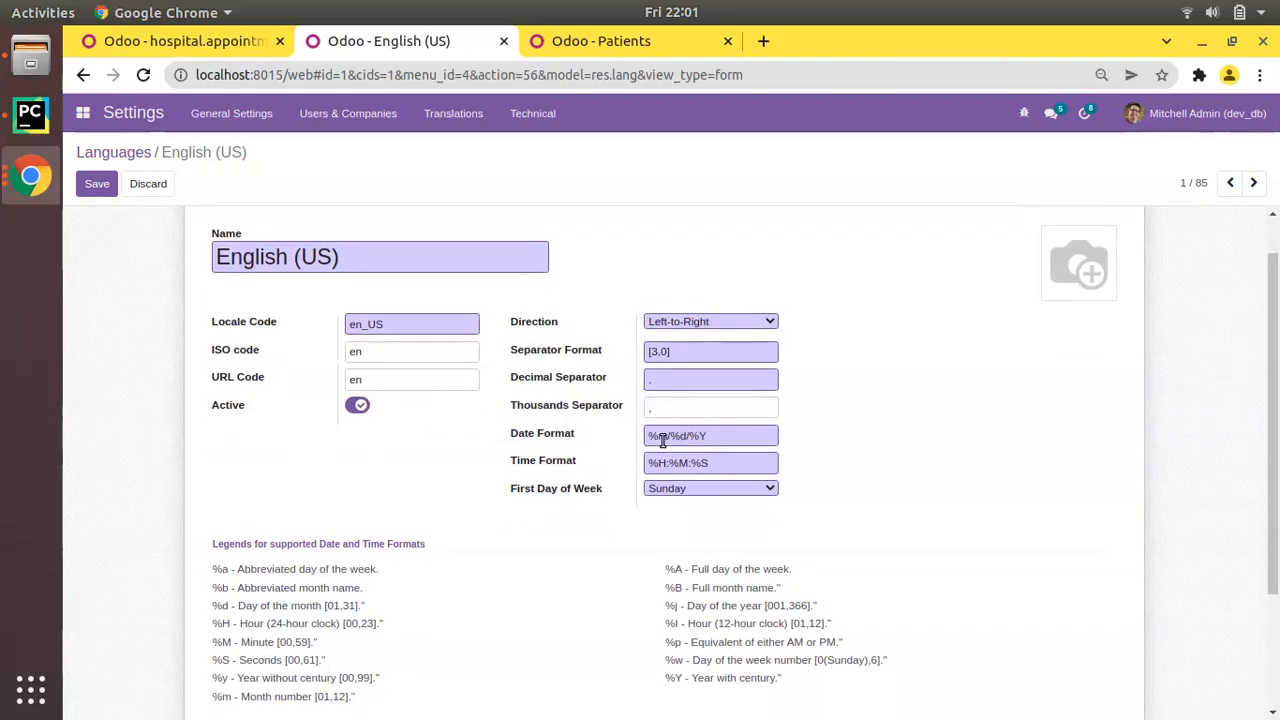
scroll("down", 3)
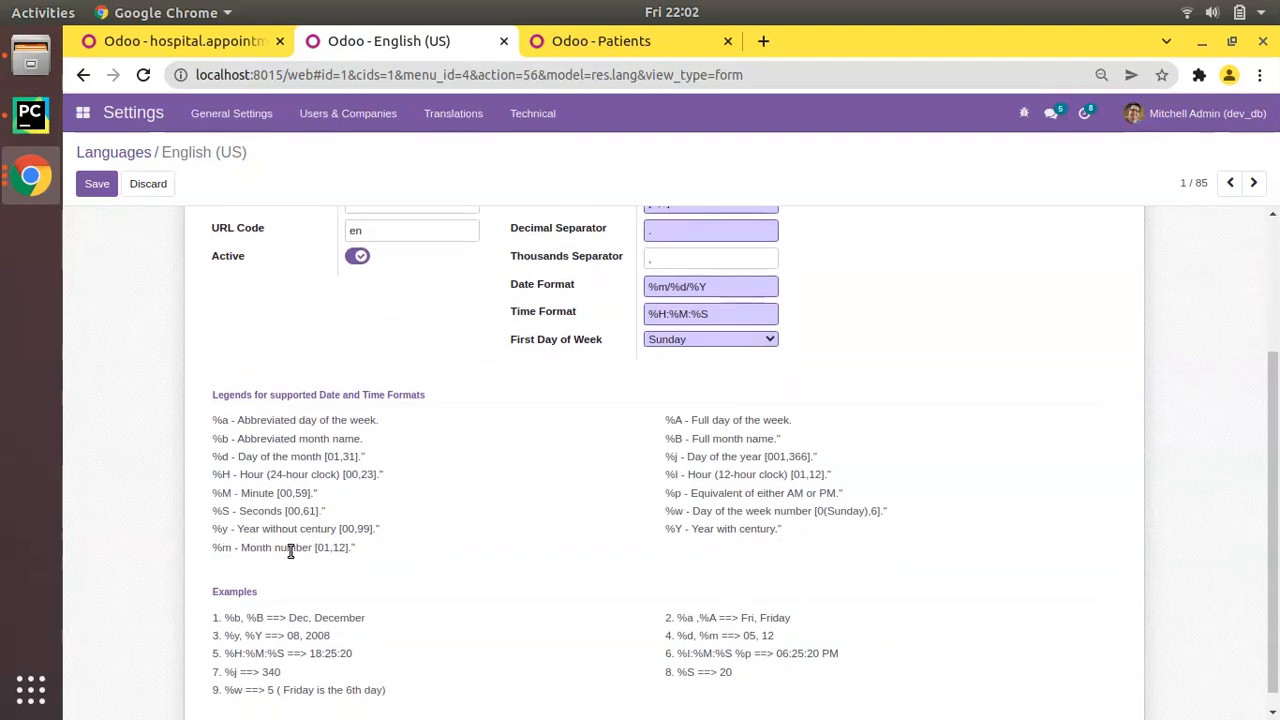
mouse_move(337, 565)
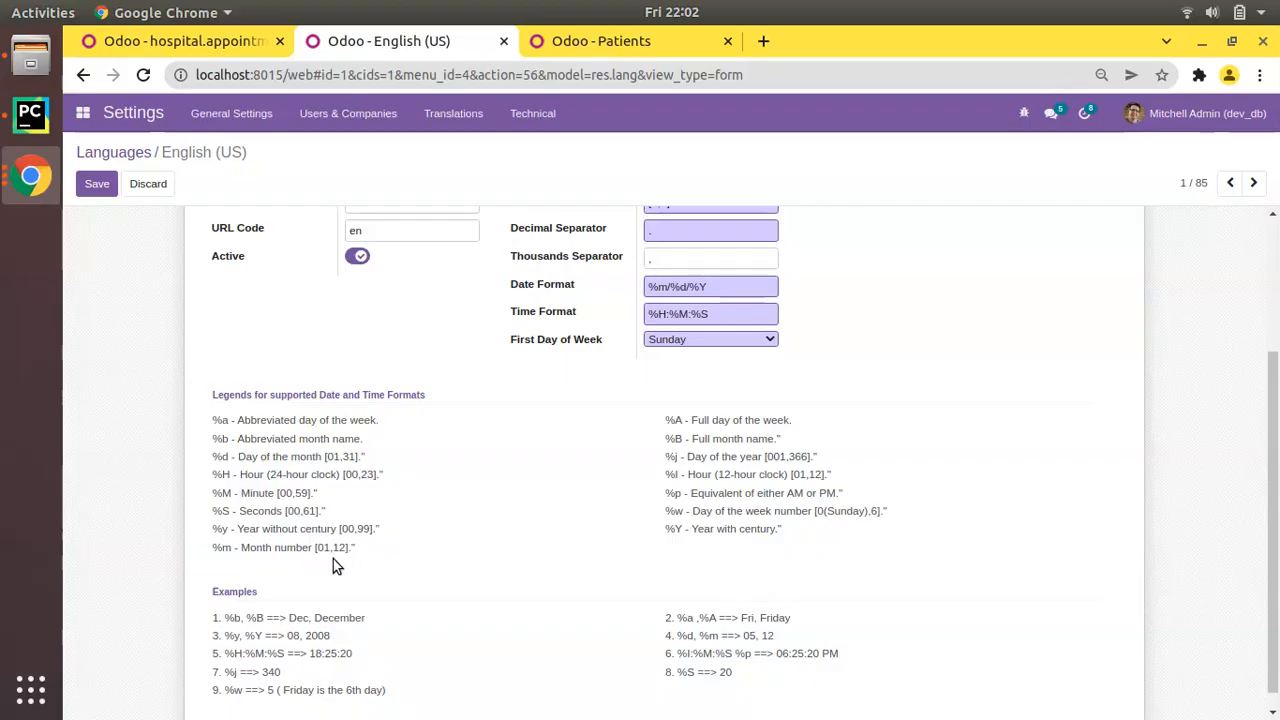
left_click(710, 286)
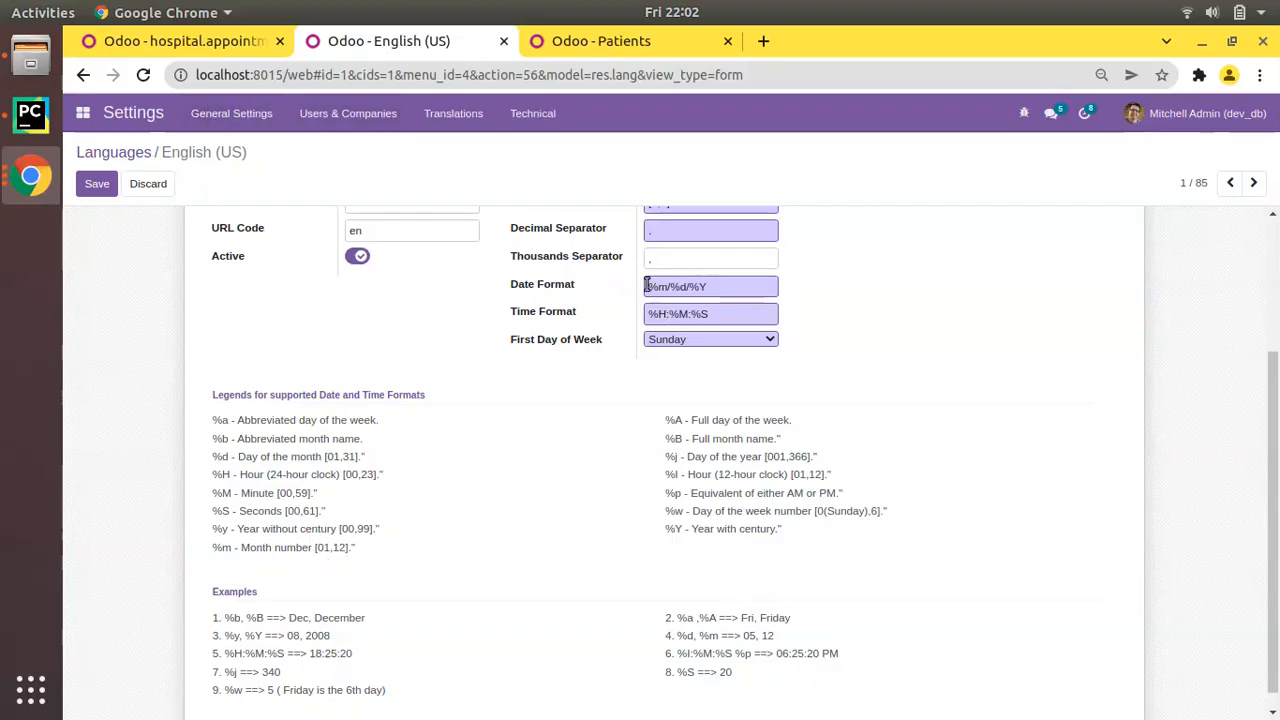
left_click(711, 287)
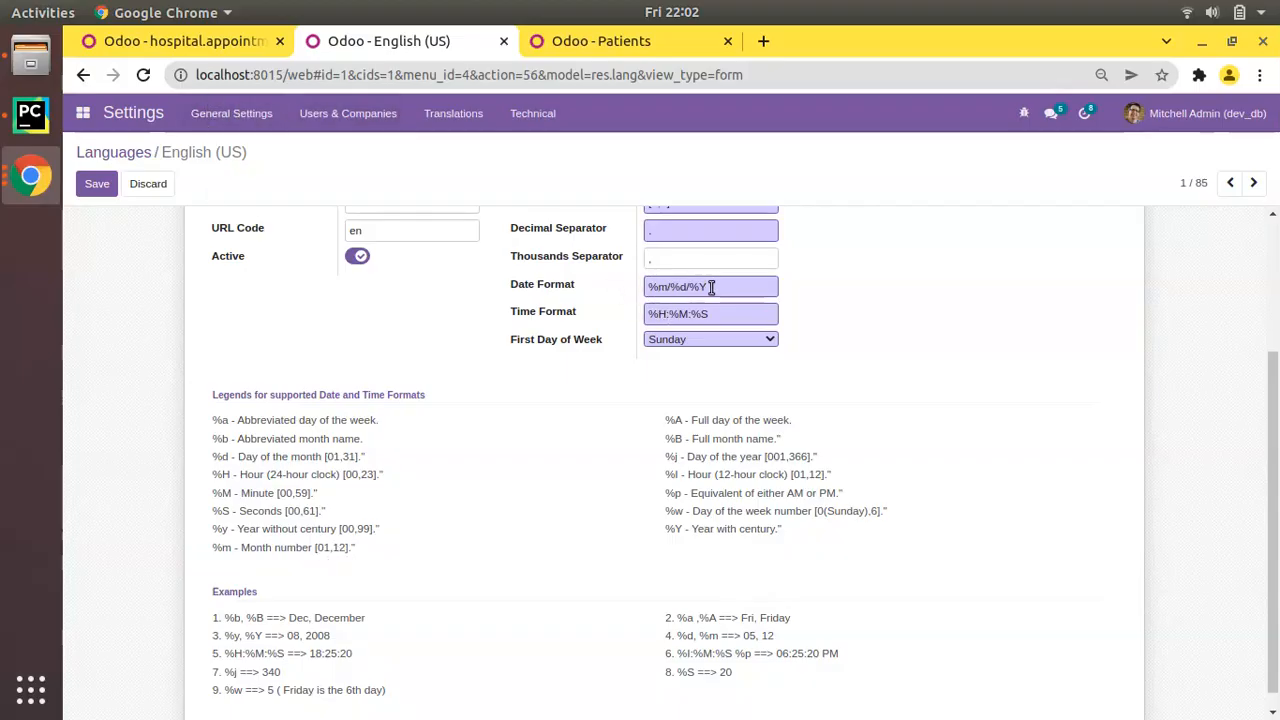
left_click(180, 41)
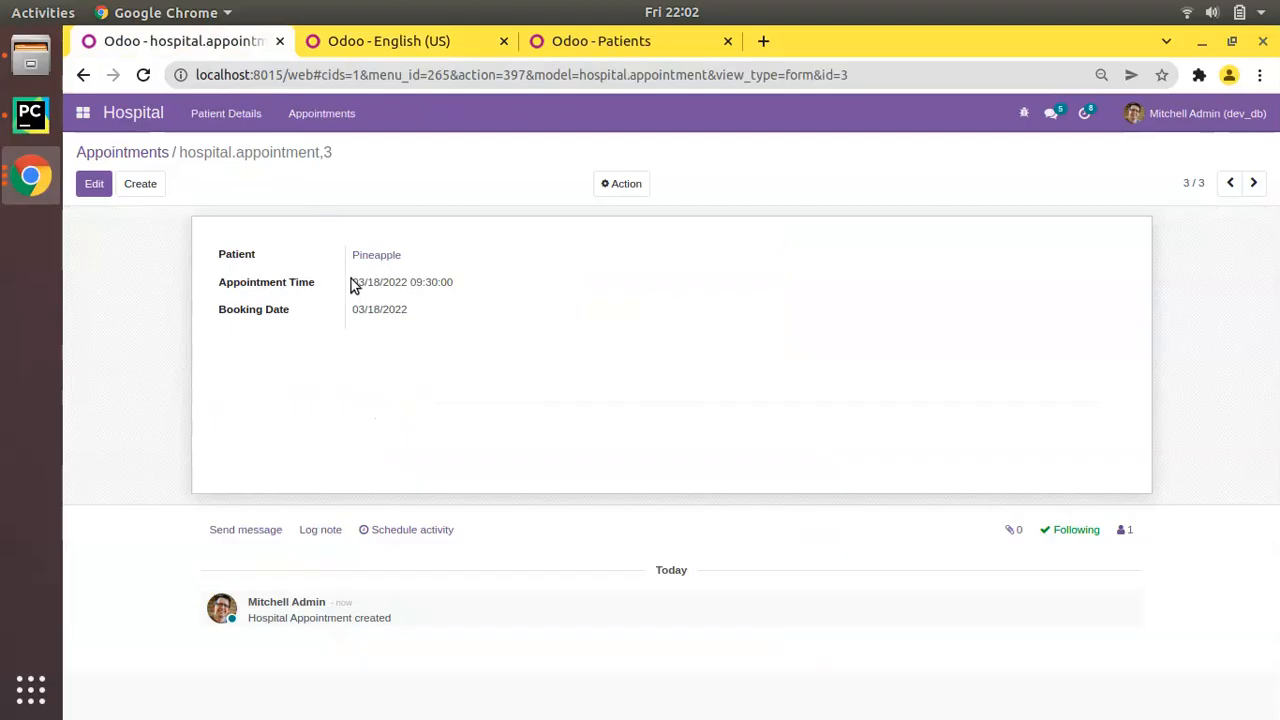
mouse_move(394, 273)
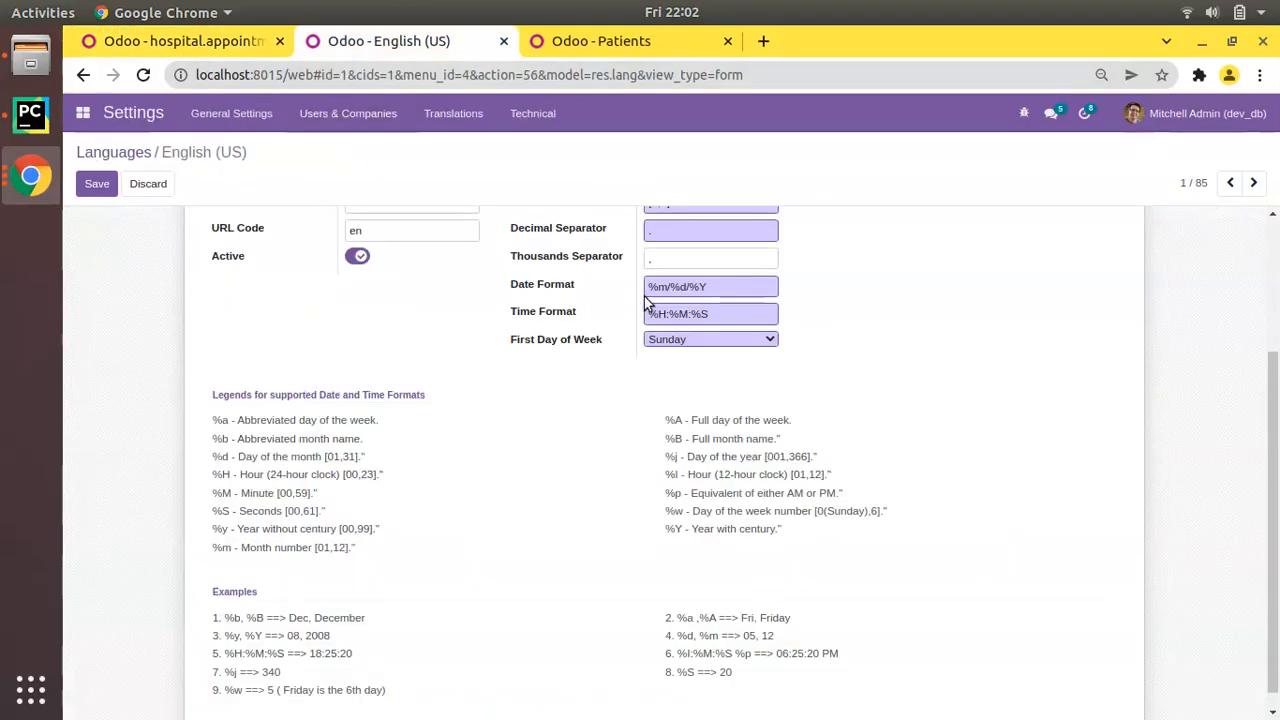
double_click(680, 287)
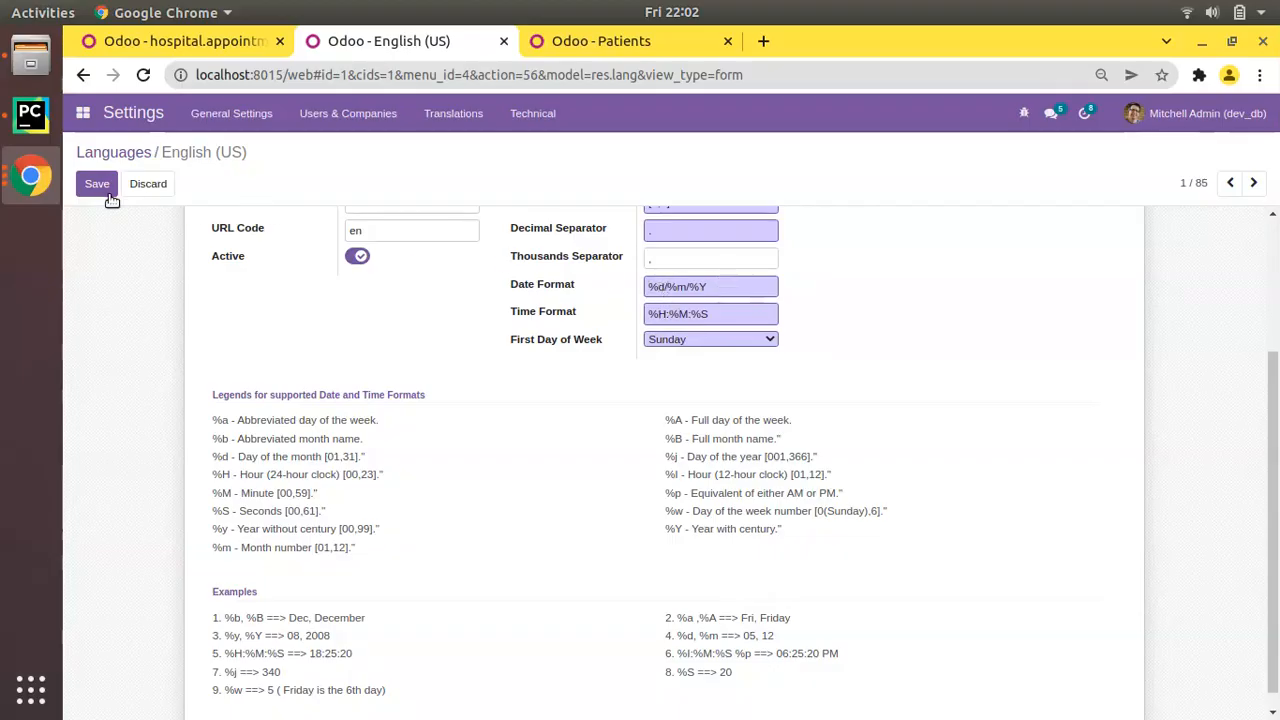
scroll("up", 3)
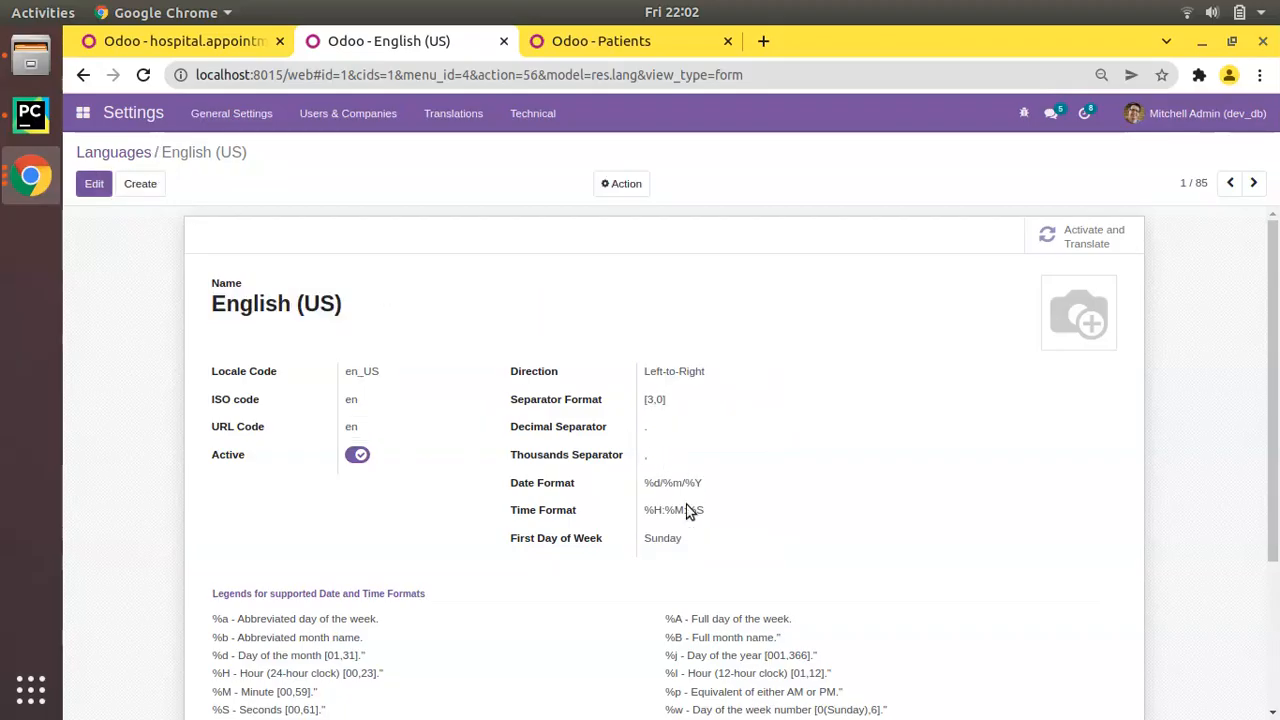
mouse_move(652, 495)
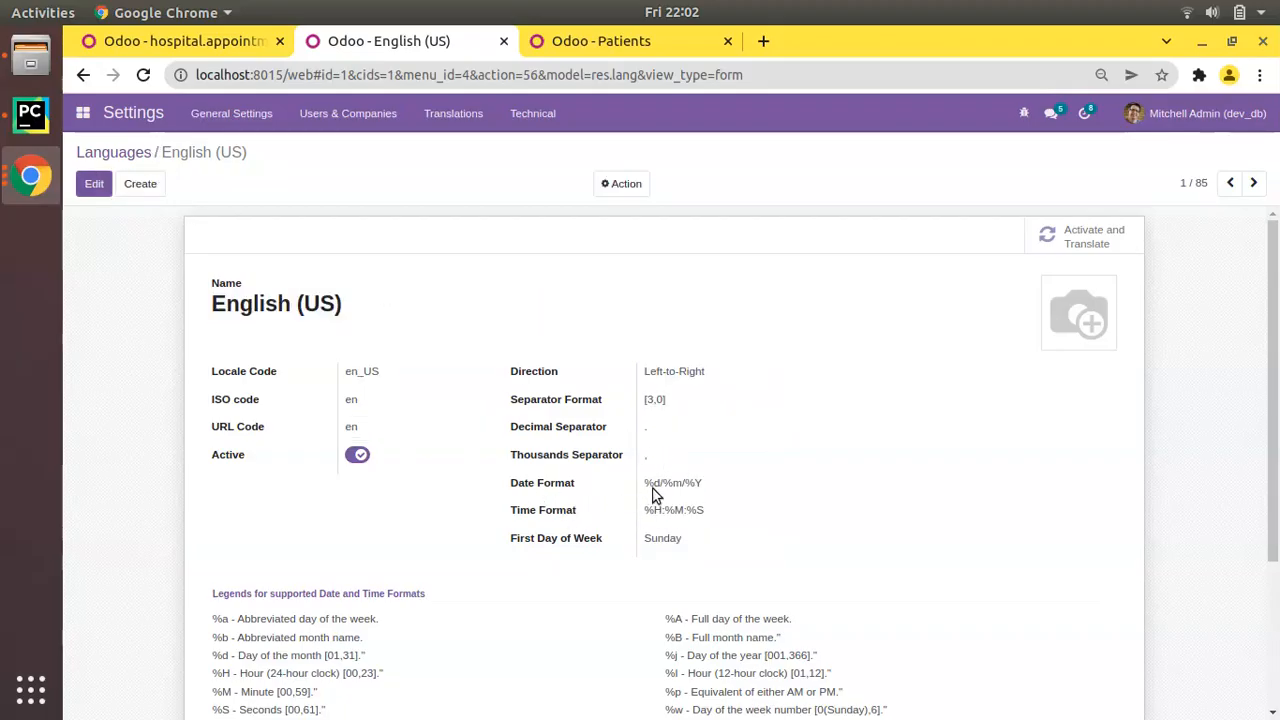
left_click(180, 41)
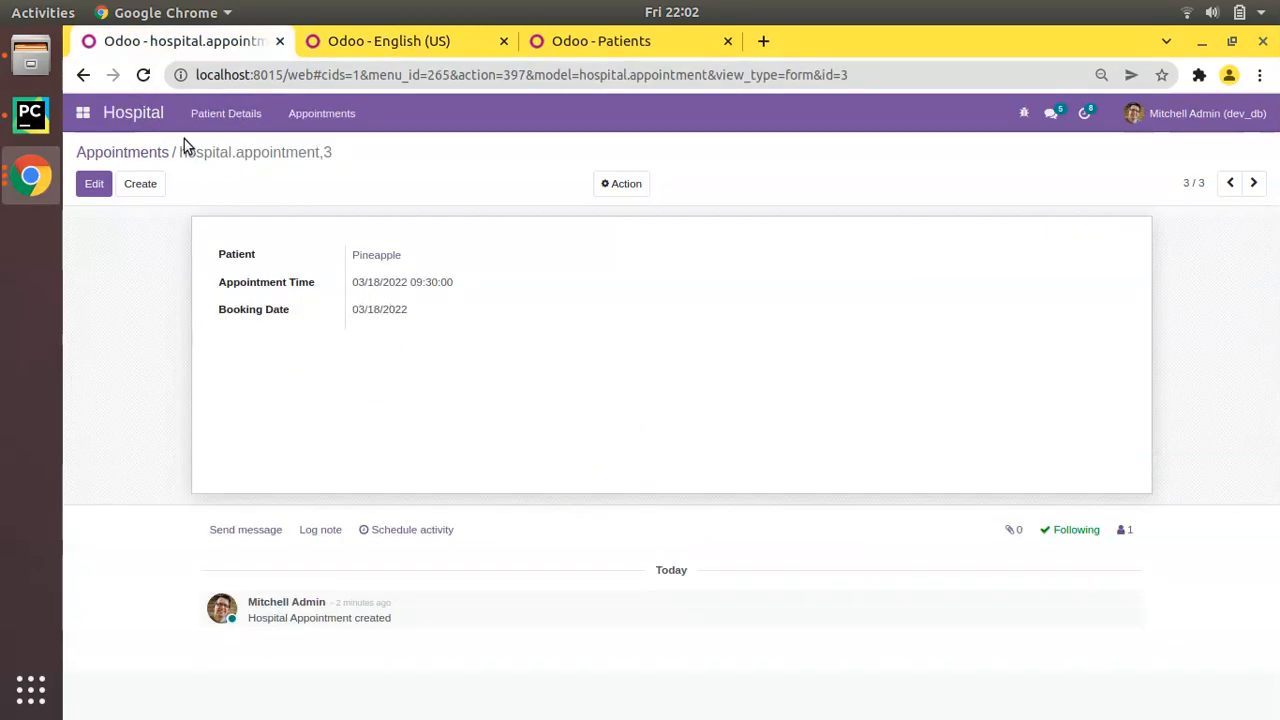
Reload appointment record 3 to show 18/03/2022, re-save English (US), and return to the appointment
left_click(143, 75)
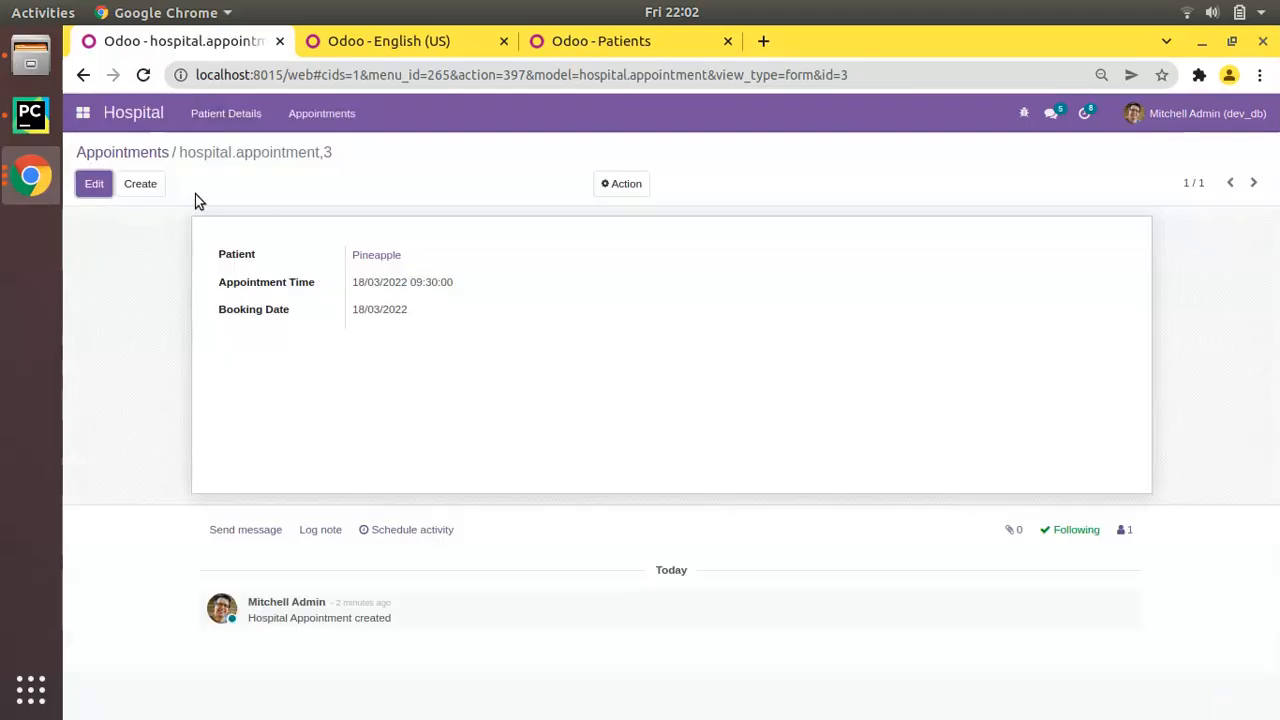
left_click(94, 183)
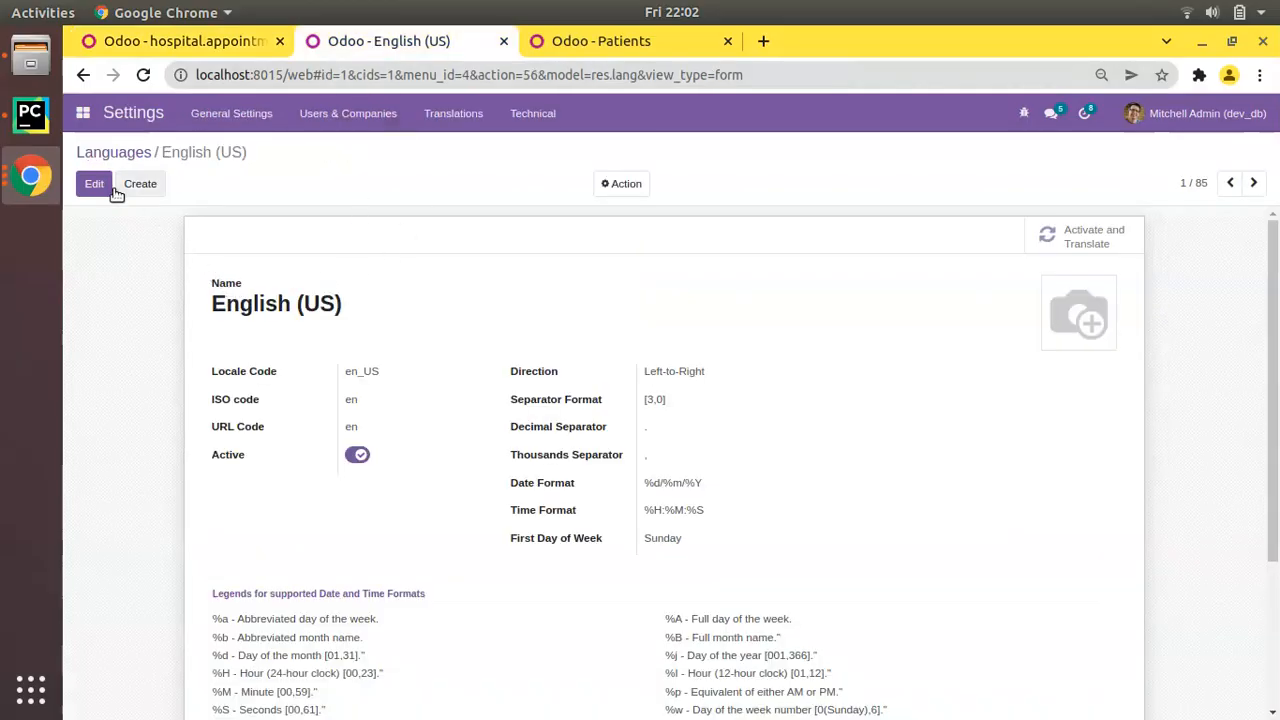
left_click(94, 183)
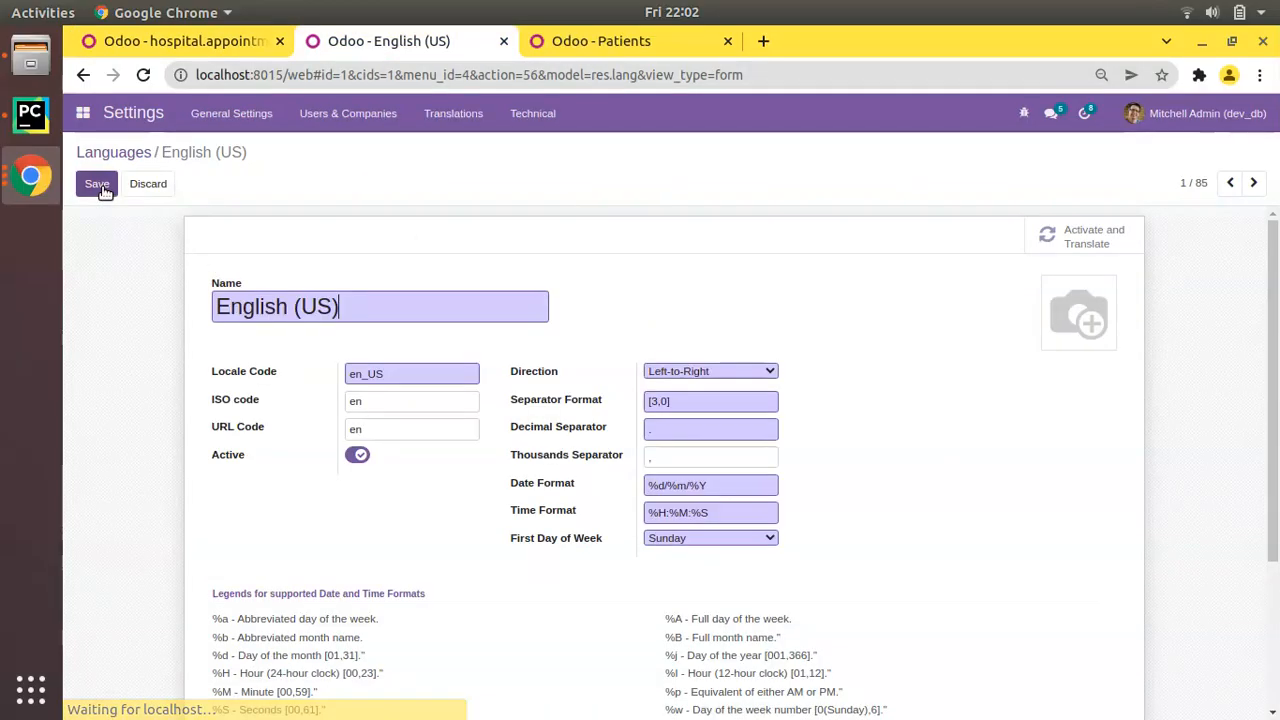
left_click(97, 183)
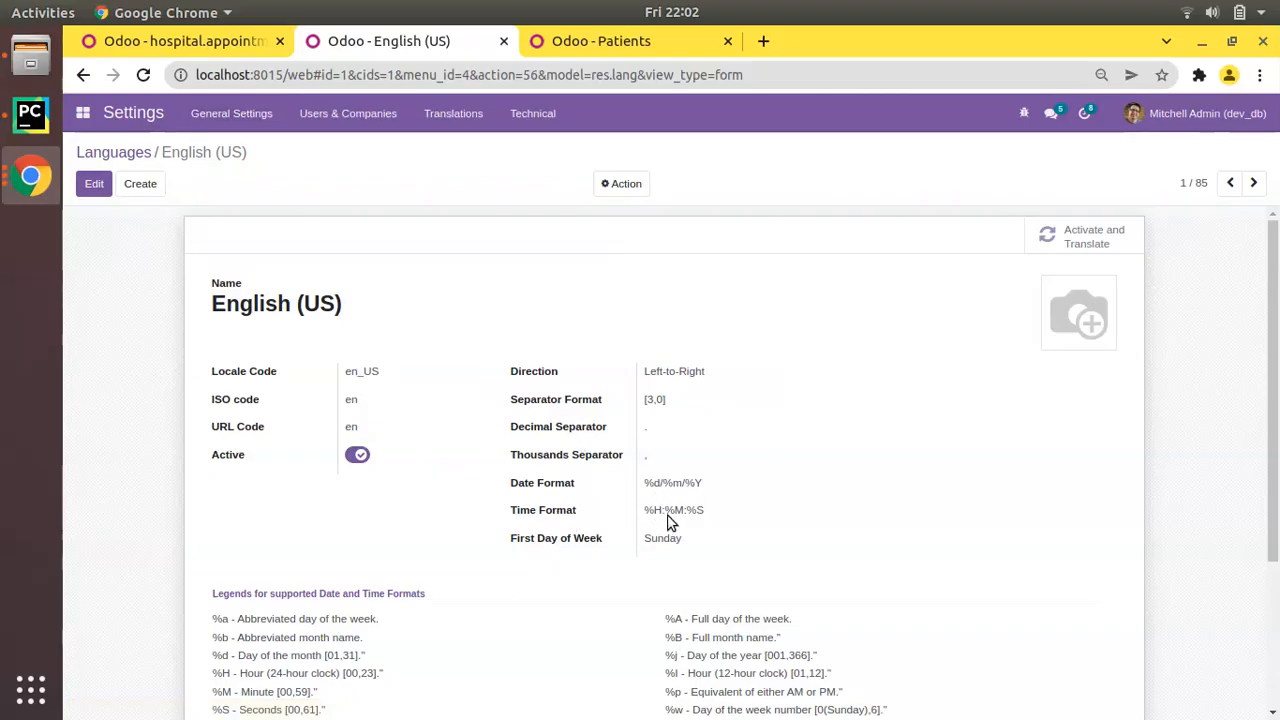
left_click(180, 41)
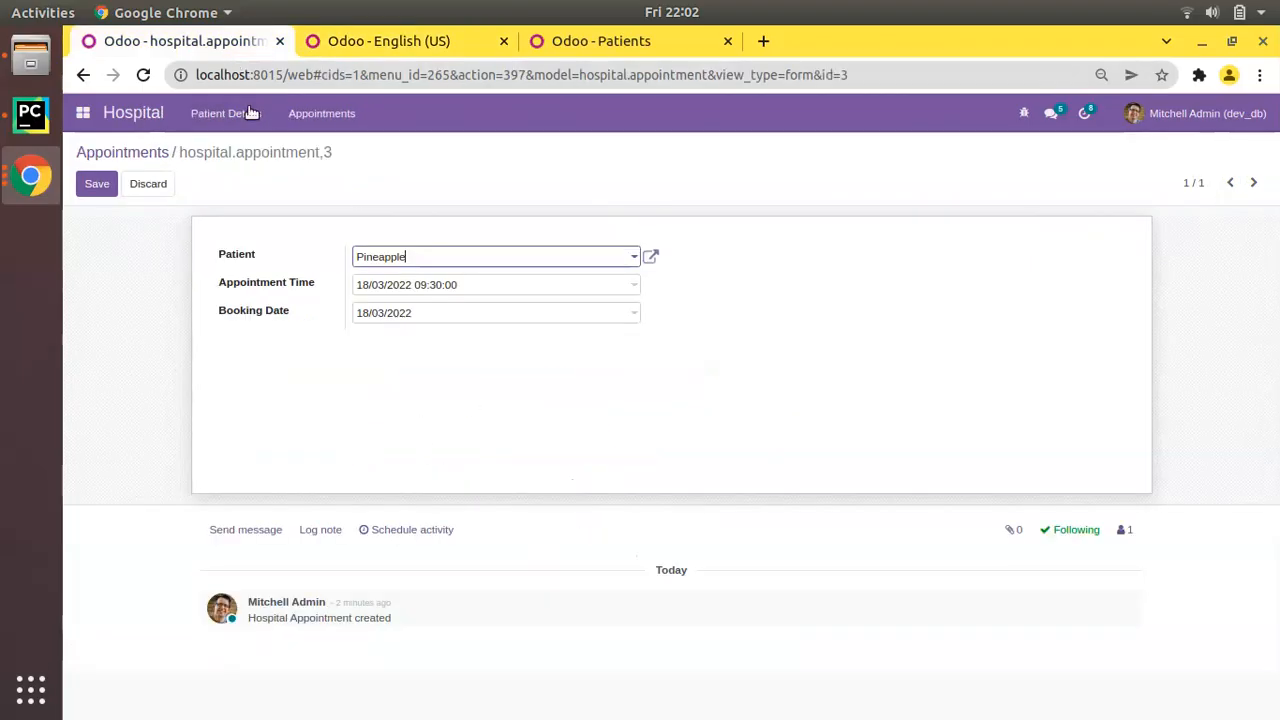
Append %p to the English (US) Time Format so appointment 3 shows 18/03/2022 09:30:00 AM
left_click(96, 183)
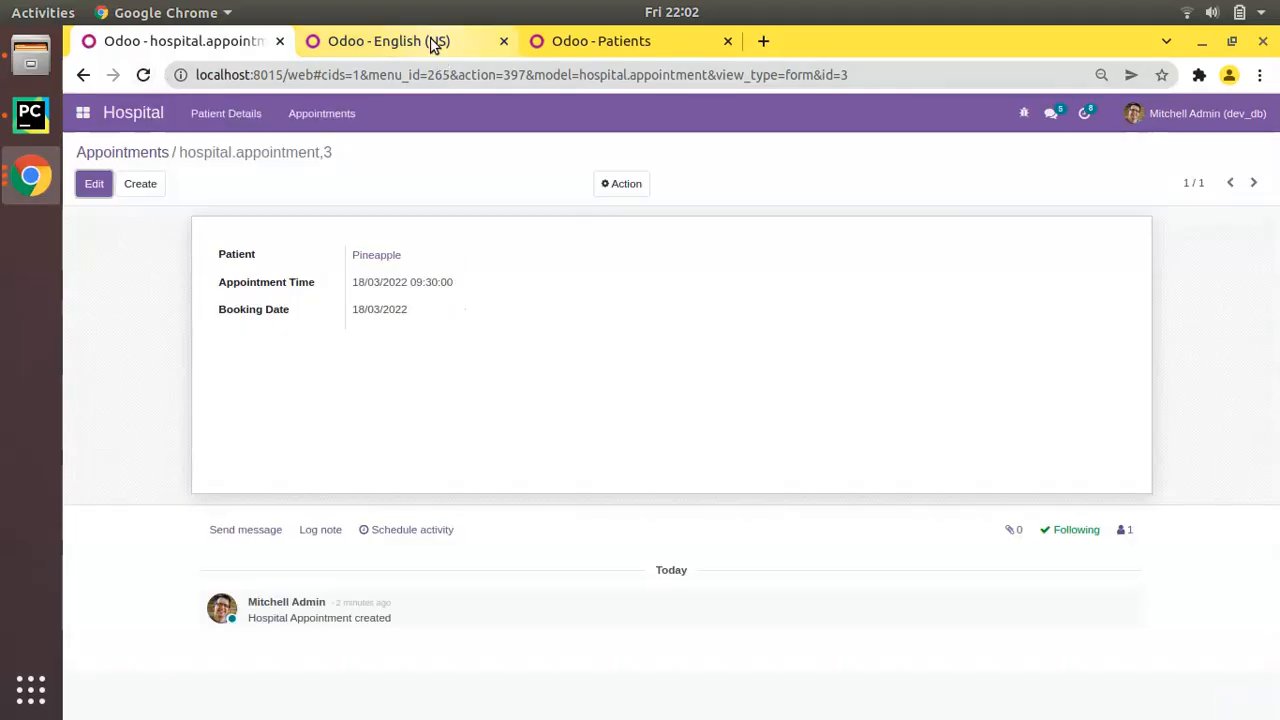
left_click(389, 41)
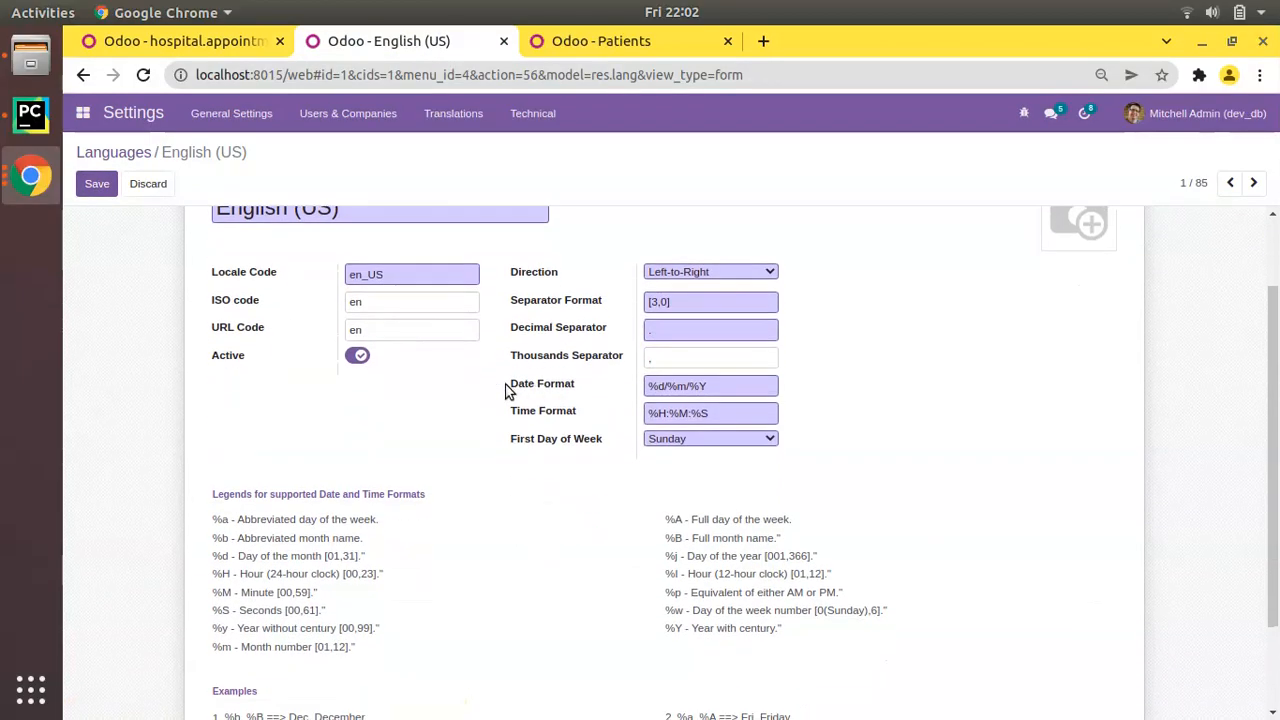
scroll("down", 3)
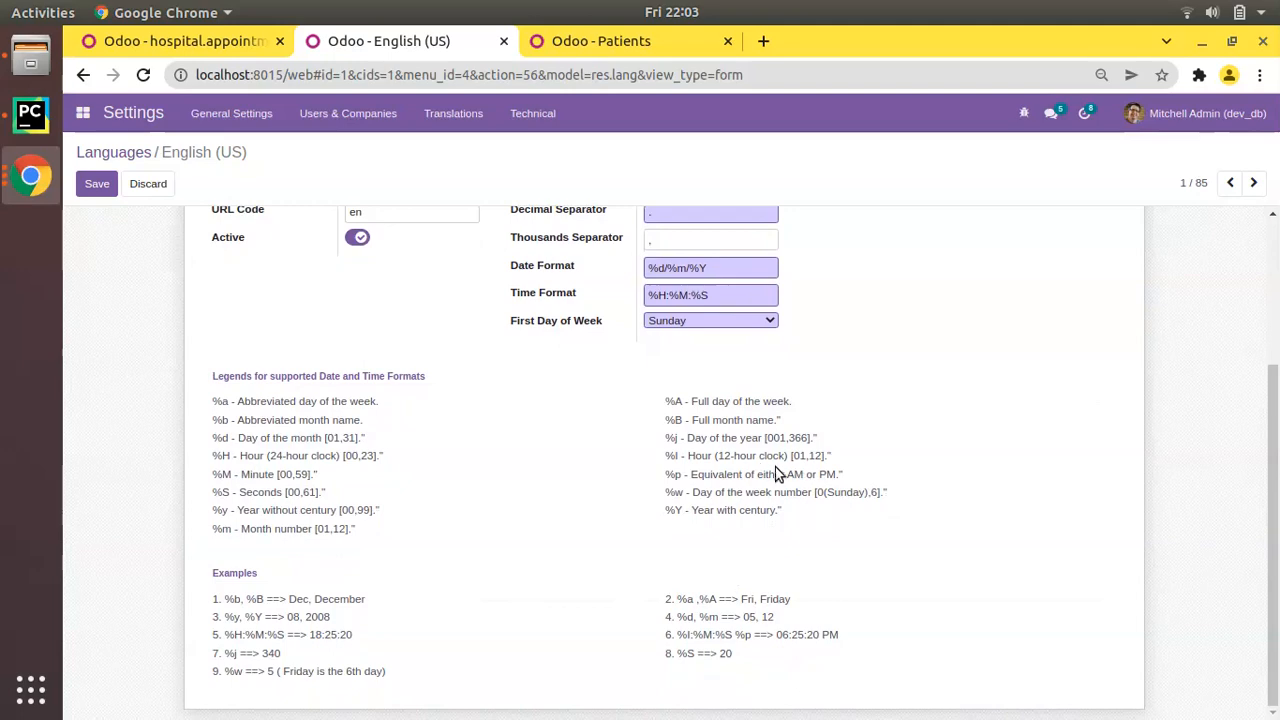
mouse_move(308, 425)
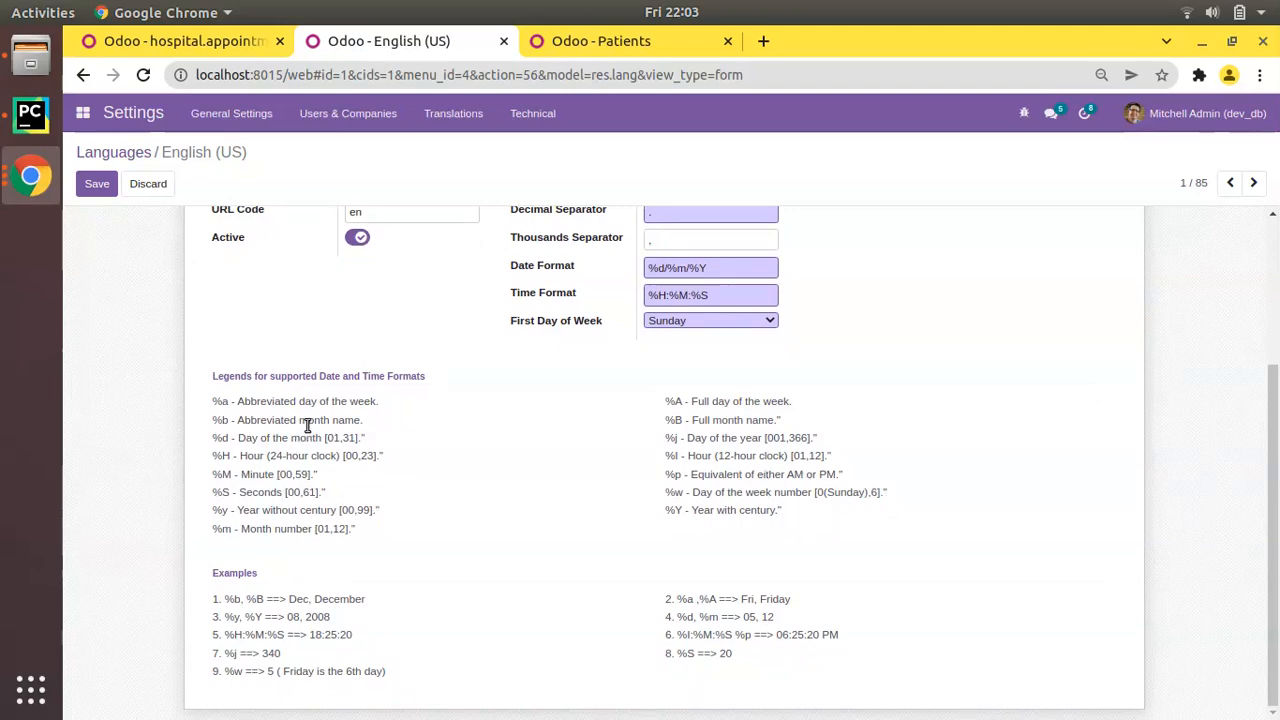
mouse_move(272, 415)
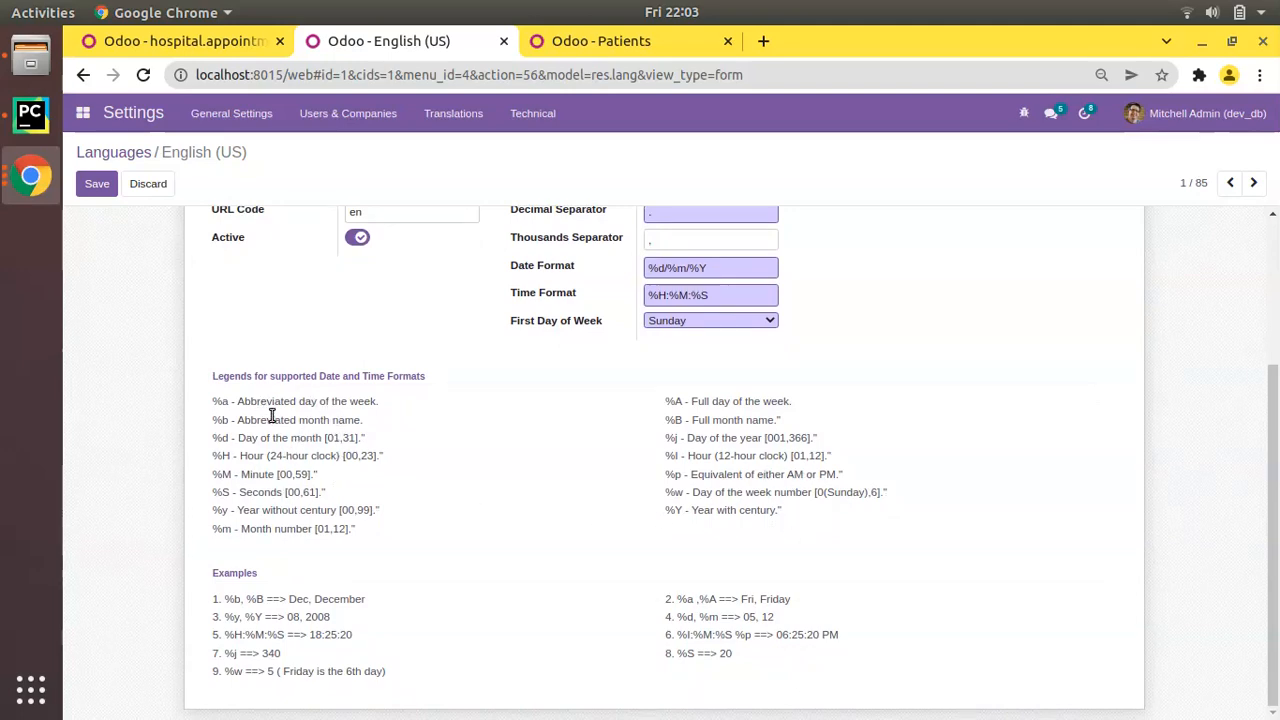
mouse_move(311, 549)
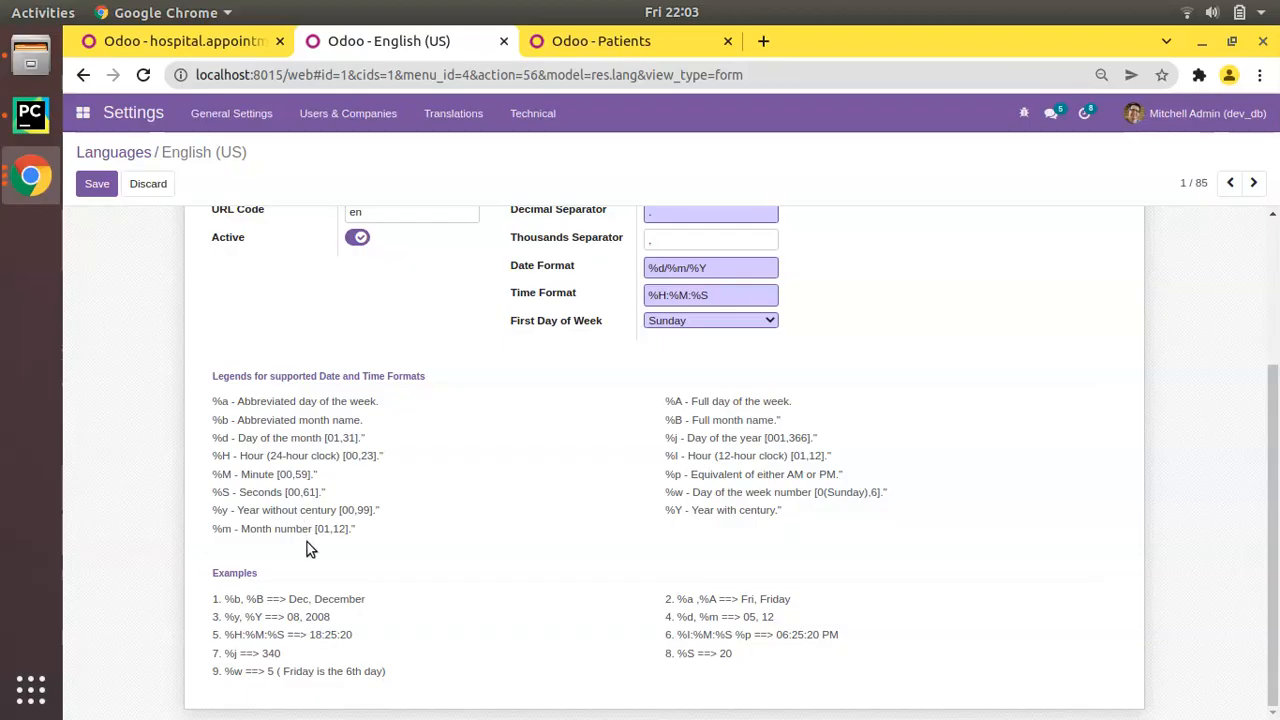
mouse_move(716, 613)
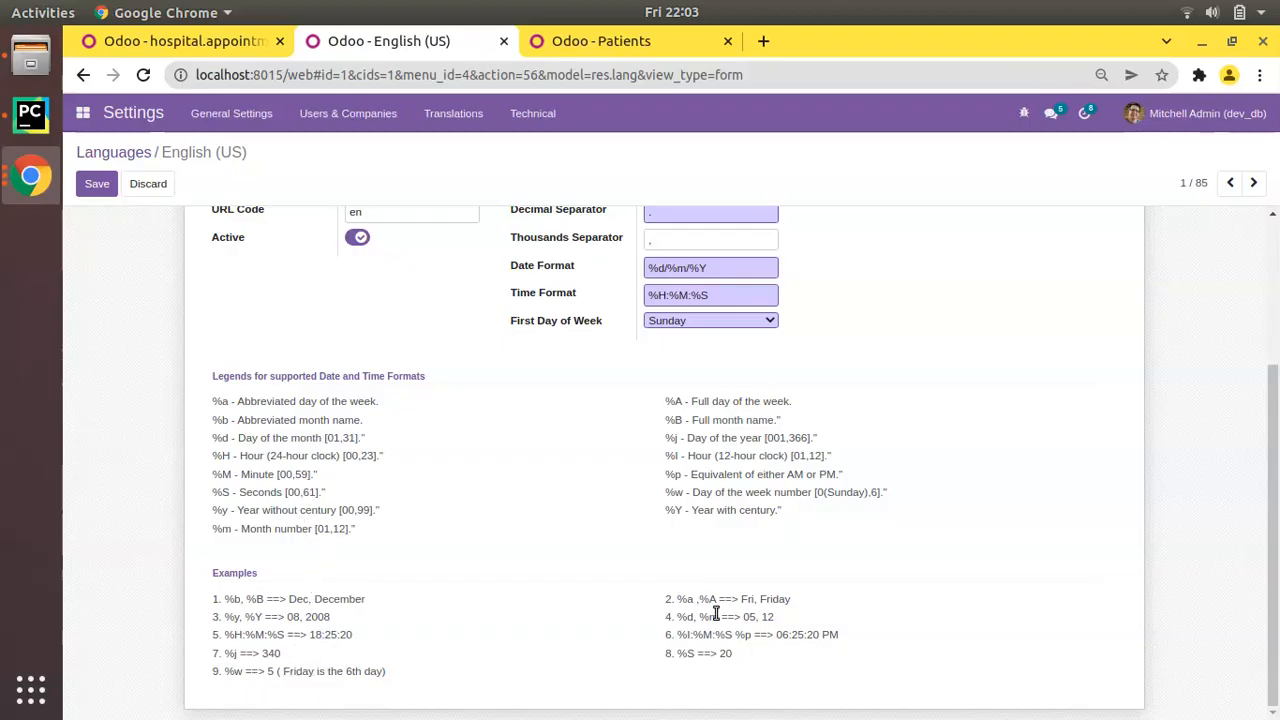
mouse_move(812, 637)
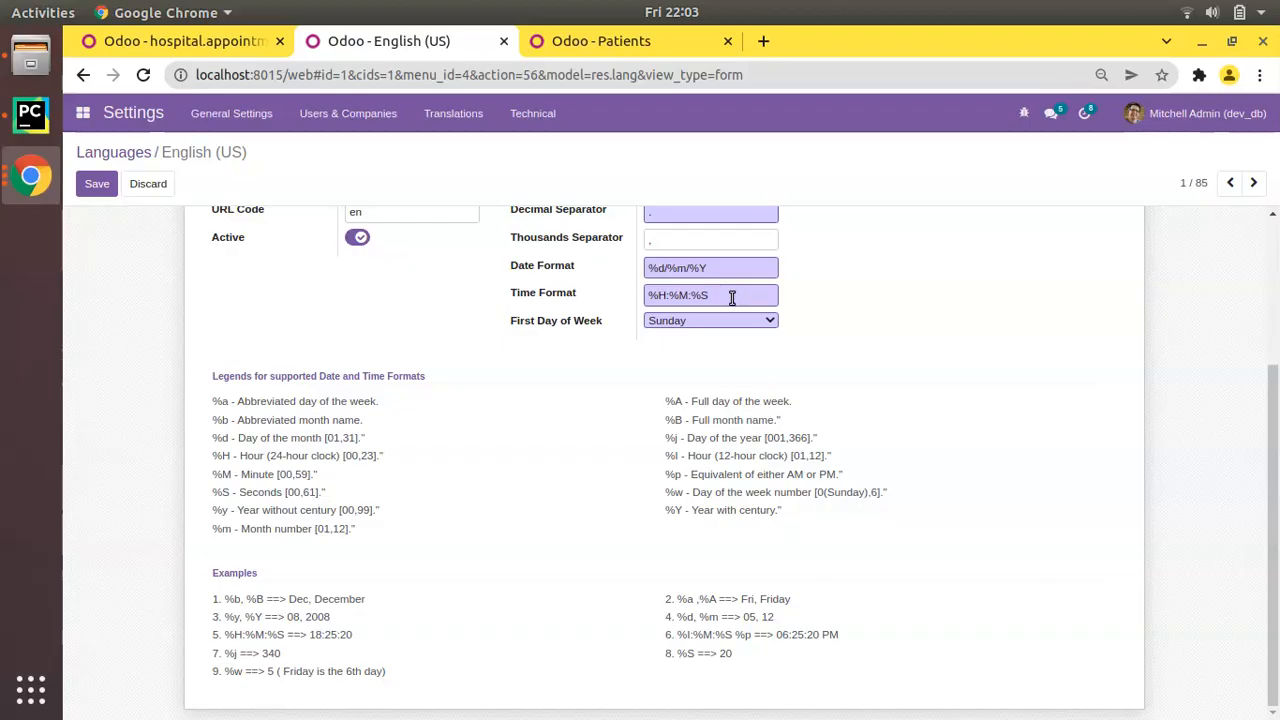
type("%p")
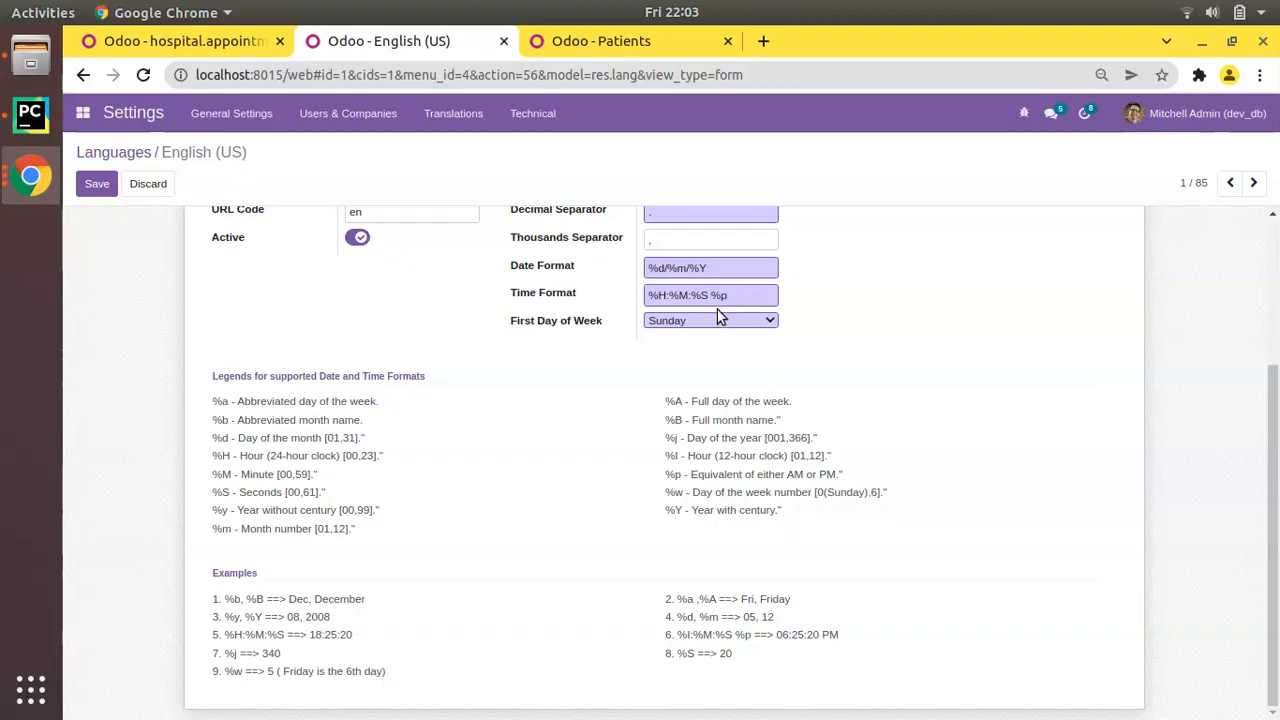
triple_click(710, 294)
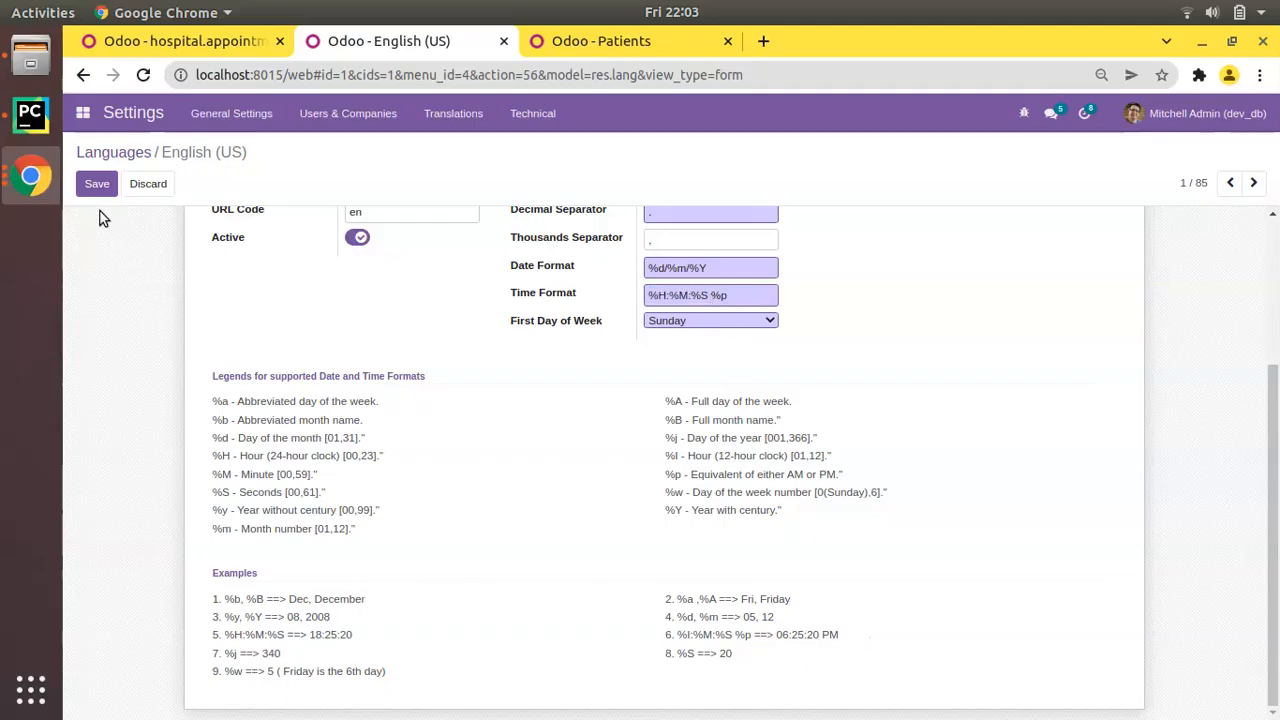
left_click(180, 41)
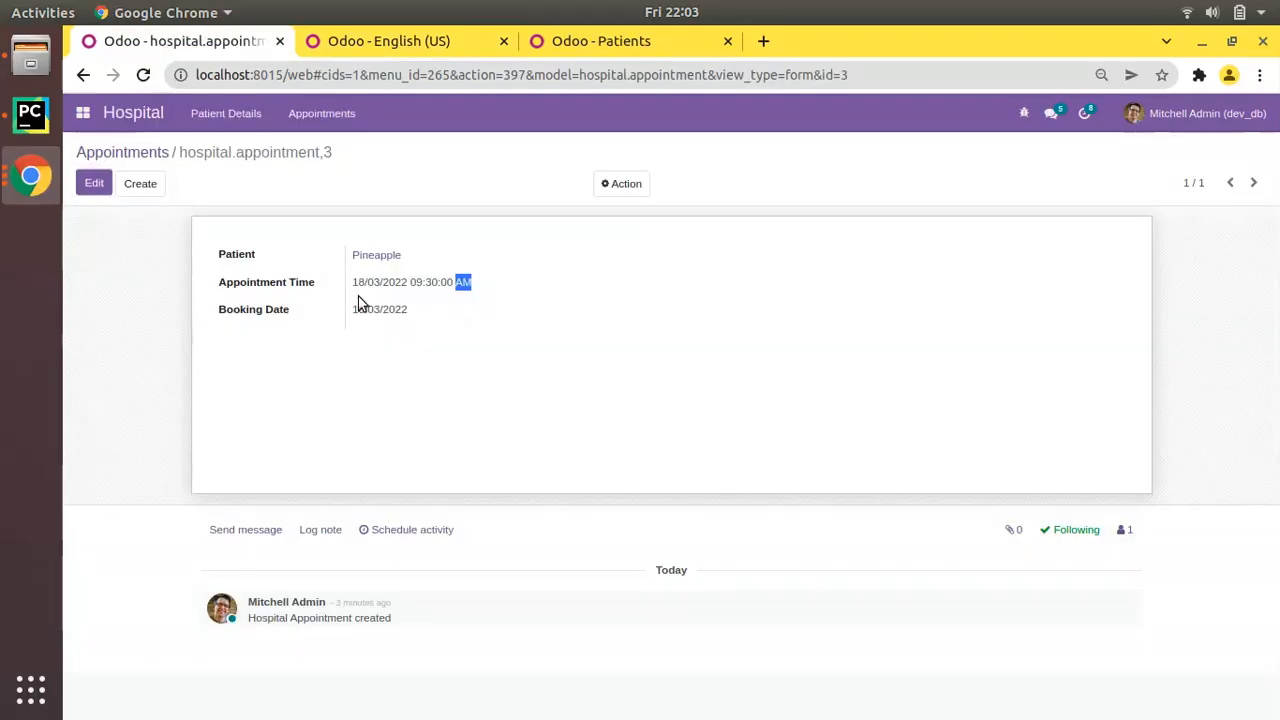
Glance at appointment.py in PyCharm, then return to the English (US) language tab in Chrome
left_click(94, 183)
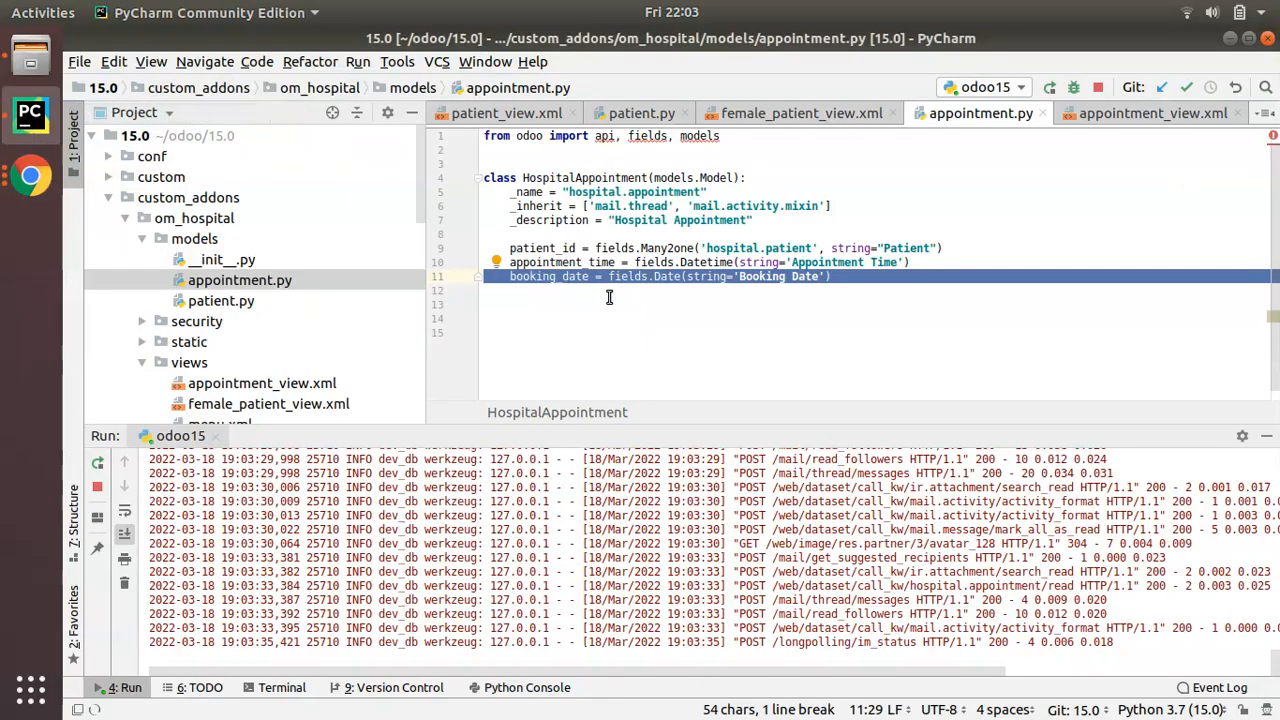
left_click(657, 276)
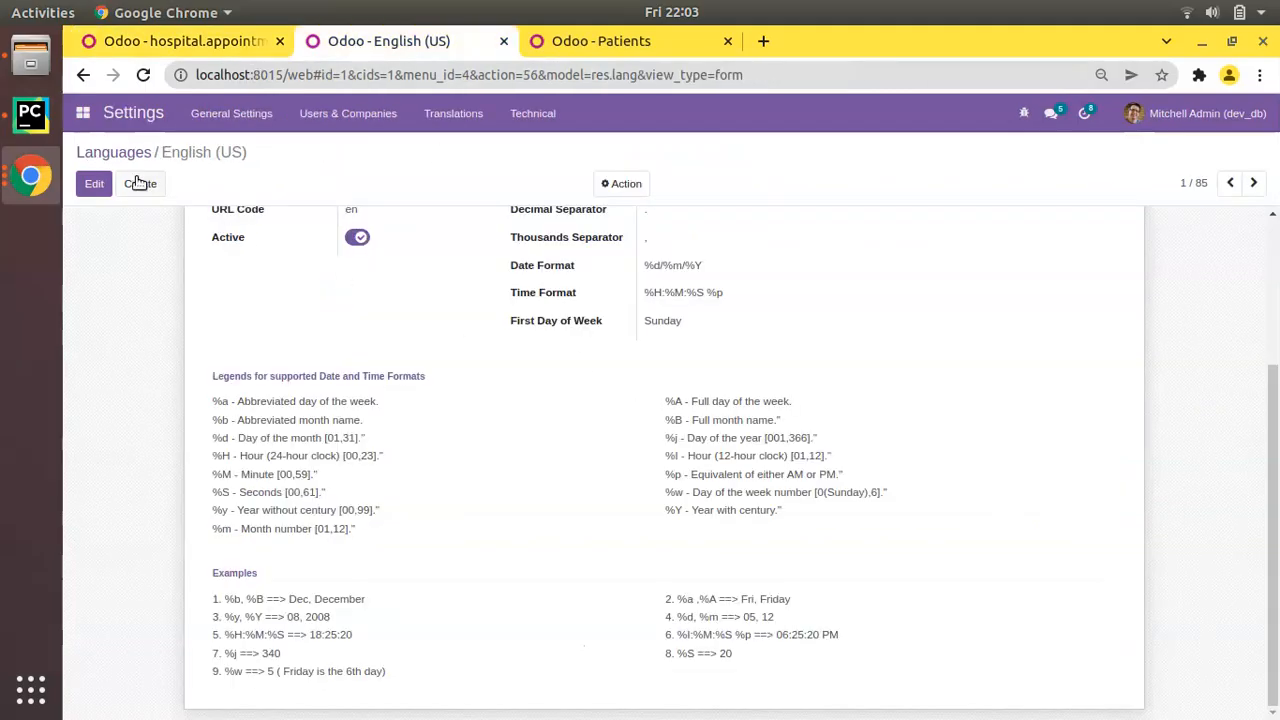
Put the English (US) language form into edit mode and scroll down to the format legends
left_click(93, 183)
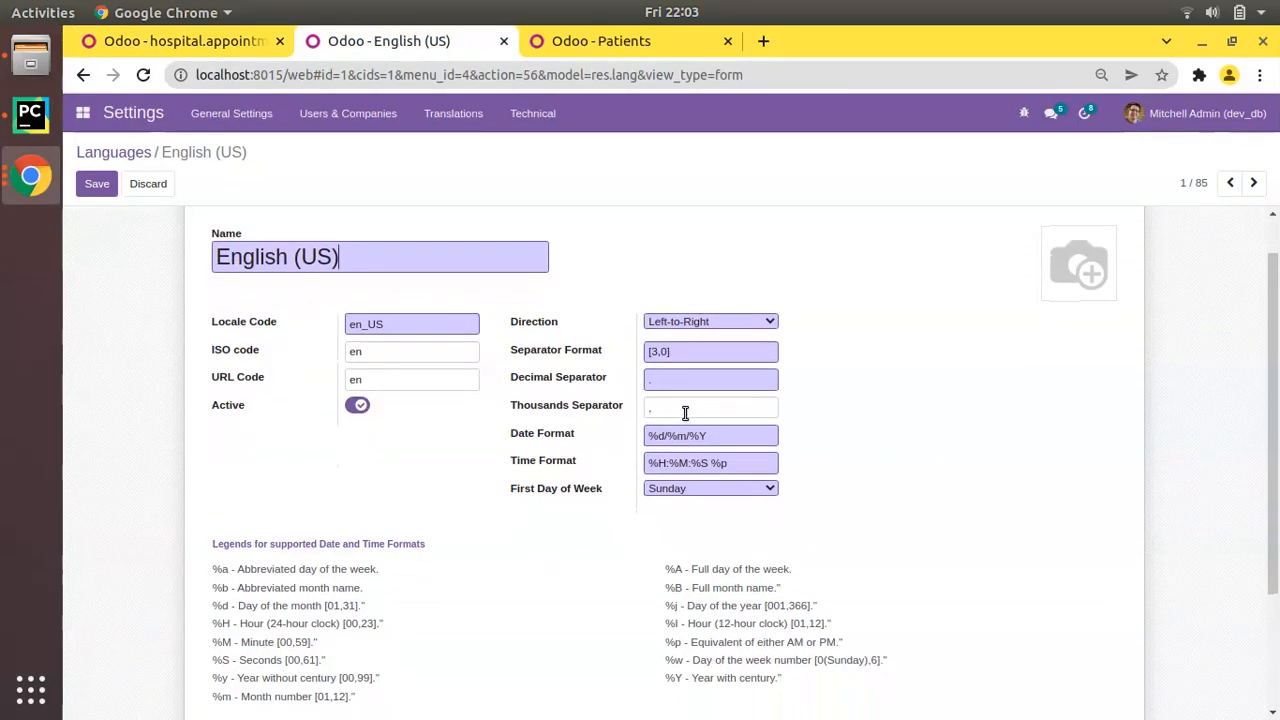
scroll("down", 3)
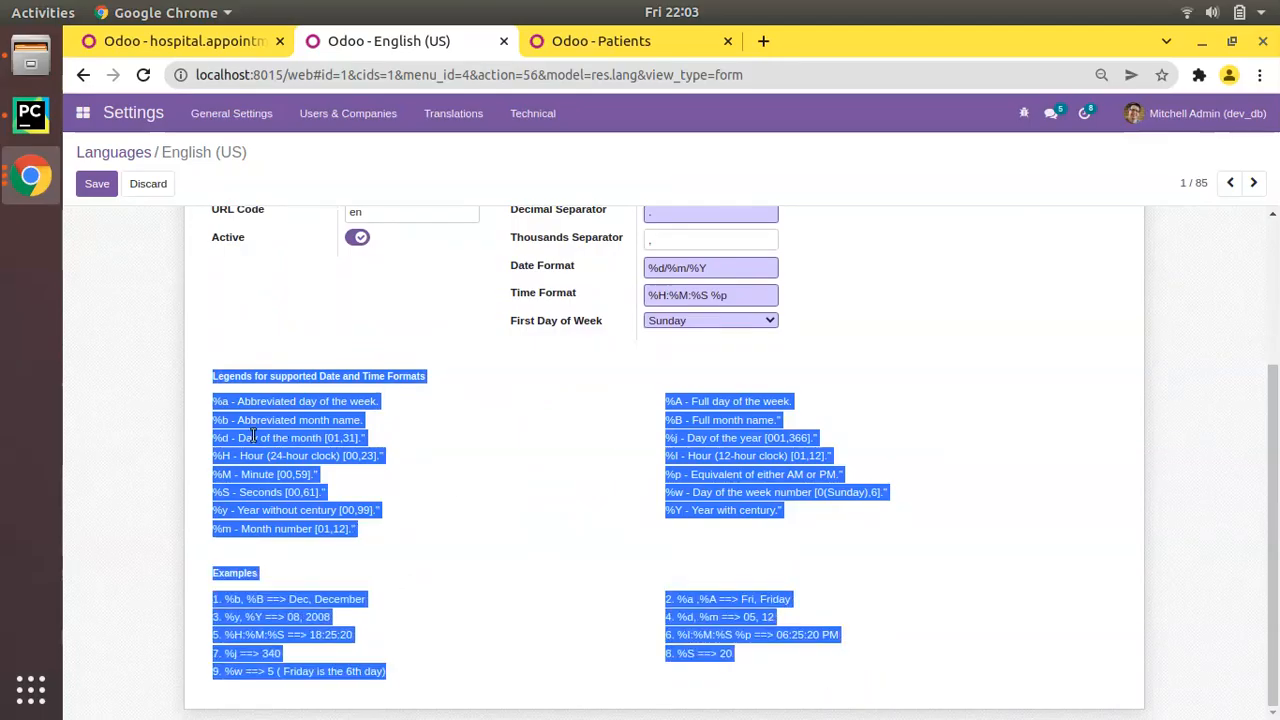
mouse_move(463, 480)
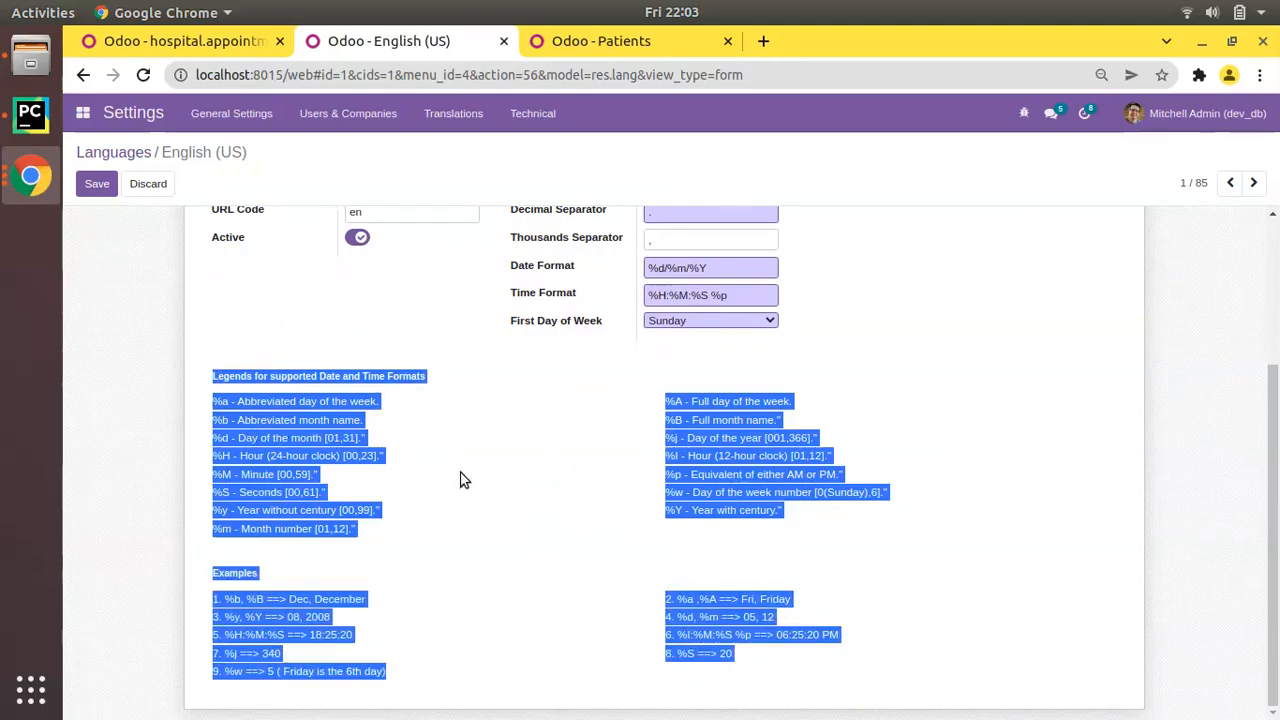
mouse_move(477, 415)
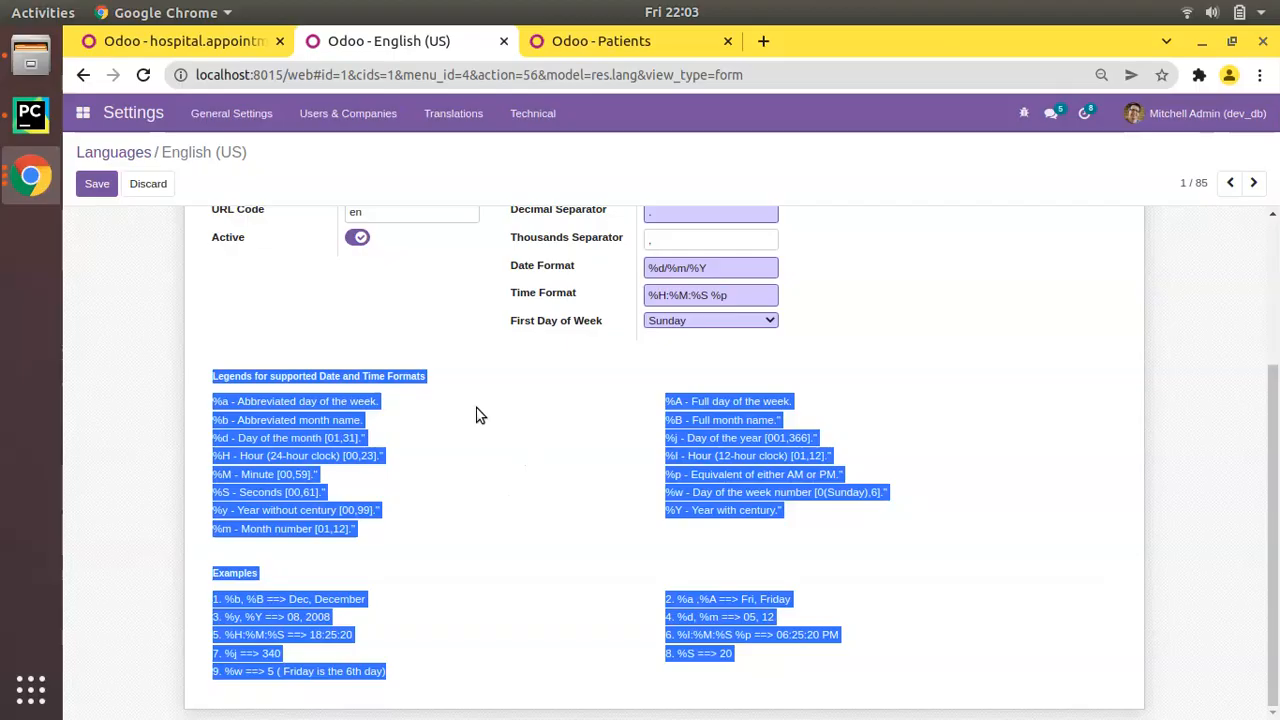